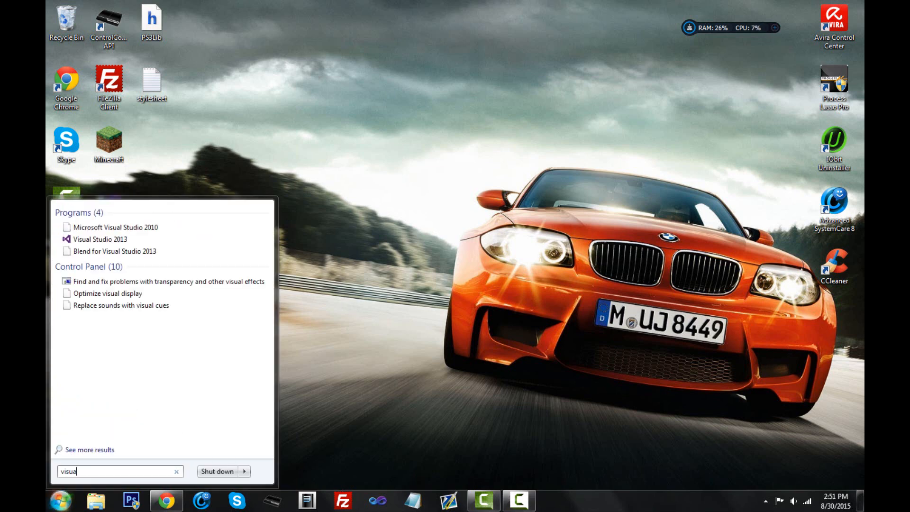
# Step: Search the Start menu for 'studio', then dismiss the results and return to the desktop
pyautogui.write('studio')
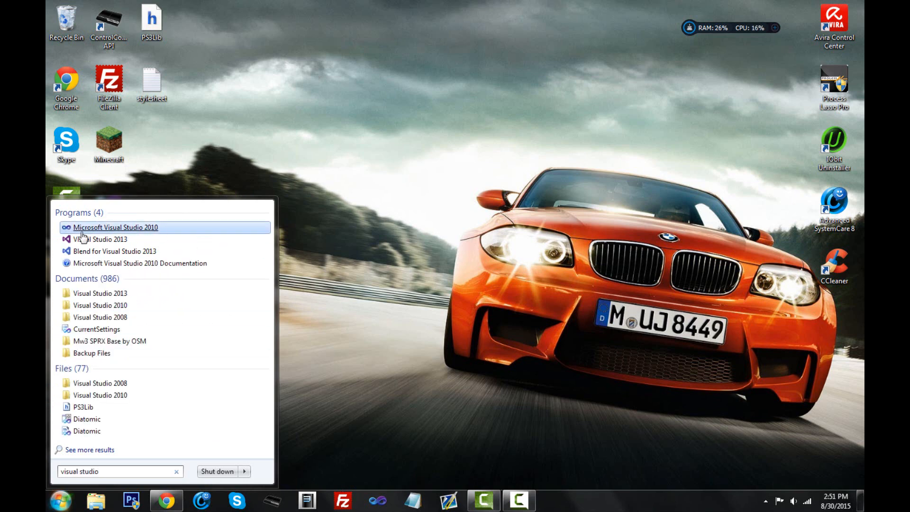
pyautogui.moveTo(100, 239)
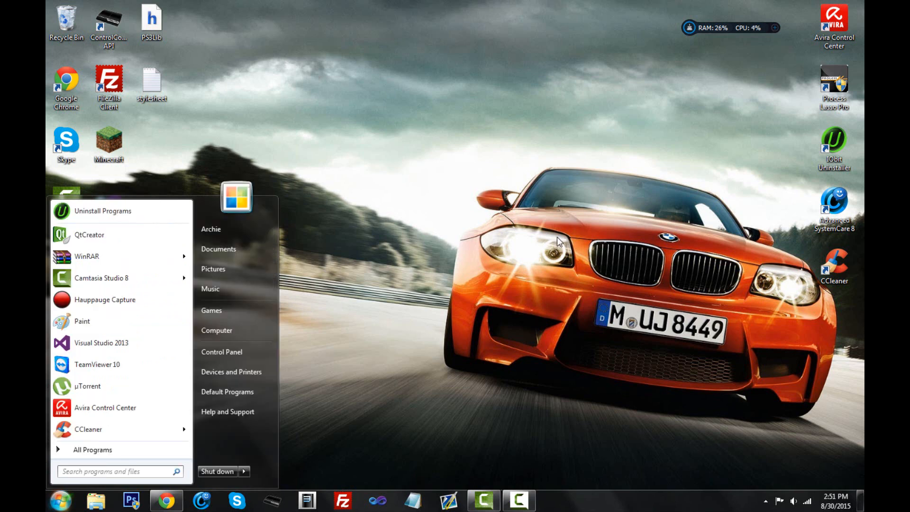
pyautogui.click(341, 166)
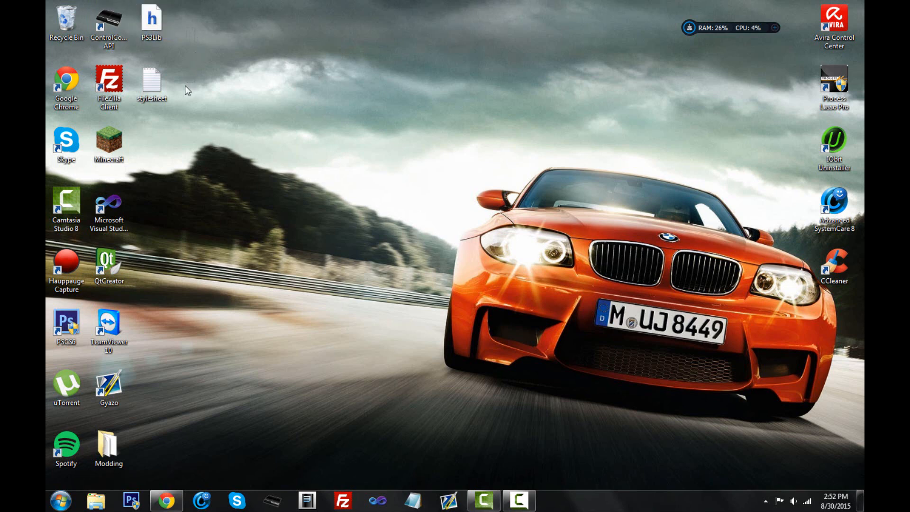
pyautogui.moveTo(189, 87); pyautogui.dragTo(243, 145)
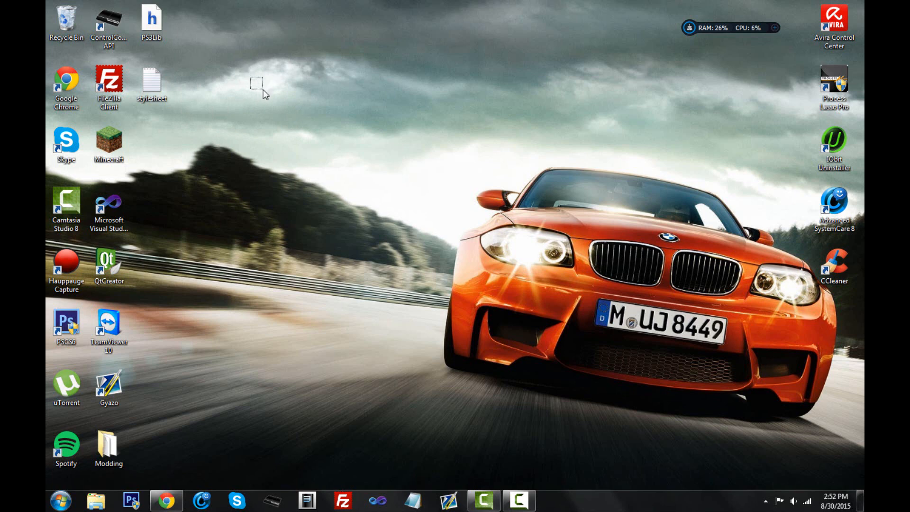
pyautogui.moveTo(260, 78)
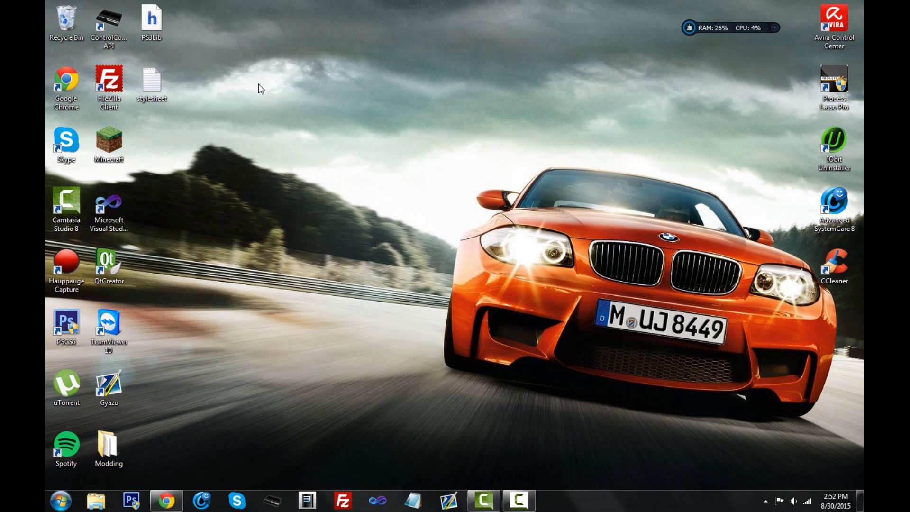
pyautogui.moveTo(274, 134)
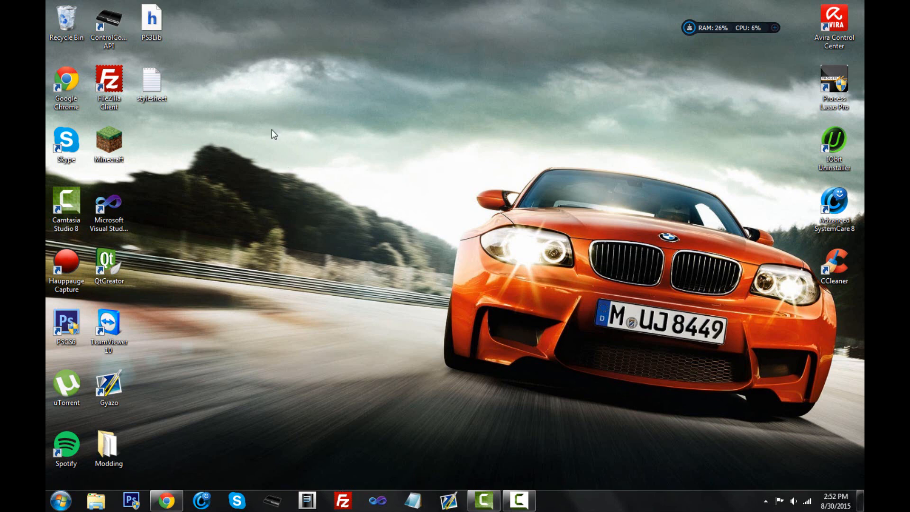
pyautogui.moveTo(280, 125)
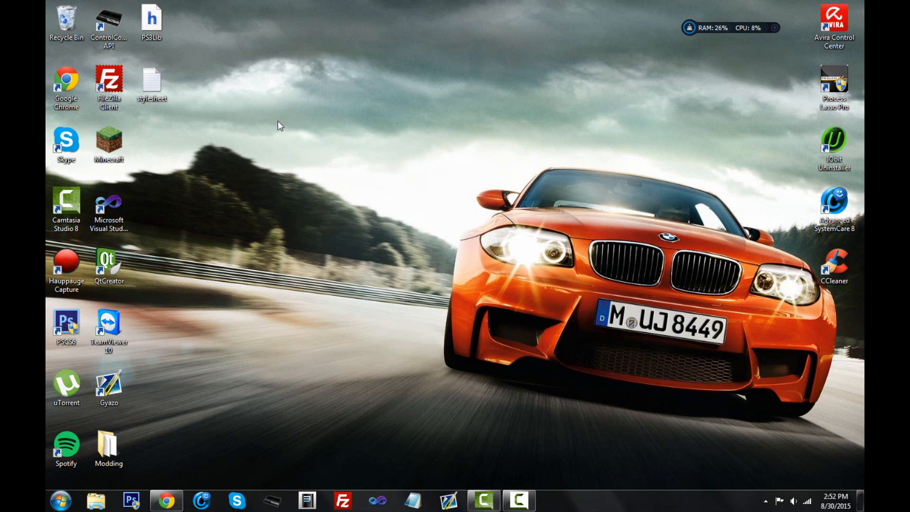
pyautogui.moveTo(360, 163)
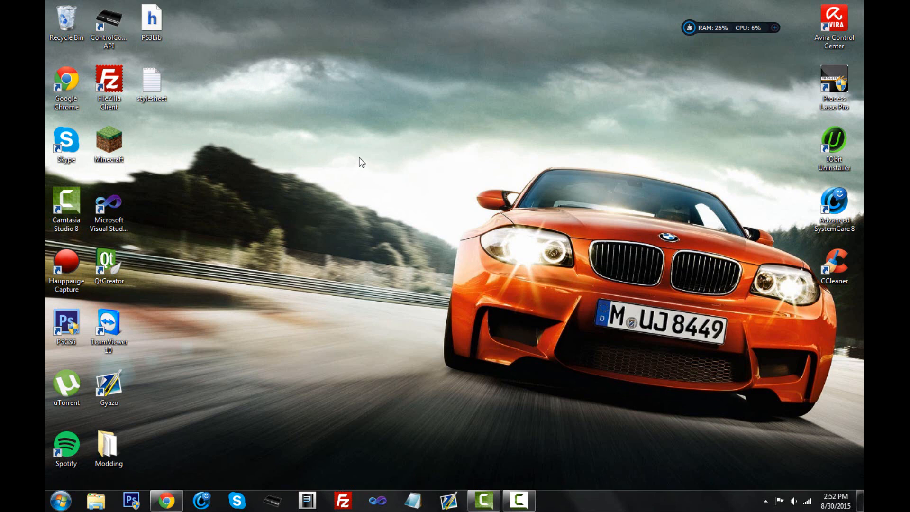
pyautogui.moveTo(344, 176)
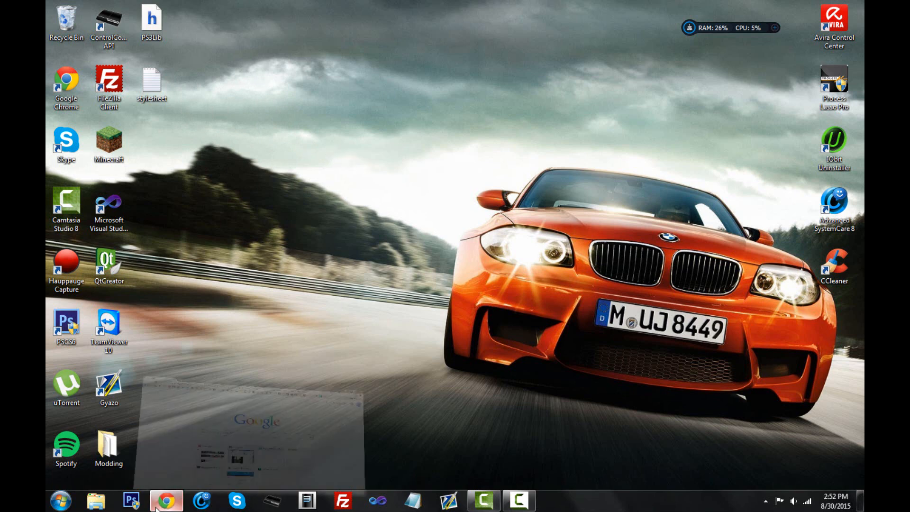
# Step: Download the Qt 5.2.0 RC1 MinGW 4.8 OpenGL offline installer from download.qt.io in Chrome
pyautogui.click(166, 499)
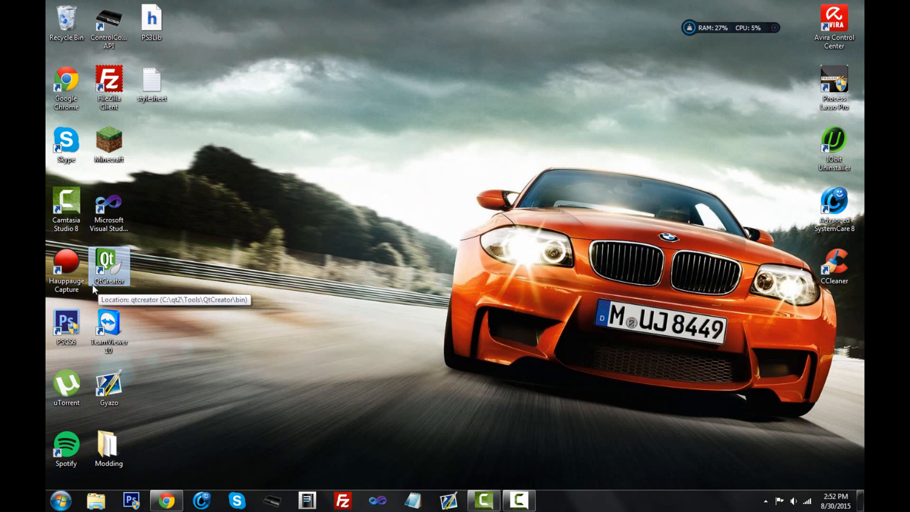
pyautogui.moveTo(192, 376)
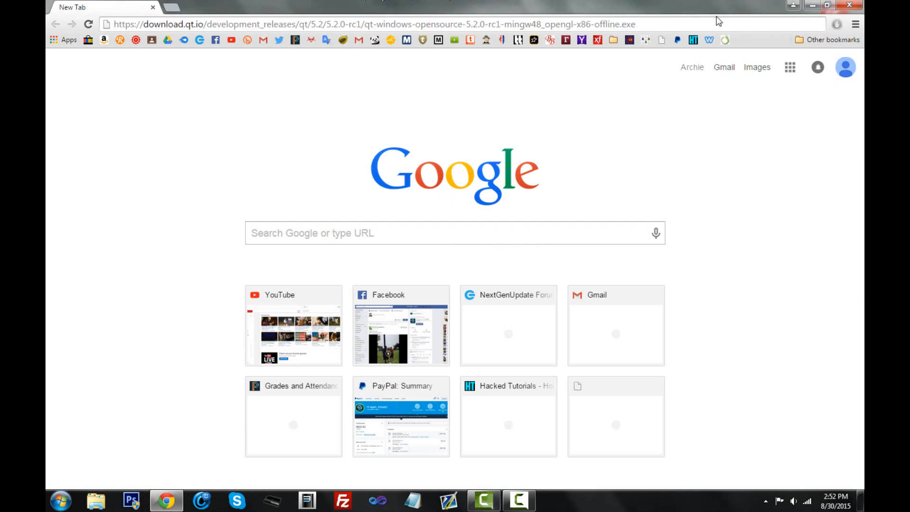
pyautogui.press('Return')
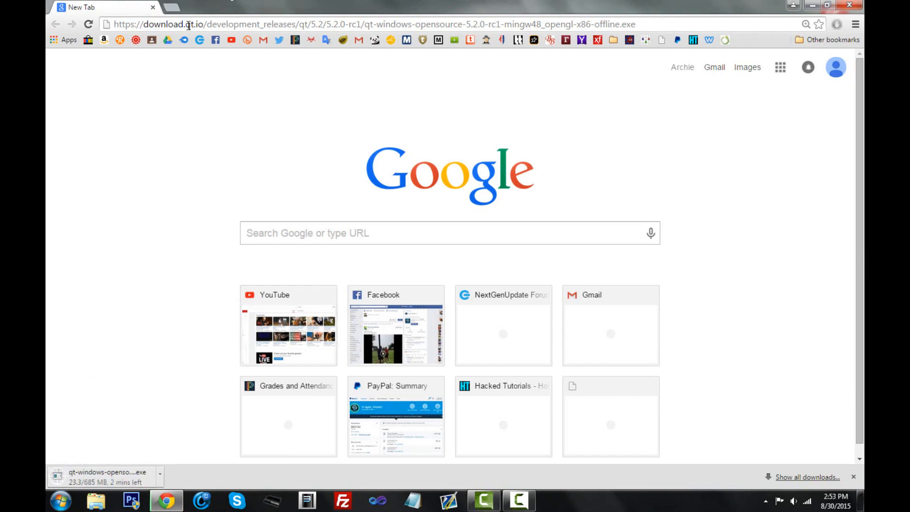
pyautogui.moveTo(194, 374)
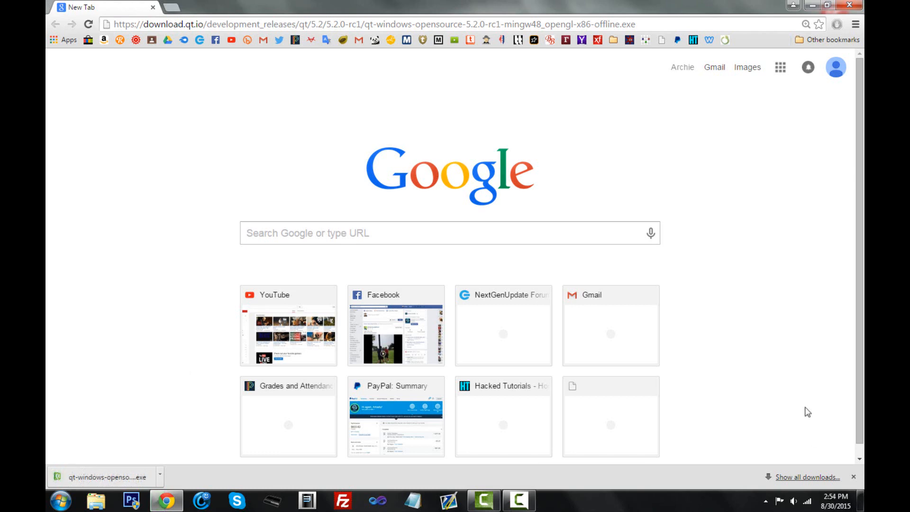
pyautogui.moveTo(849, 477)
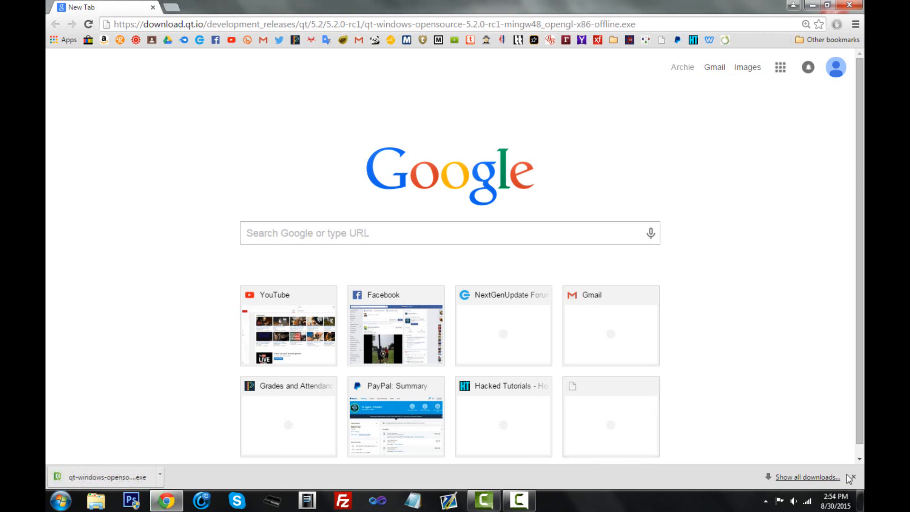
# Step: Run the downloaded Qt 5.2.0 installer and select the proposed C:\Qt\Qt5.2.0 installation path
pyautogui.click(853, 477)
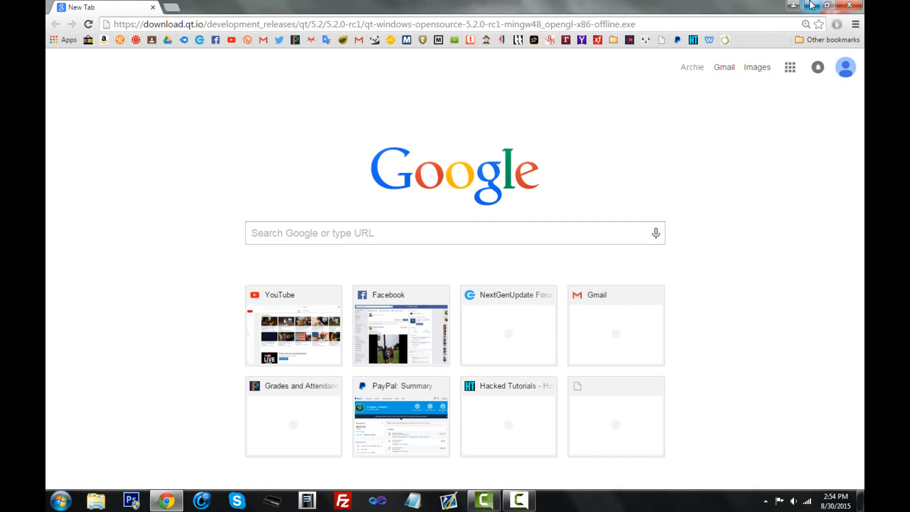
pyautogui.click(794, 5)
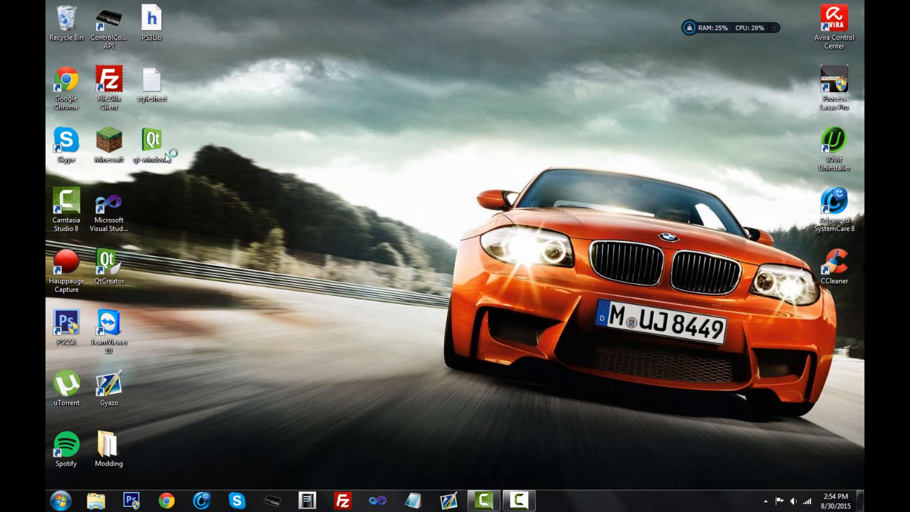
pyautogui.moveTo(363, 278)
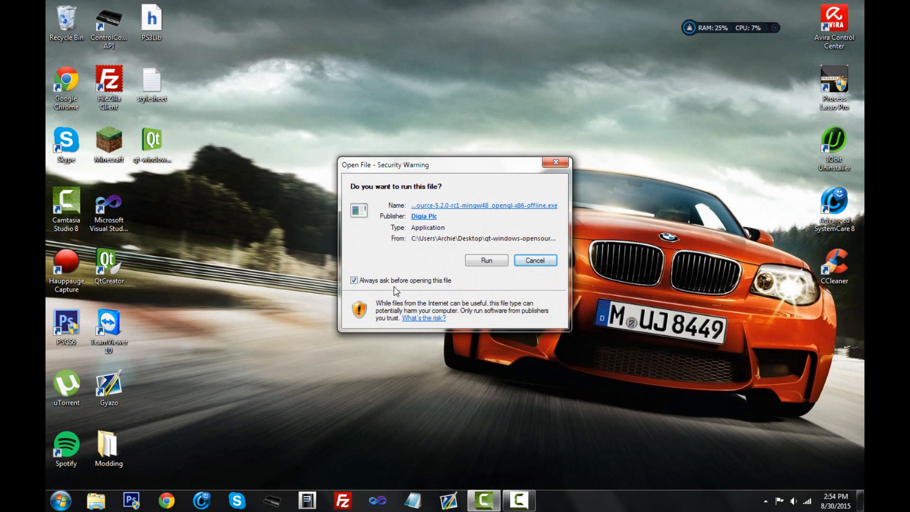
pyautogui.click(486, 260)
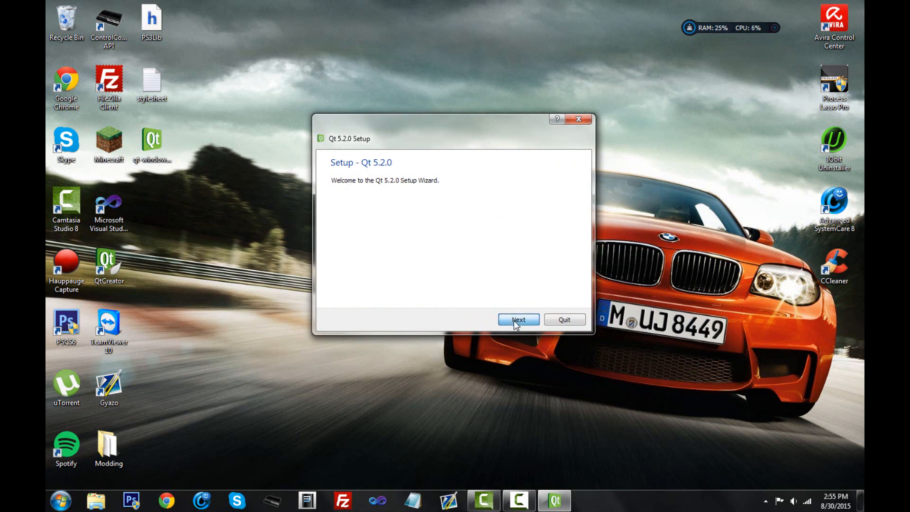
pyautogui.click(517, 319)
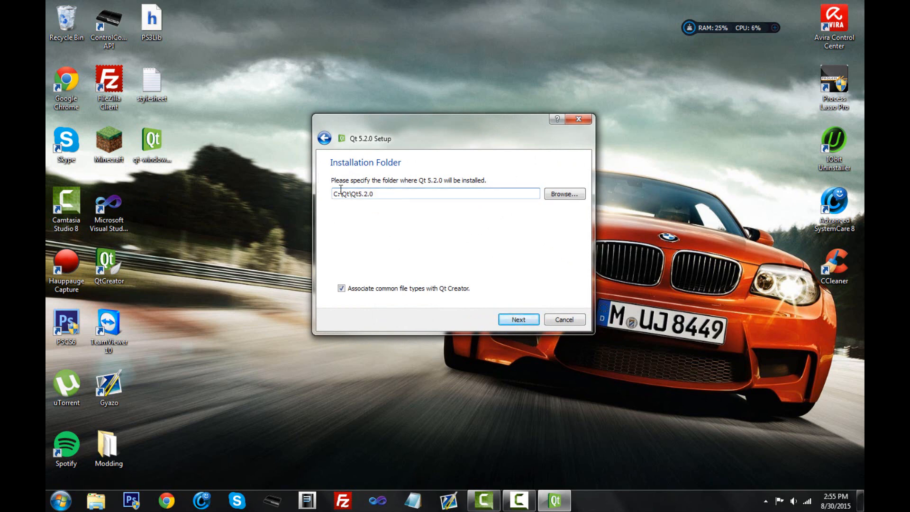
pyautogui.tripleClick(434, 194)
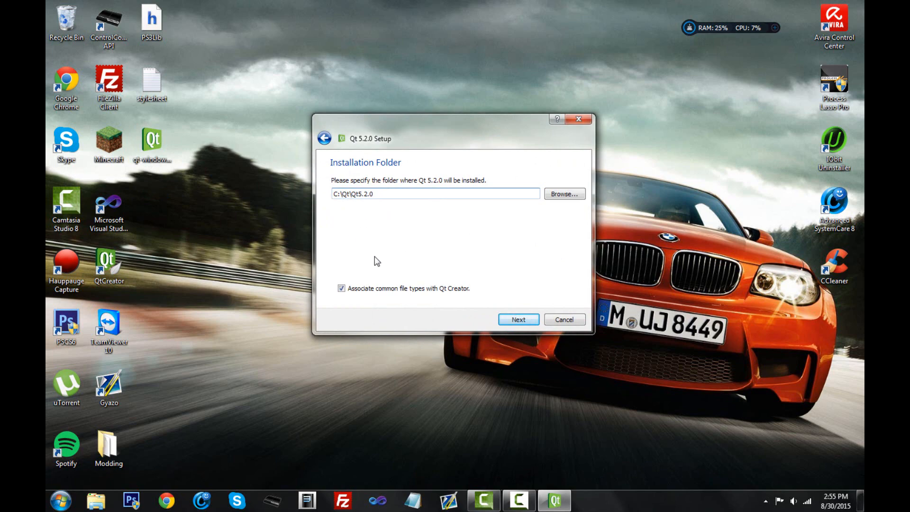
pyautogui.click(96, 499)
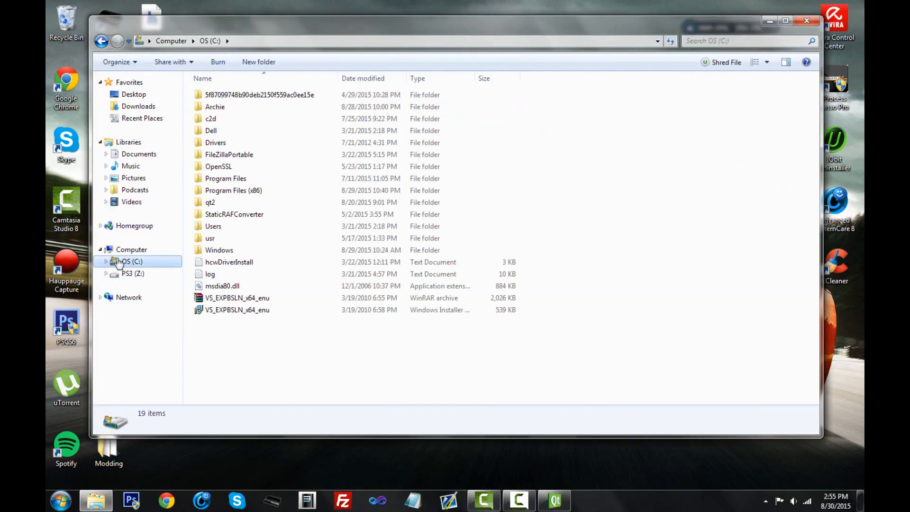
# Step: Browse Program Files (x86), then return to drive C and select the existing qt2 folder
pyautogui.doubleClick(232, 190)
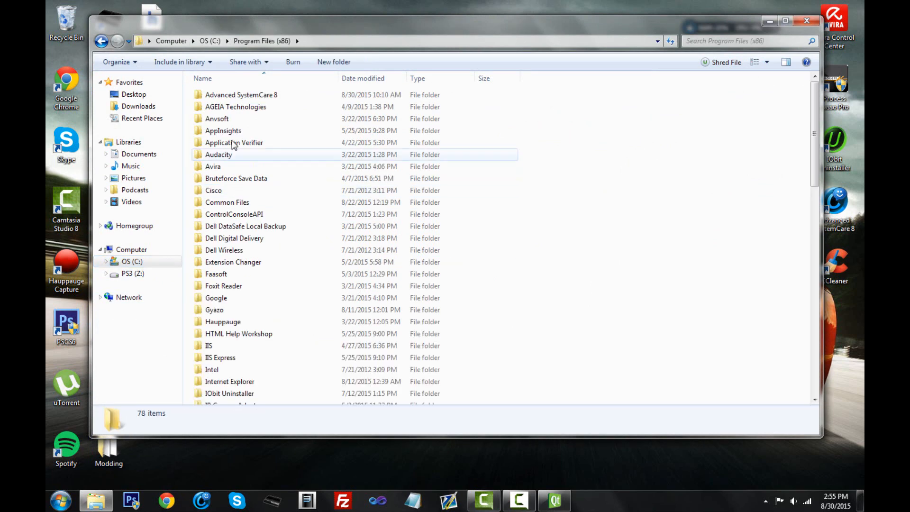
pyautogui.scroll(-3)
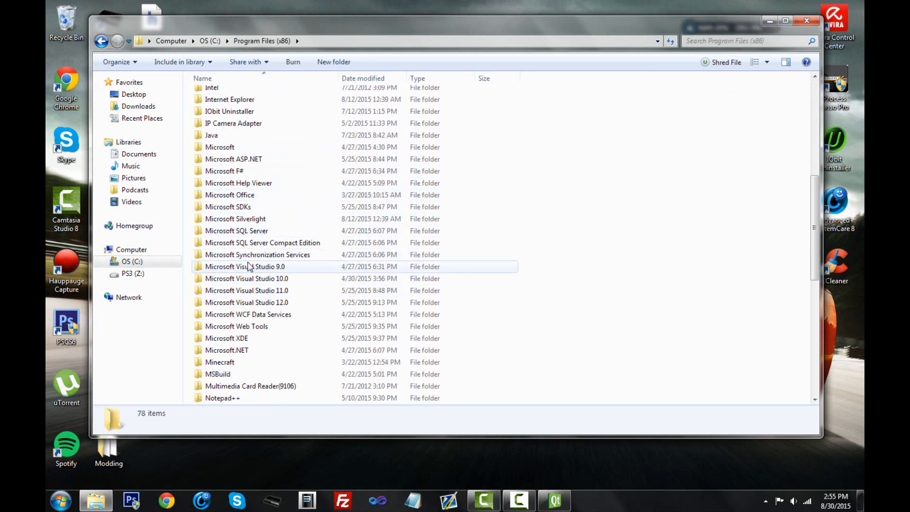
pyautogui.click(101, 40)
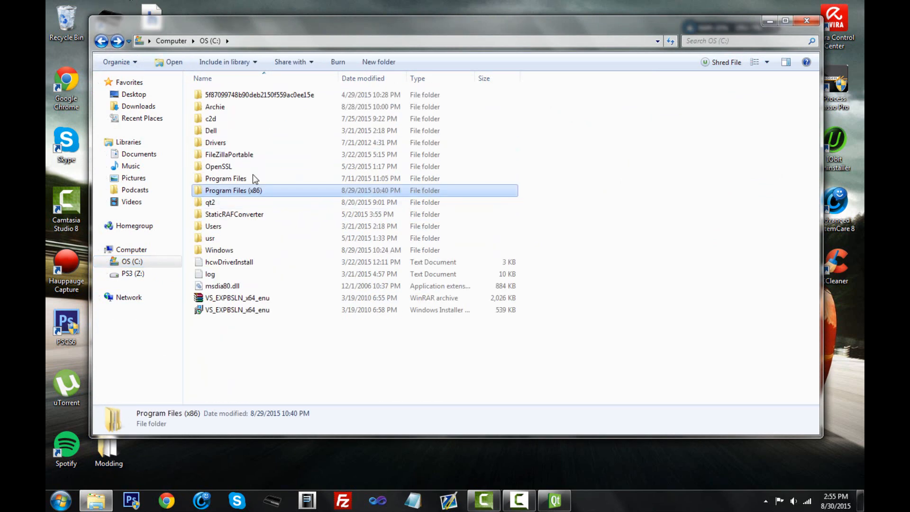
pyautogui.click(210, 201)
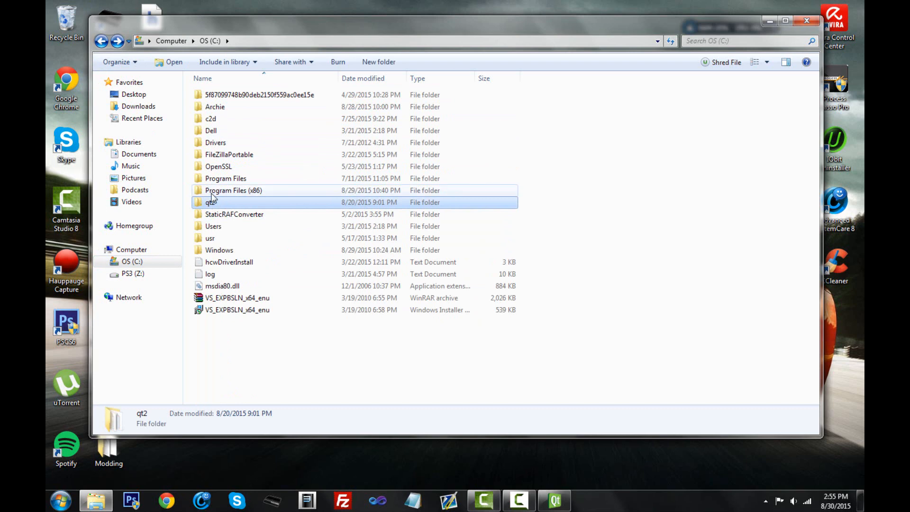
pyautogui.moveTo(382, 89)
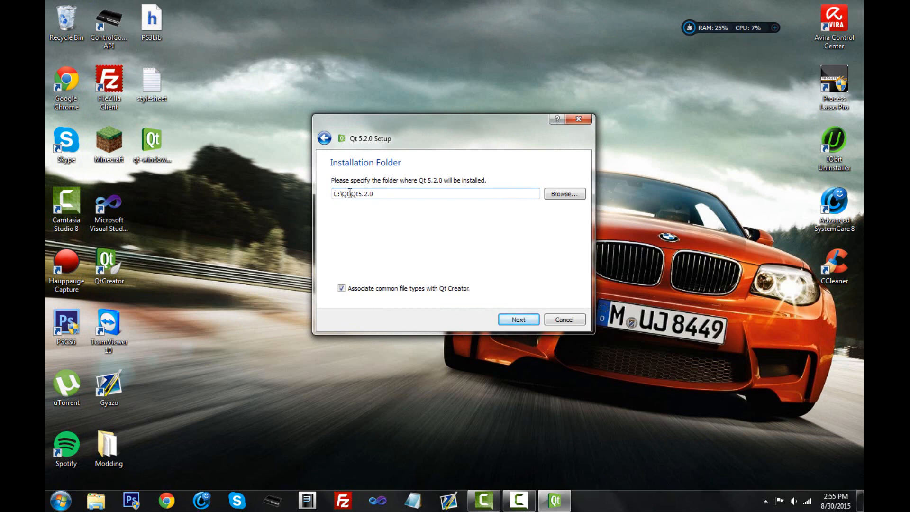
pyautogui.moveTo(370, 192)
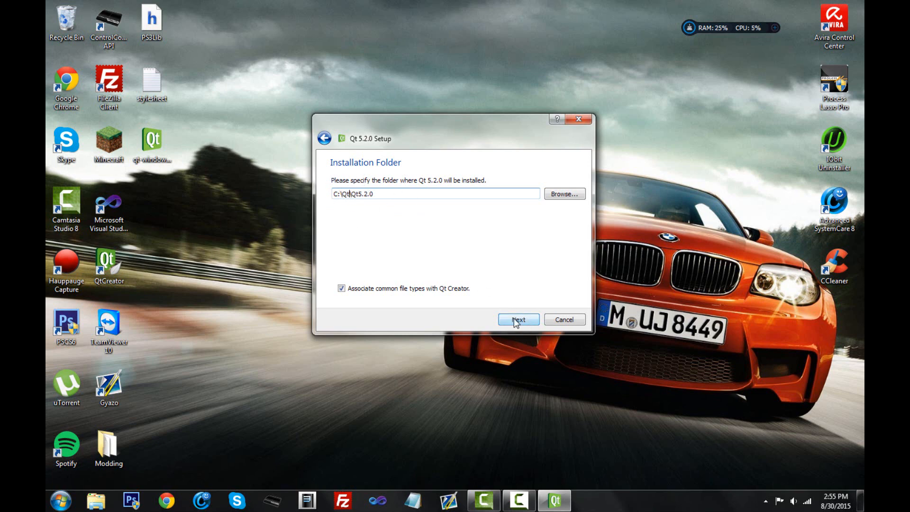
# Step: Expand the Qt 5.2.0 components and tick Source Components alongside MinGW 4.8, then continue
pyautogui.click(517, 319)
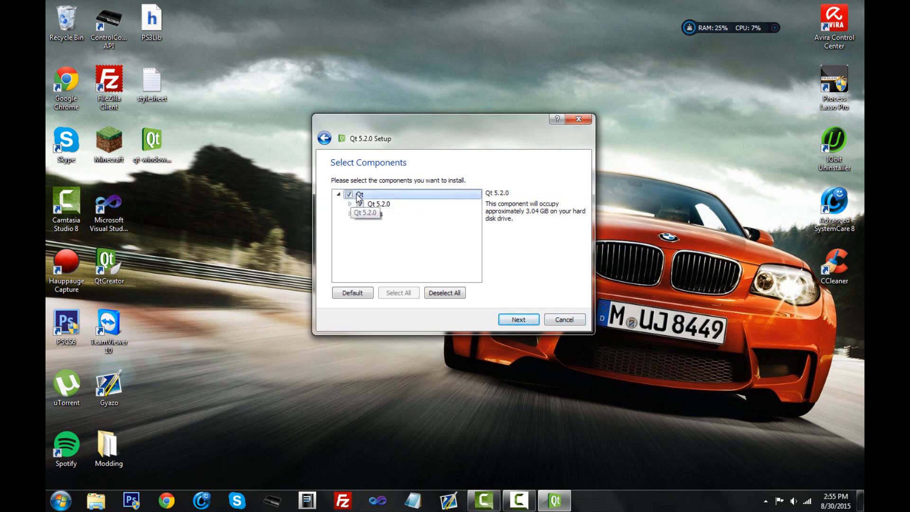
pyautogui.click(350, 203)
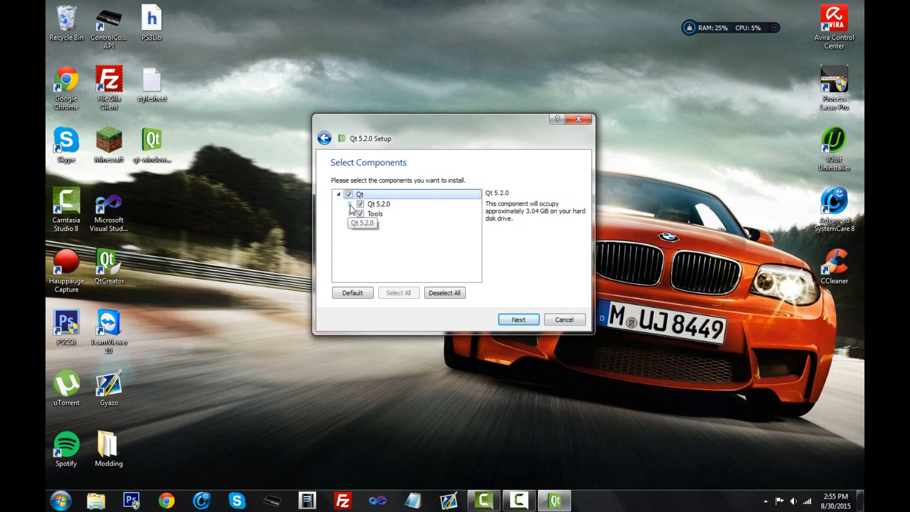
pyautogui.click(349, 204)
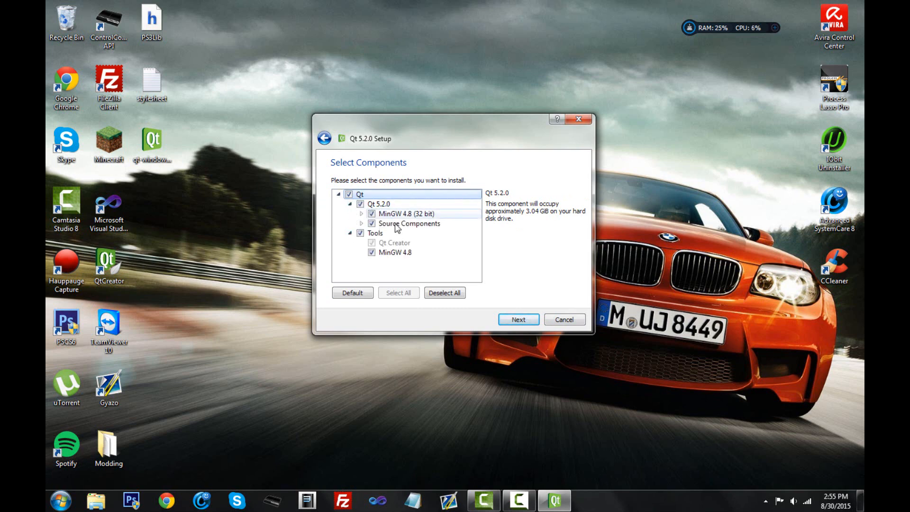
pyautogui.click(362, 214)
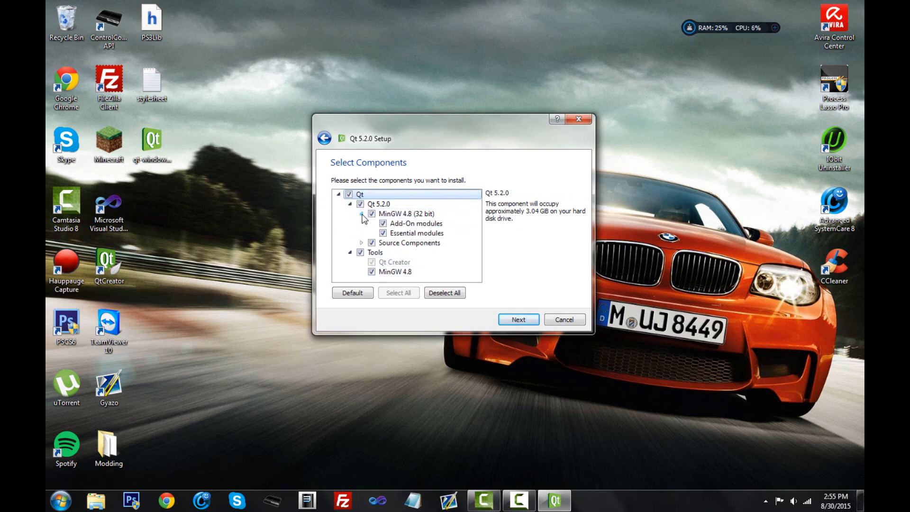
pyautogui.click(362, 243)
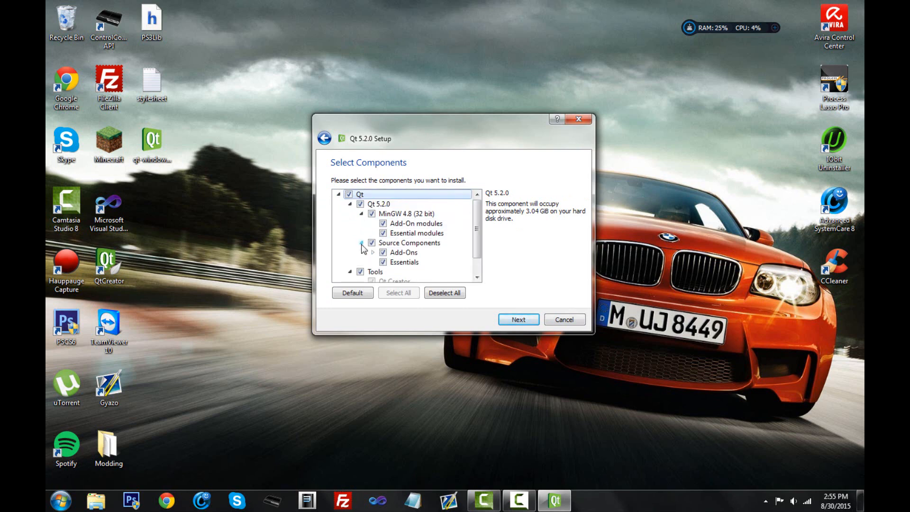
pyautogui.scroll(-3)
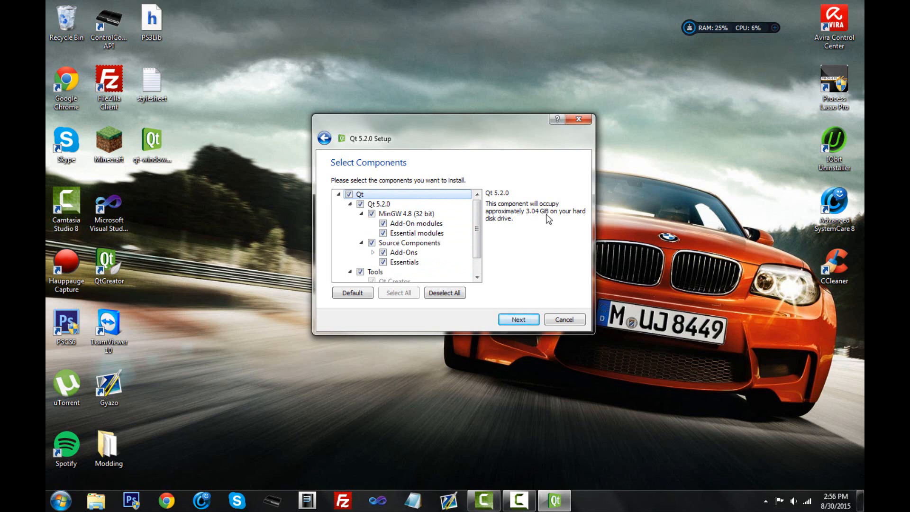
pyautogui.moveTo(525, 226)
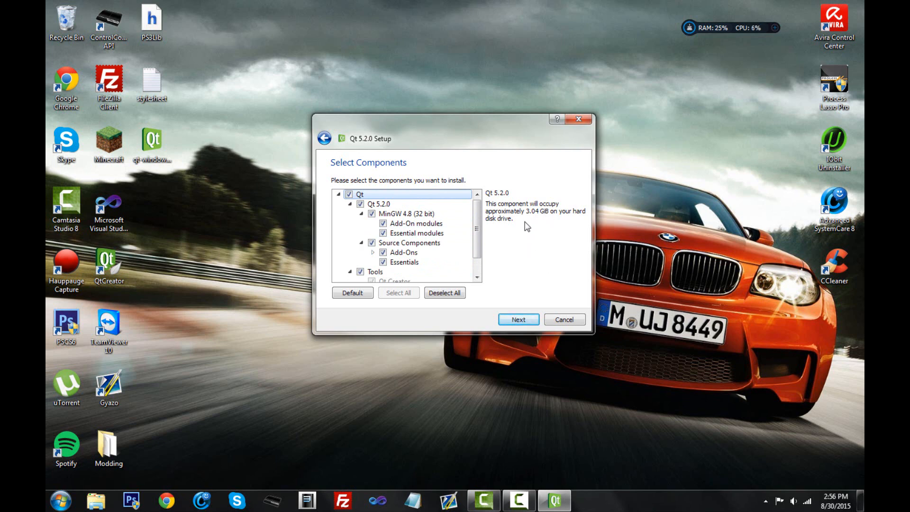
pyautogui.moveTo(529, 275)
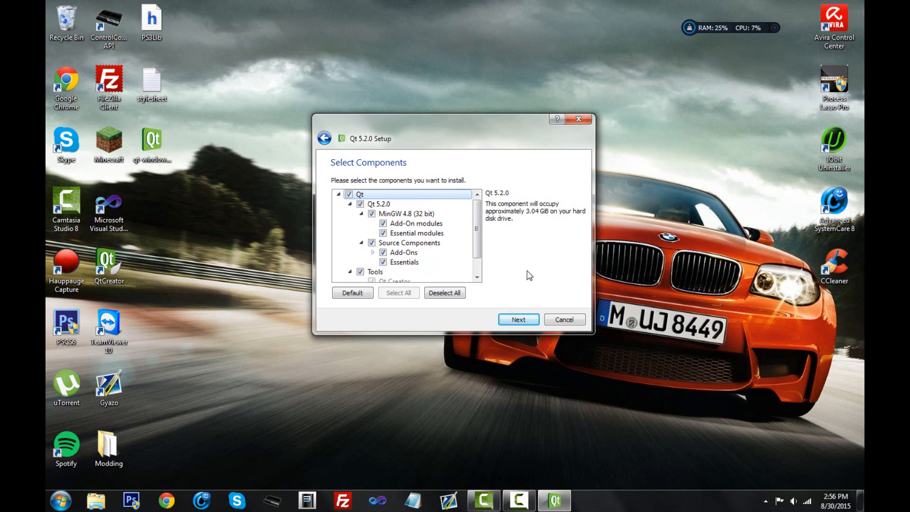
pyautogui.click(517, 319)
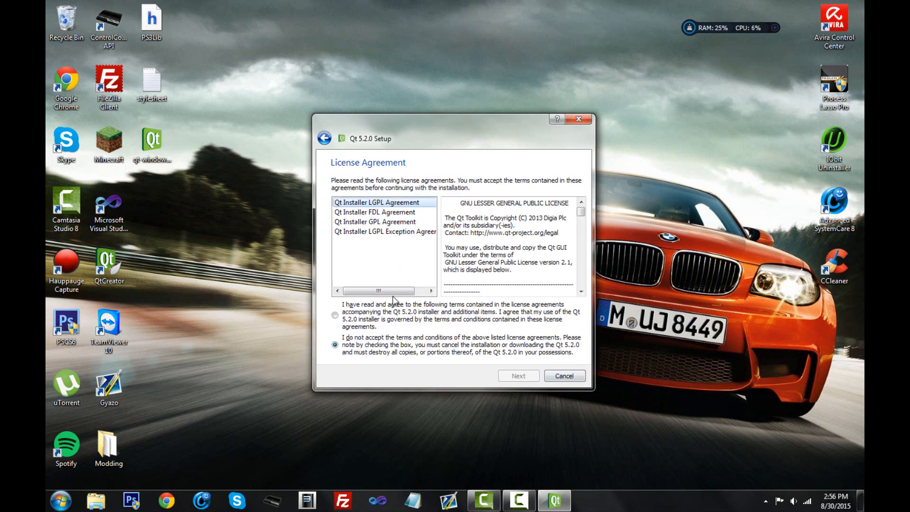
# Step: Accept the license agreement, review the component details, and start installing Qt 5.2.0
pyautogui.click(334, 314)
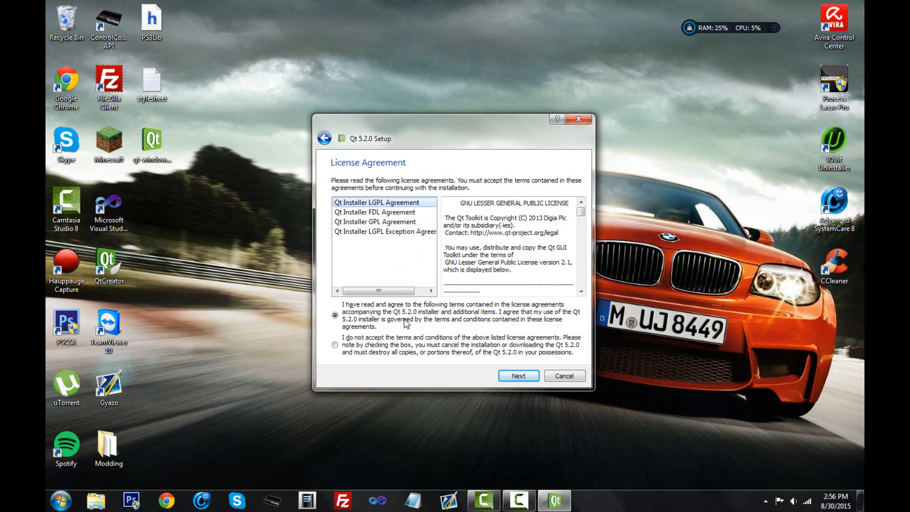
pyautogui.moveTo(414, 251)
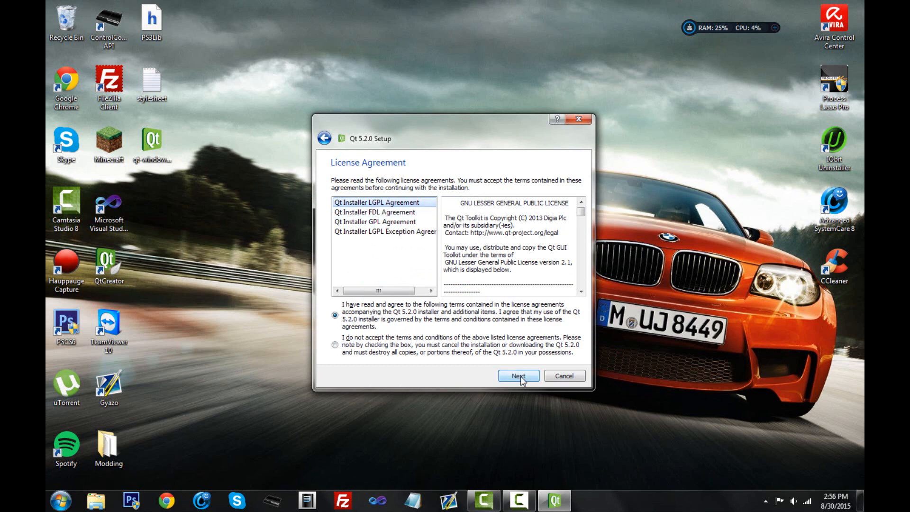
pyautogui.click(518, 375)
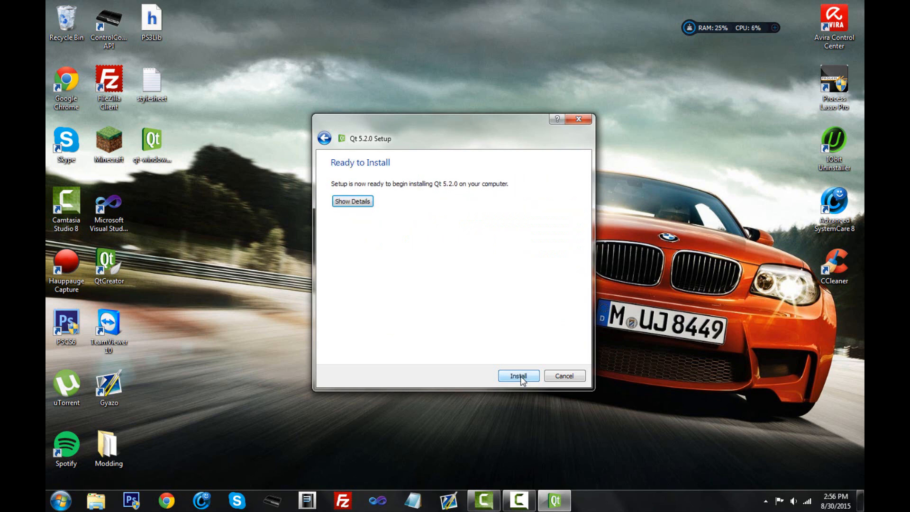
pyautogui.click(352, 201)
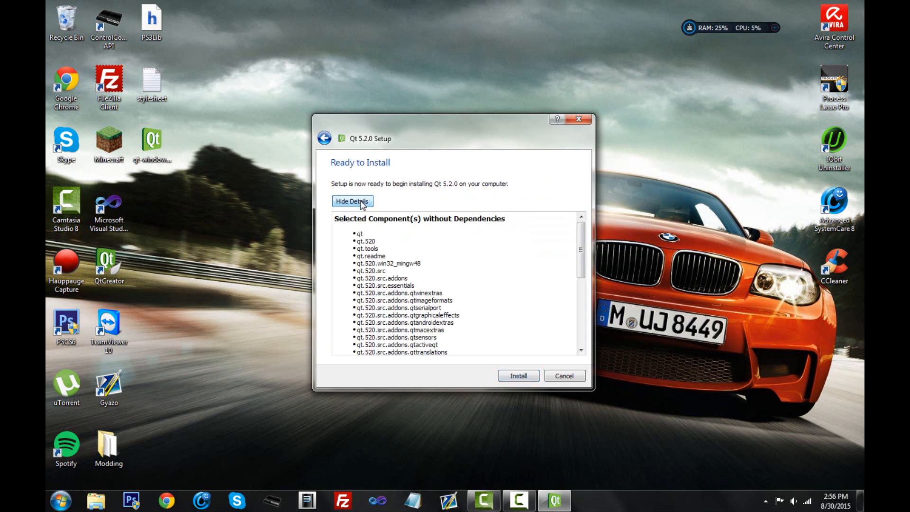
pyautogui.click(351, 201)
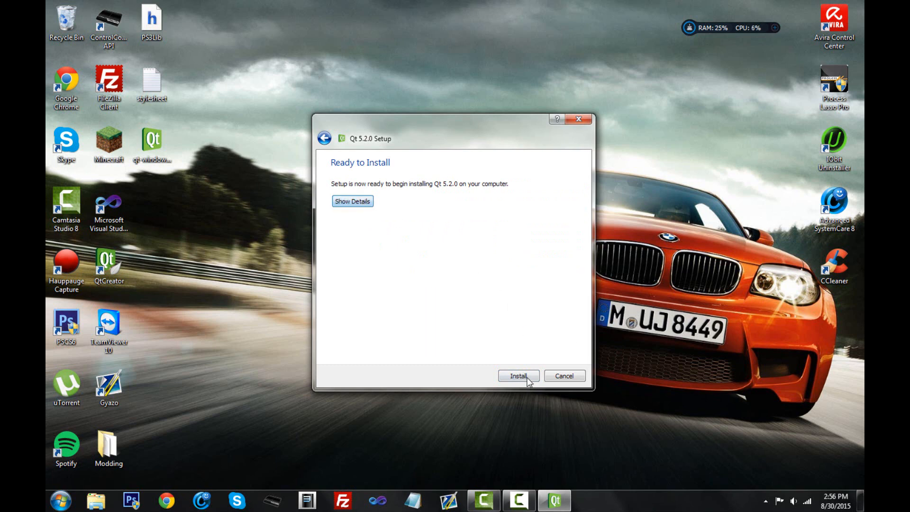
pyautogui.click(518, 376)
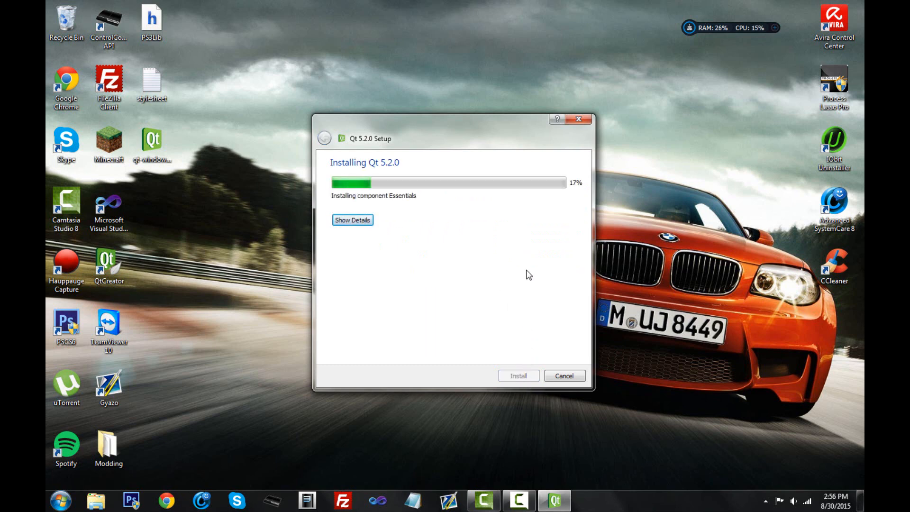
pyautogui.moveTo(529, 474)
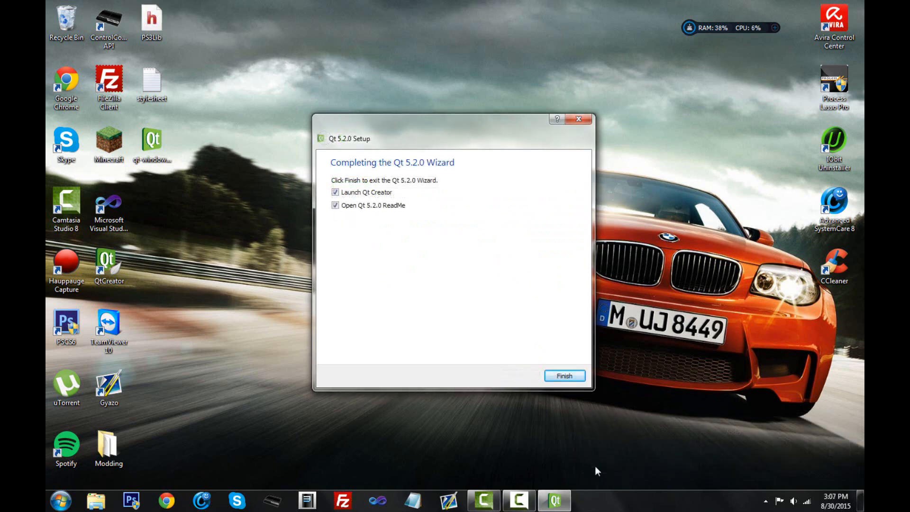
pyautogui.moveTo(439, 168)
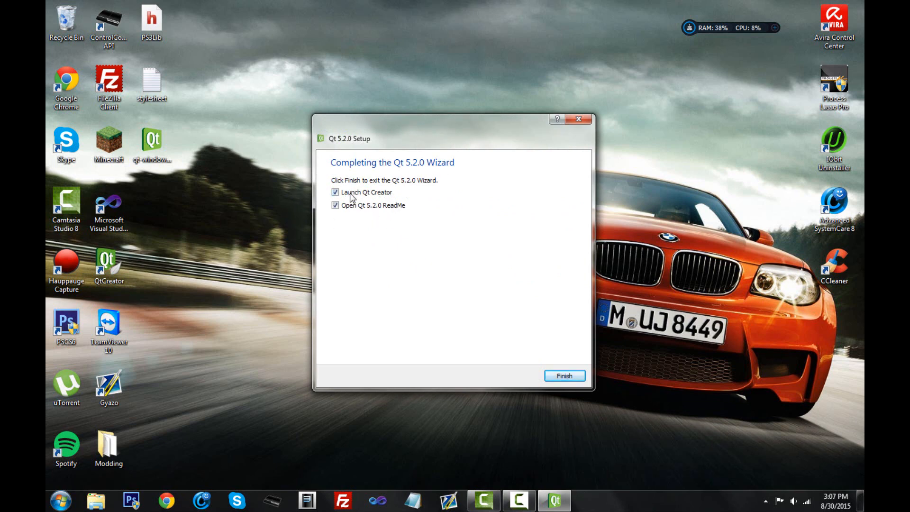
# Step: Untick 'Open Qt 5.2.0 ReadMe', keep 'Launch Qt Creator' ticked, and finish setup
pyautogui.click(335, 205)
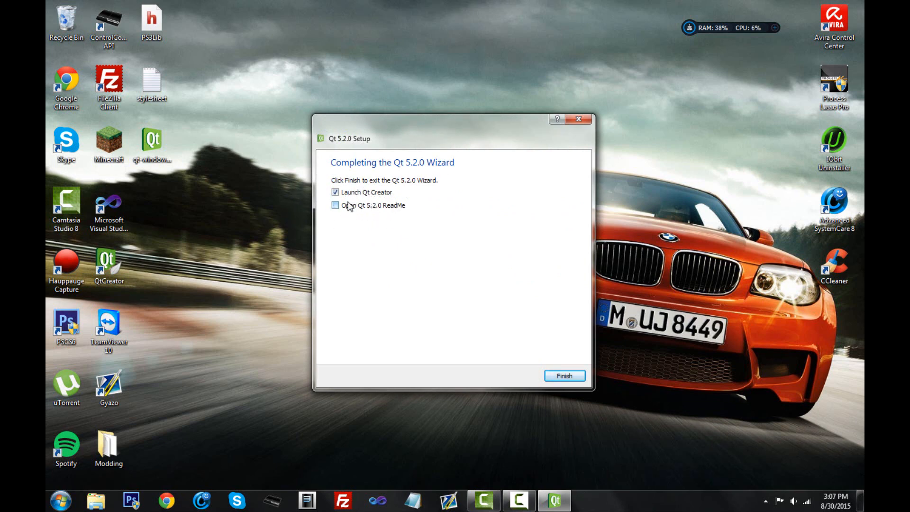
pyautogui.click(563, 375)
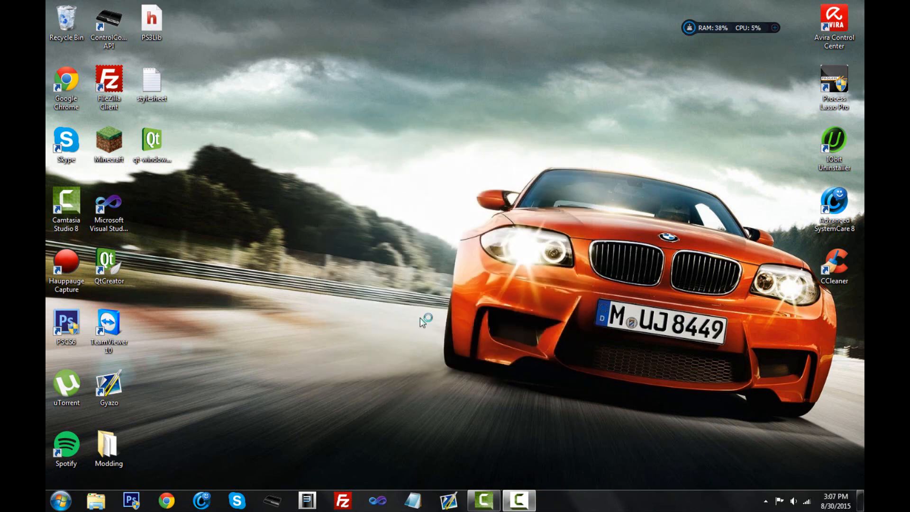
# Step: Launch Qt Creator from the desktop shortcut to reach its Welcome page
pyautogui.doubleClick(108, 262)
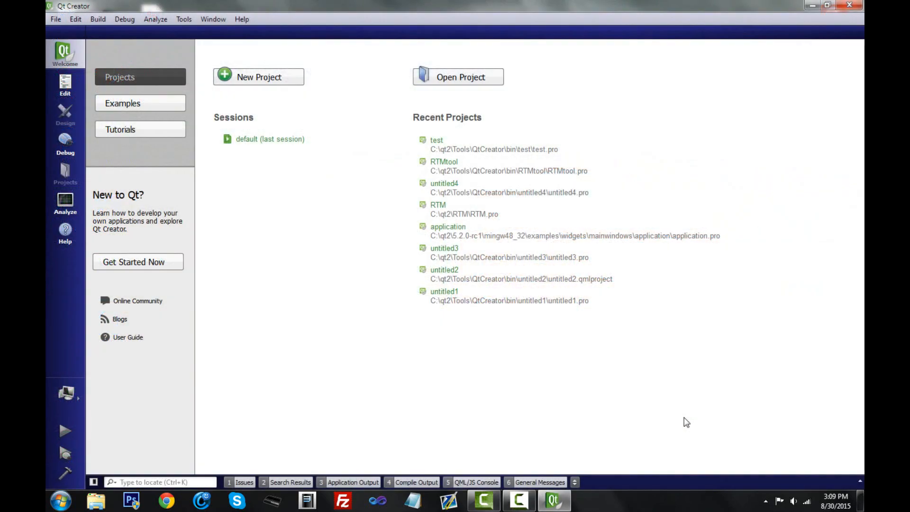
pyautogui.moveTo(155, 318)
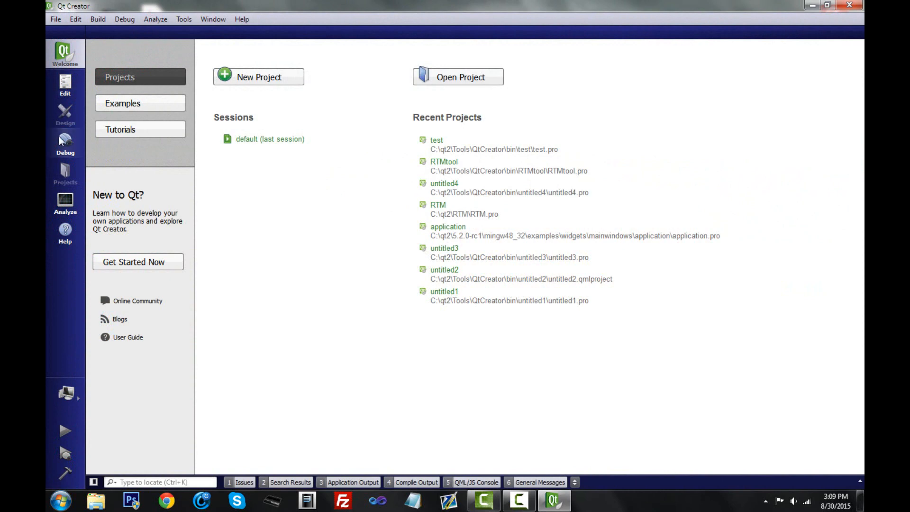
pyautogui.moveTo(47, 275)
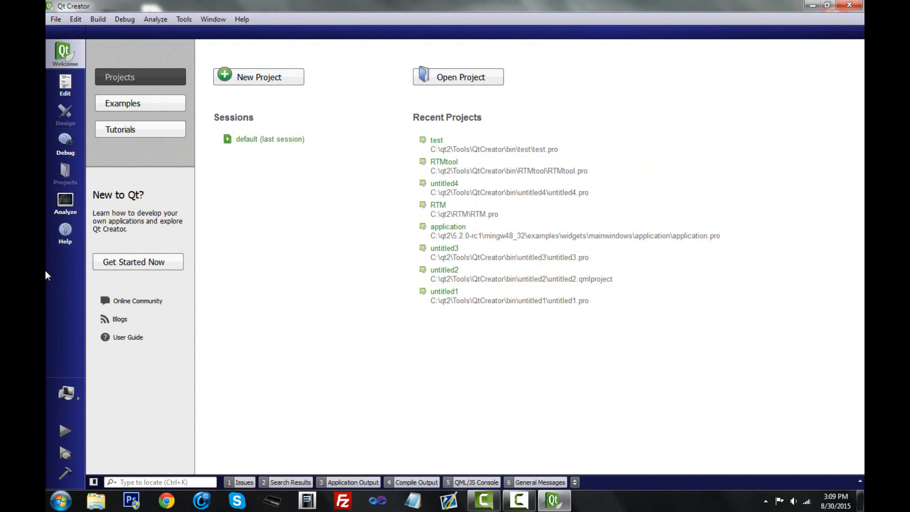
pyautogui.moveTo(465, 128)
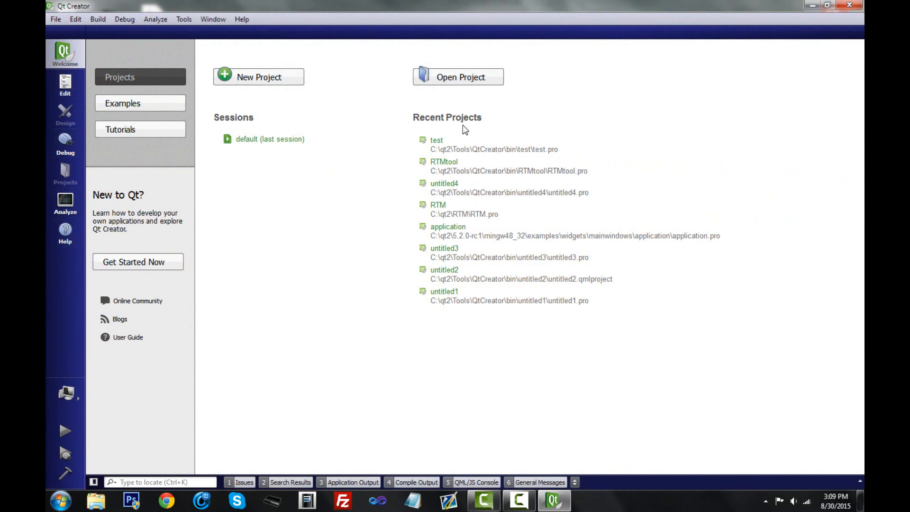
pyautogui.moveTo(423, 140)
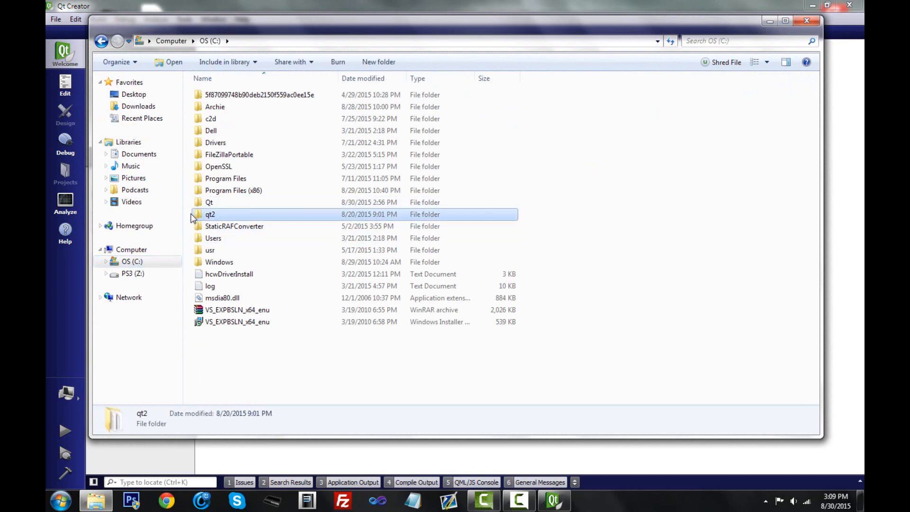
# Step: Open C:\Qt and then the new Qt5.2.0 folder to view its contents
pyautogui.doubleClick(210, 214)
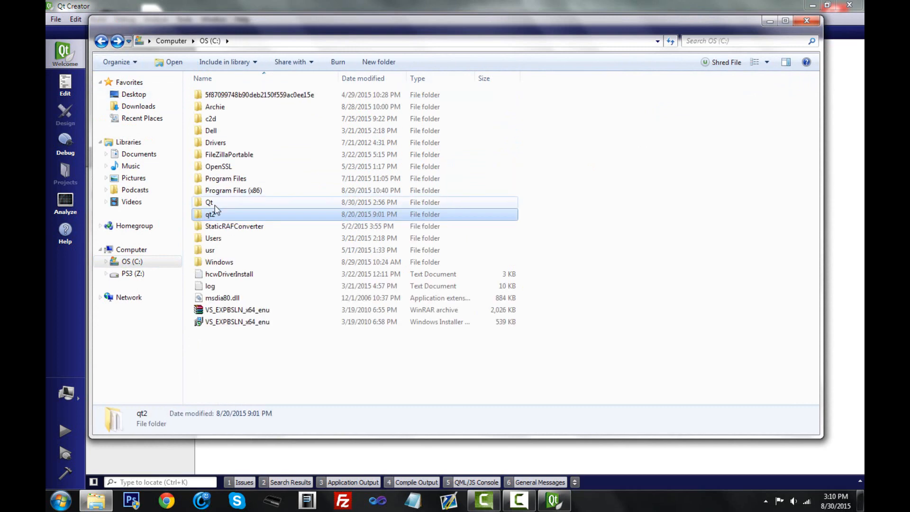
pyautogui.doubleClick(210, 202)
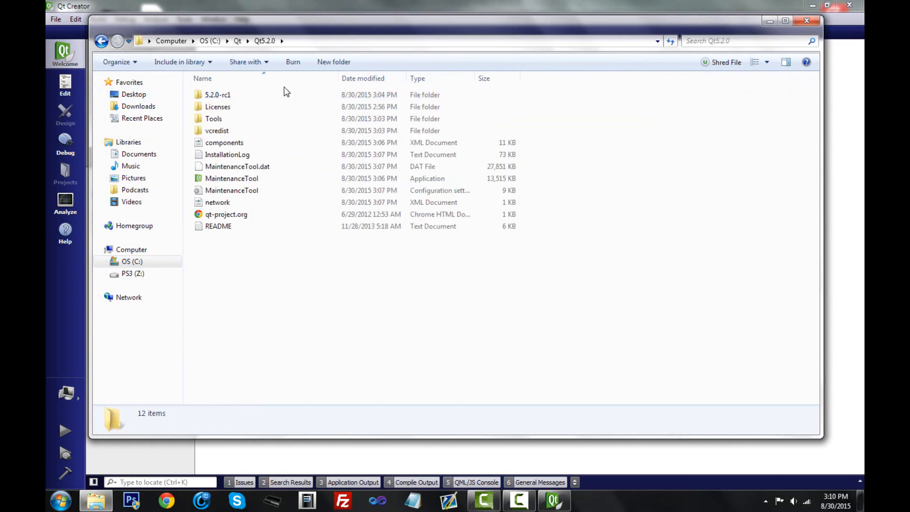
pyautogui.moveTo(806, 21)
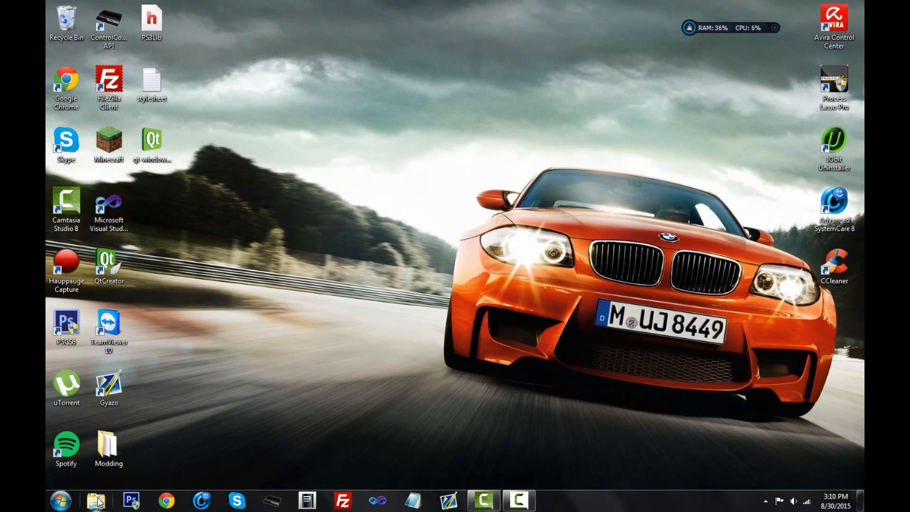
# Step: Open a new Explorer window and drill into C:\Qt\Qt5.2.0\5.2.0-rc1
pyautogui.click(96, 499)
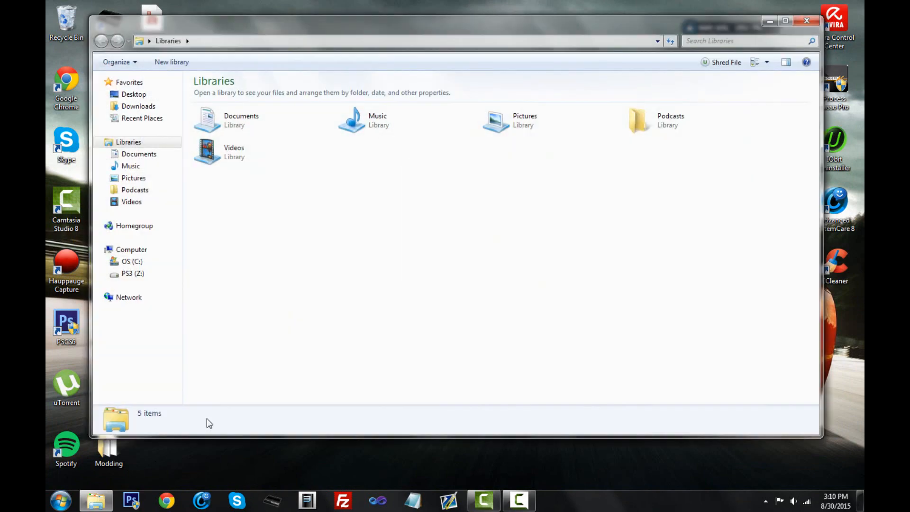
pyautogui.moveTo(130, 341)
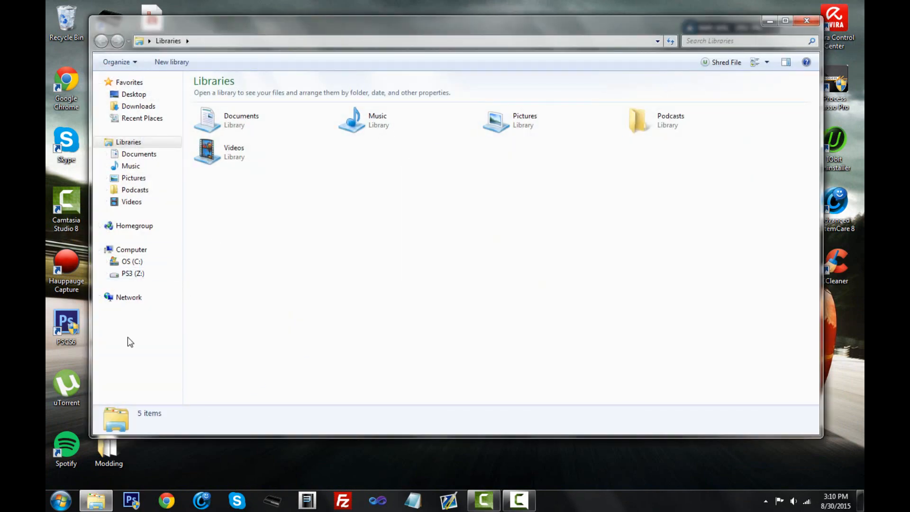
pyautogui.moveTo(95, 499)
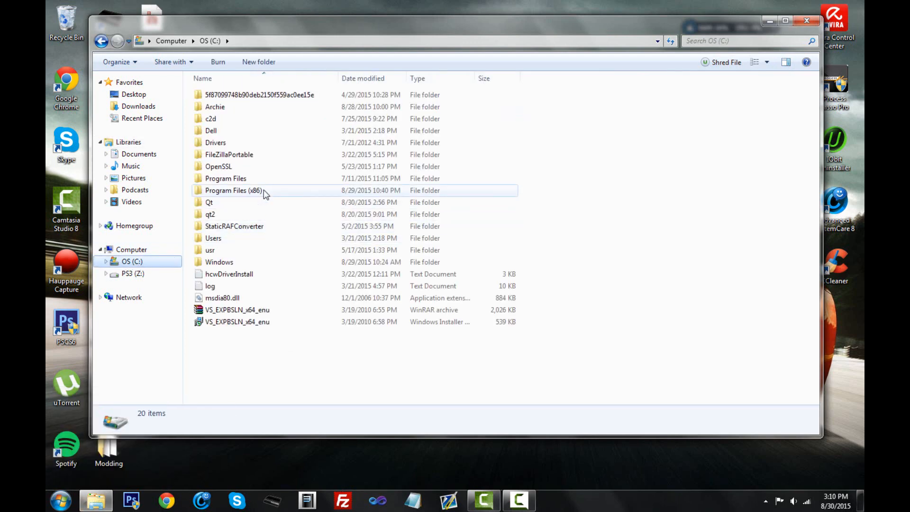
pyautogui.moveTo(241, 208)
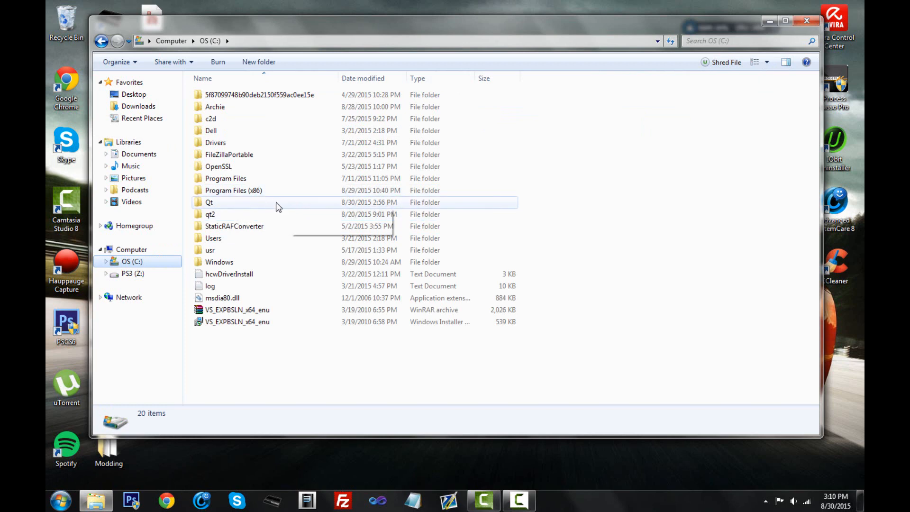
pyautogui.click(209, 202)
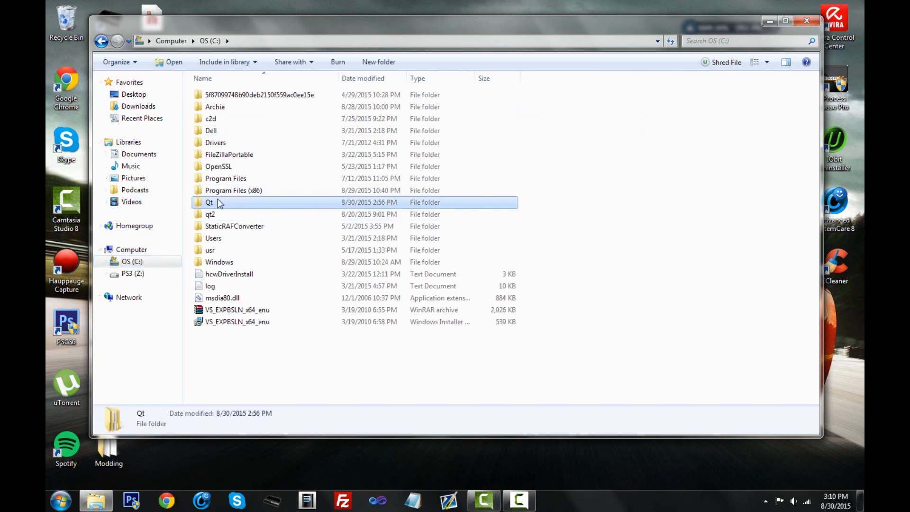
pyautogui.doubleClick(209, 202)
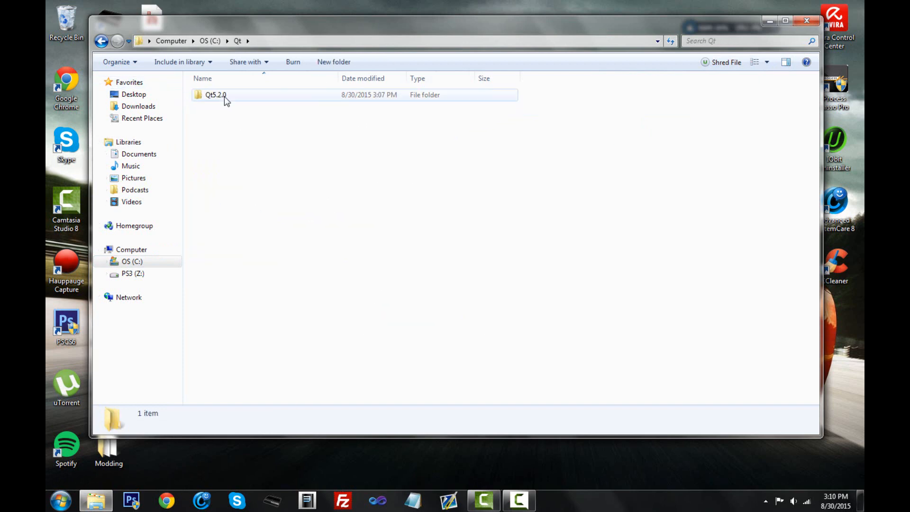
pyautogui.moveTo(206, 98)
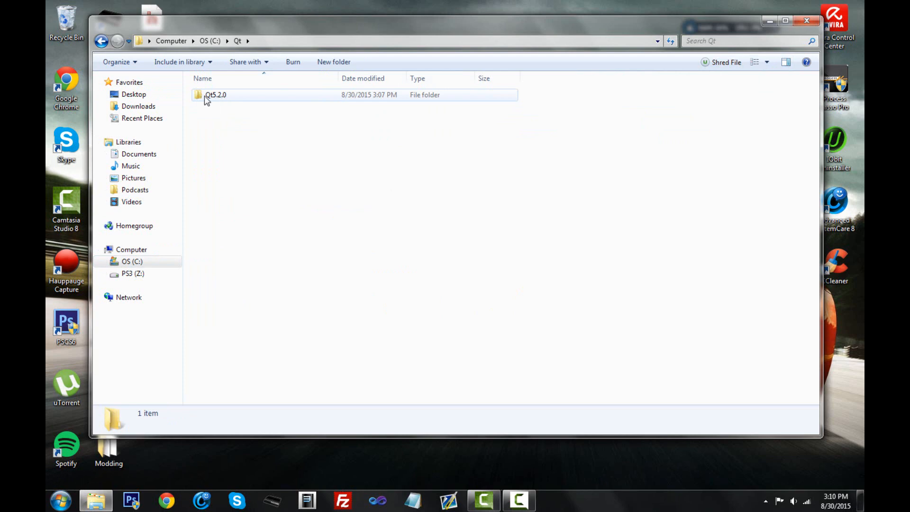
pyautogui.moveTo(213, 96)
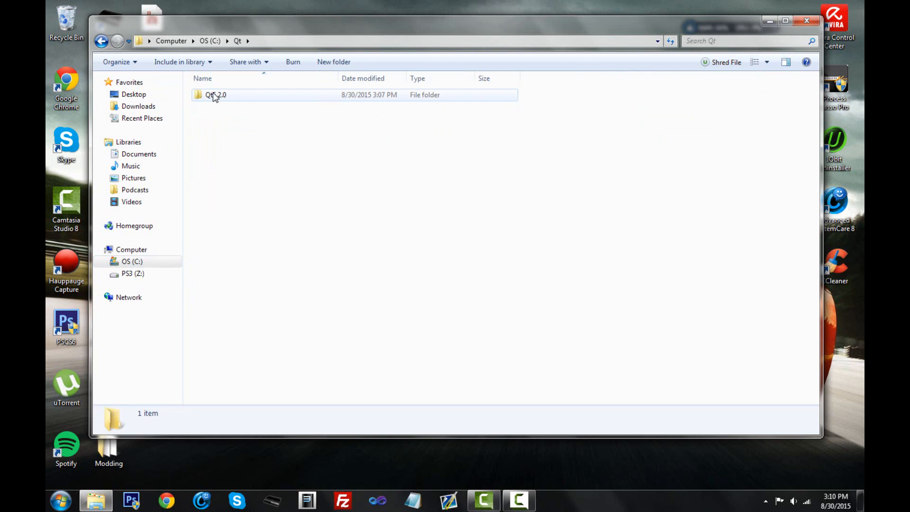
pyautogui.doubleClick(216, 95)
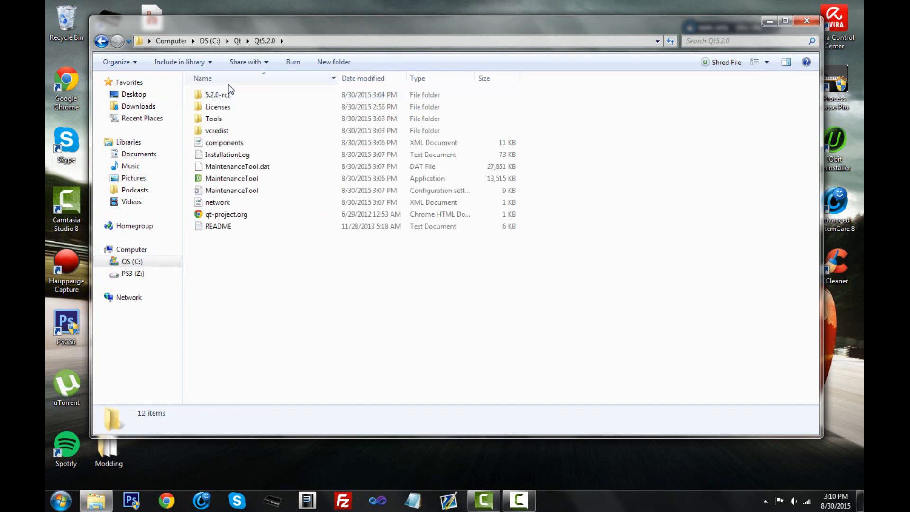
pyautogui.click(218, 94)
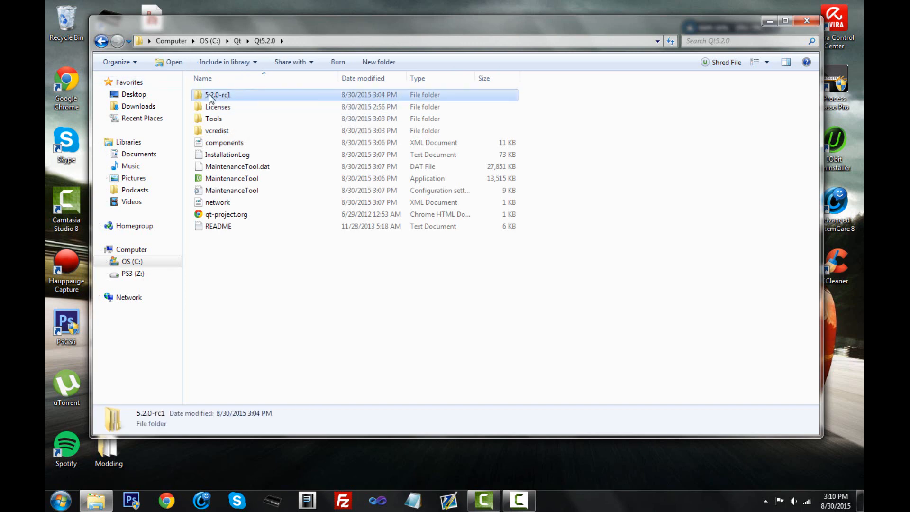
pyautogui.moveTo(219, 97)
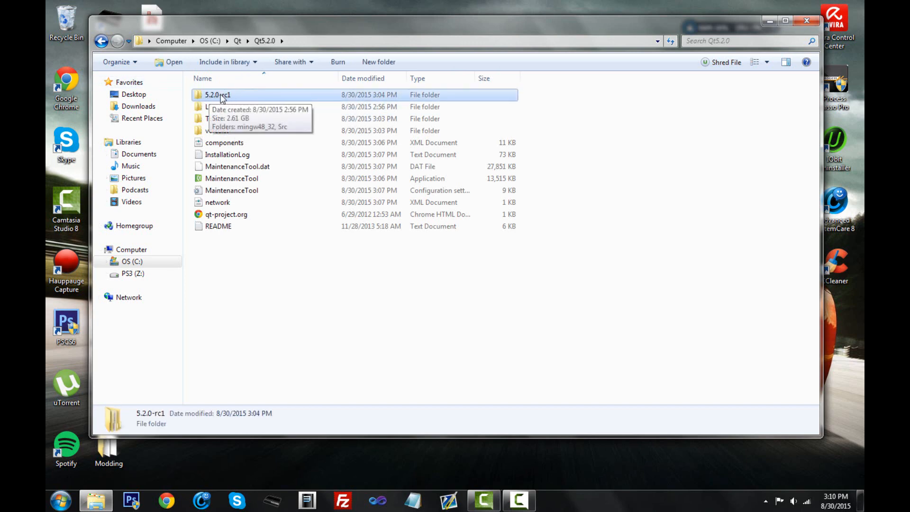
pyautogui.doubleClick(217, 95)
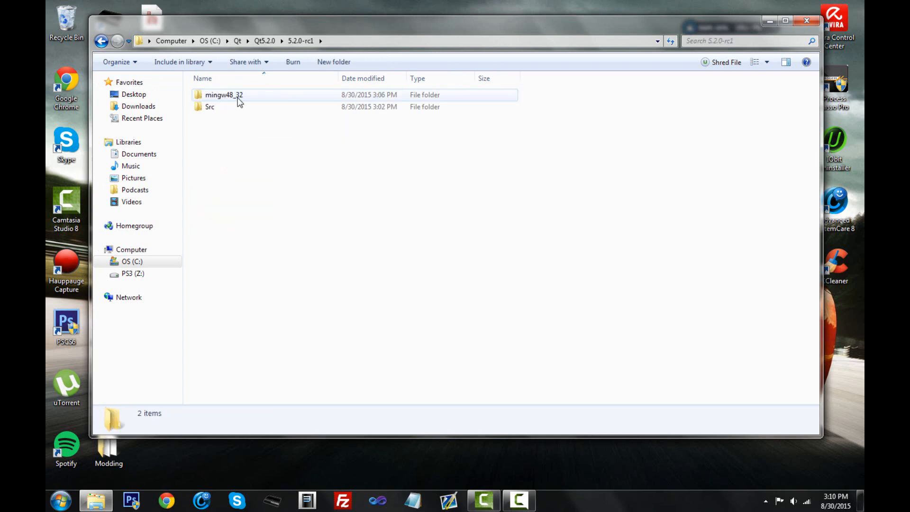
# Step: Browse Explorer into Src\qtbase\mkspecs\win32-g++
pyautogui.doubleClick(209, 106)
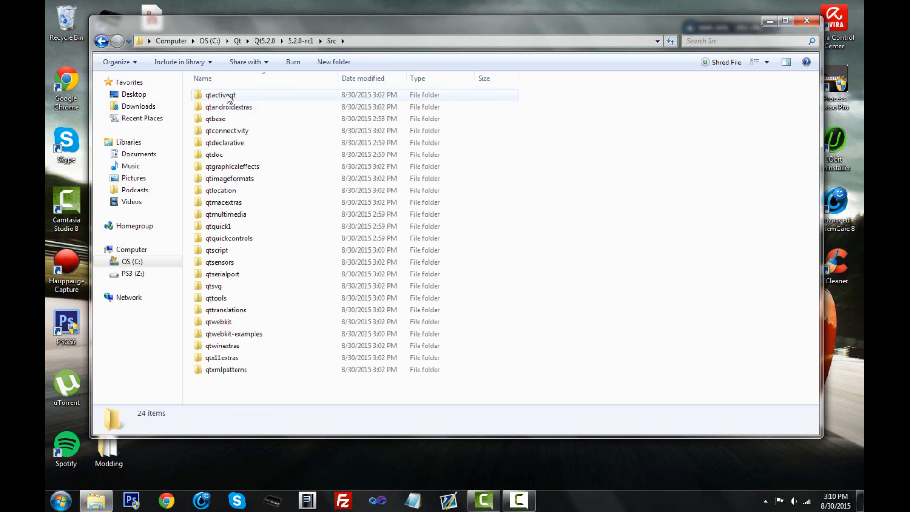
pyautogui.click(215, 119)
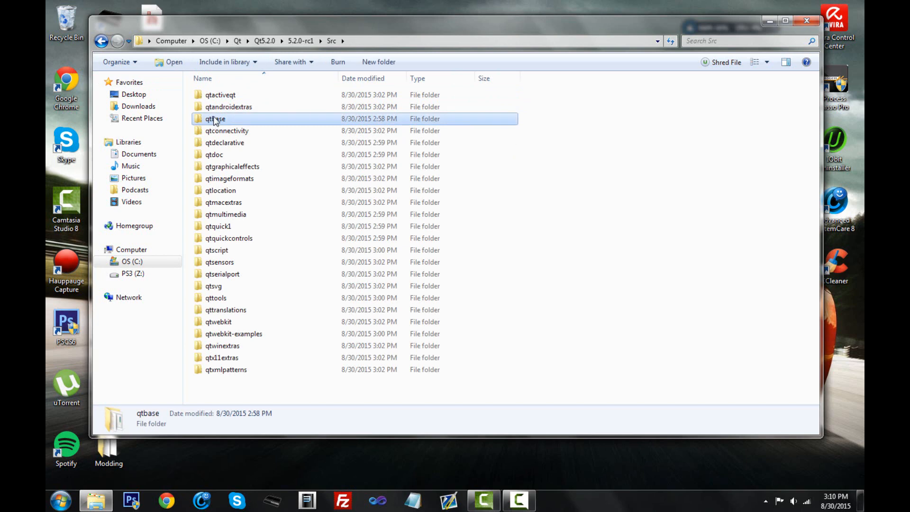
pyautogui.doubleClick(214, 119)
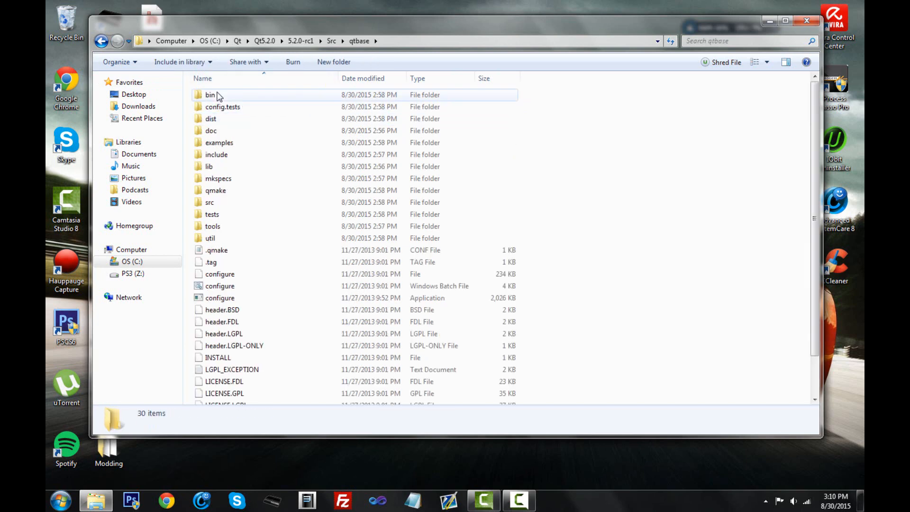
pyautogui.click(218, 178)
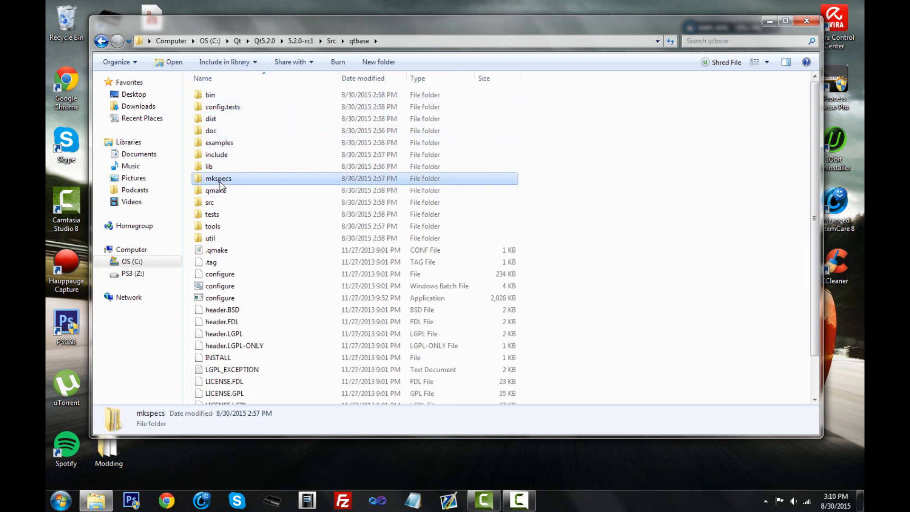
pyautogui.doubleClick(218, 178)
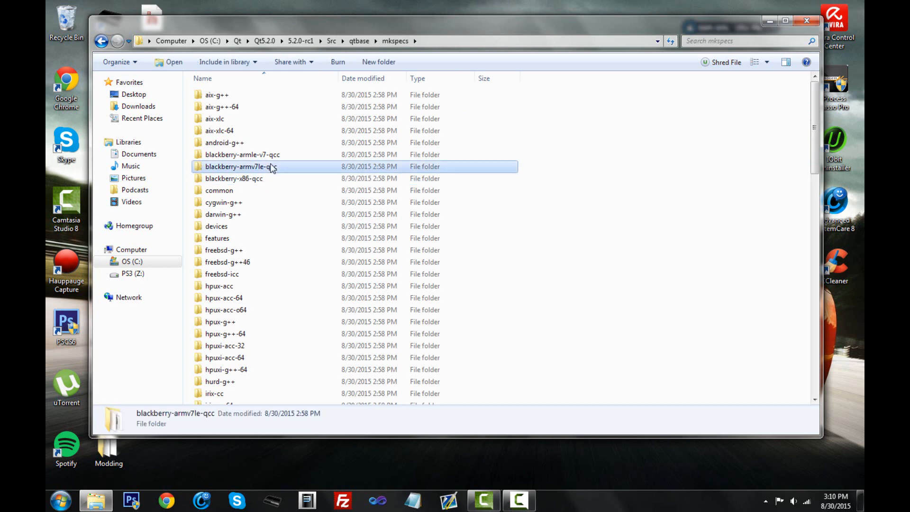
pyautogui.scroll(-3)
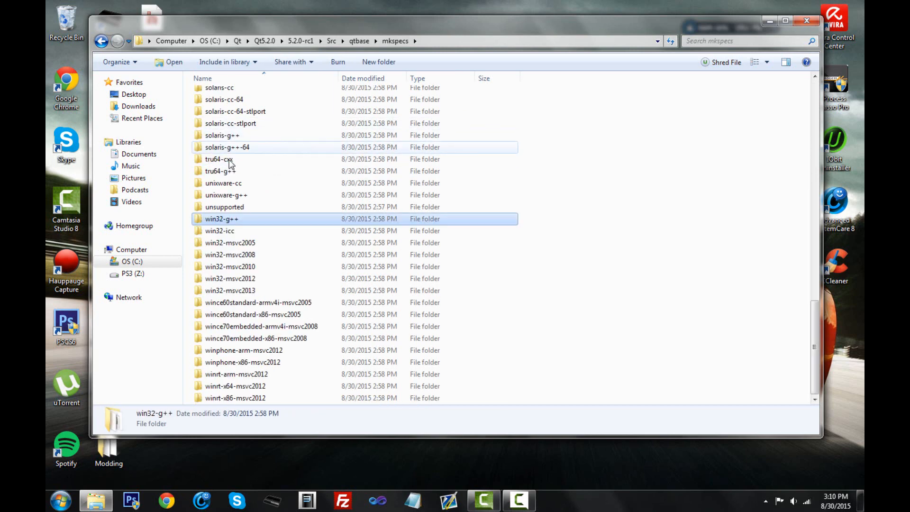
pyautogui.moveTo(222, 219)
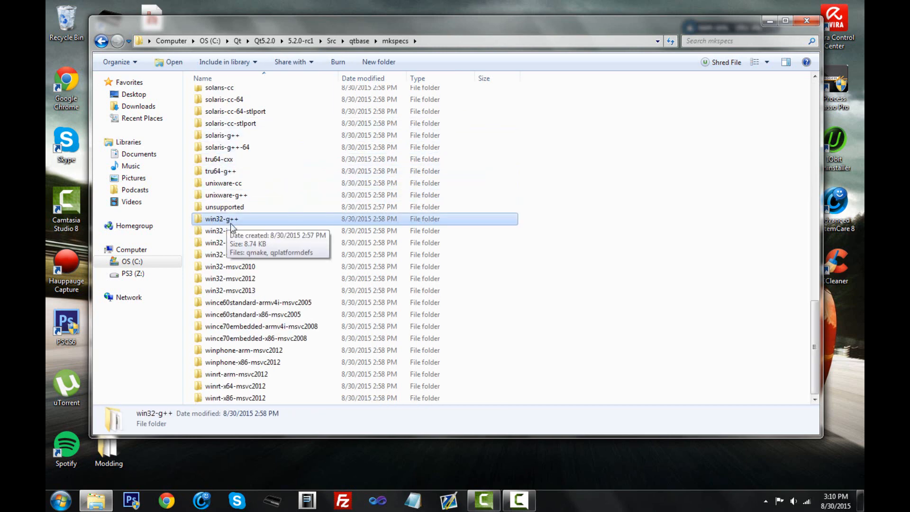
pyautogui.moveTo(220, 220)
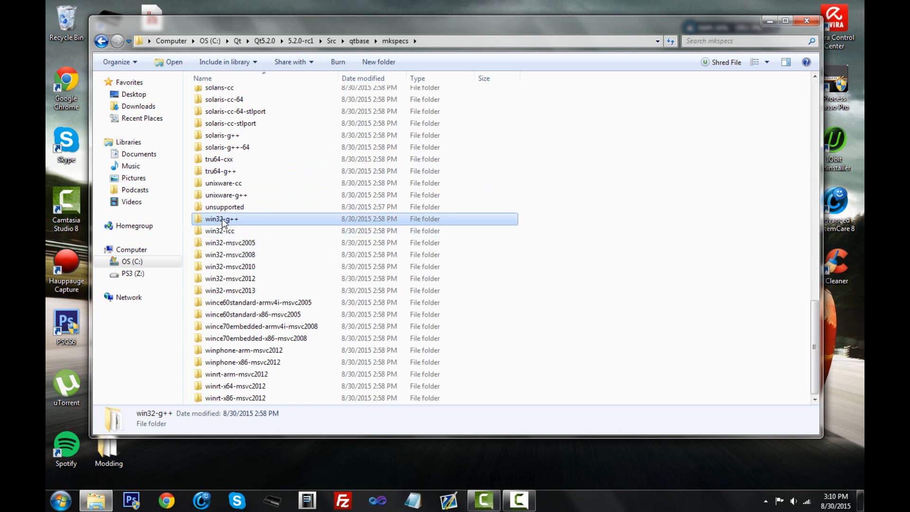
pyautogui.doubleClick(220, 219)
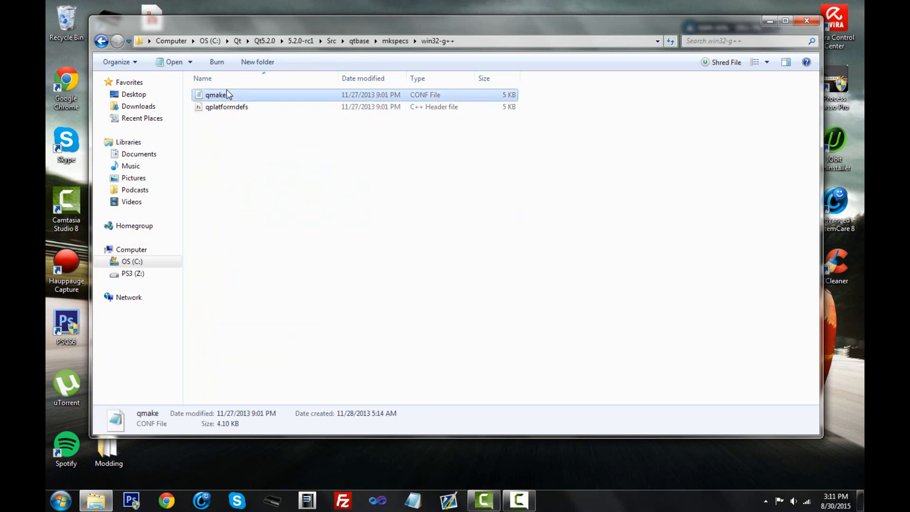
pyautogui.moveTo(240, 97)
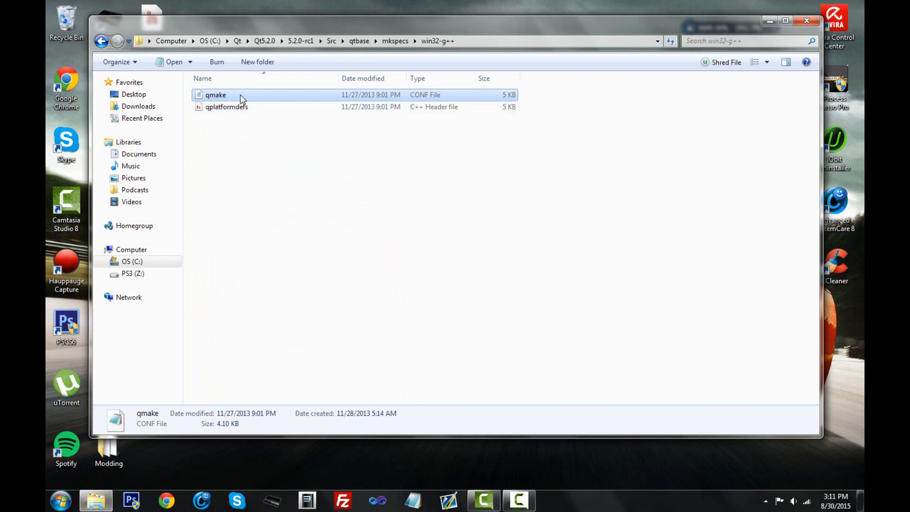
# Step: Open the win32-g++ qmake.conf in Notepad and scroll to the QMAKE_LFLAGS line
pyautogui.doubleClick(215, 95)
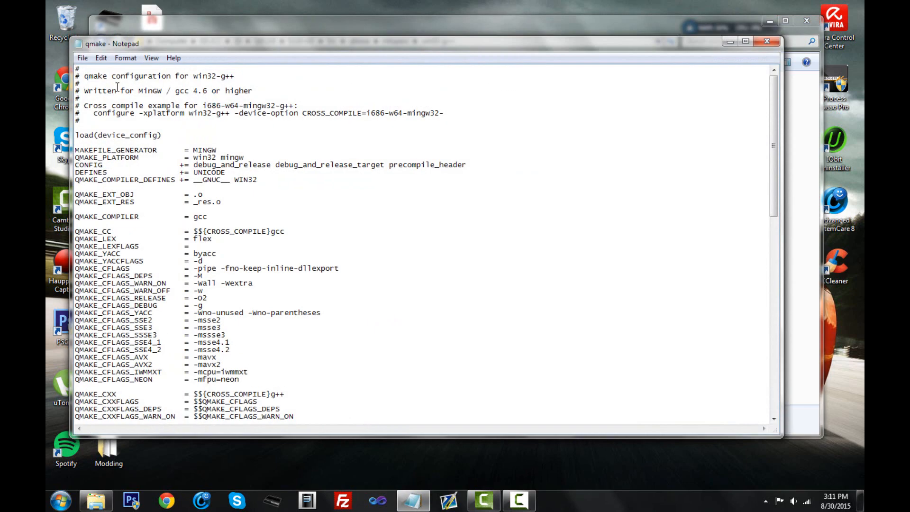
pyautogui.moveTo(809, 173)
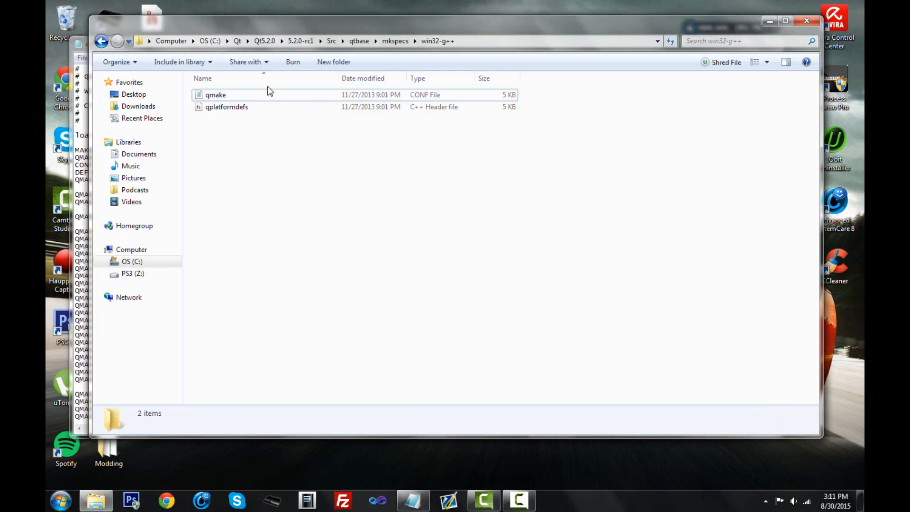
pyautogui.moveTo(236, 106)
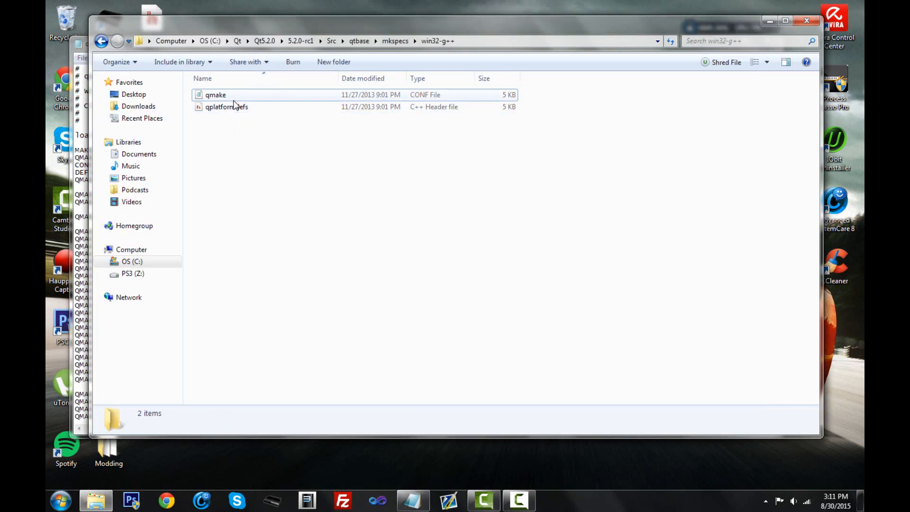
pyautogui.moveTo(84, 47)
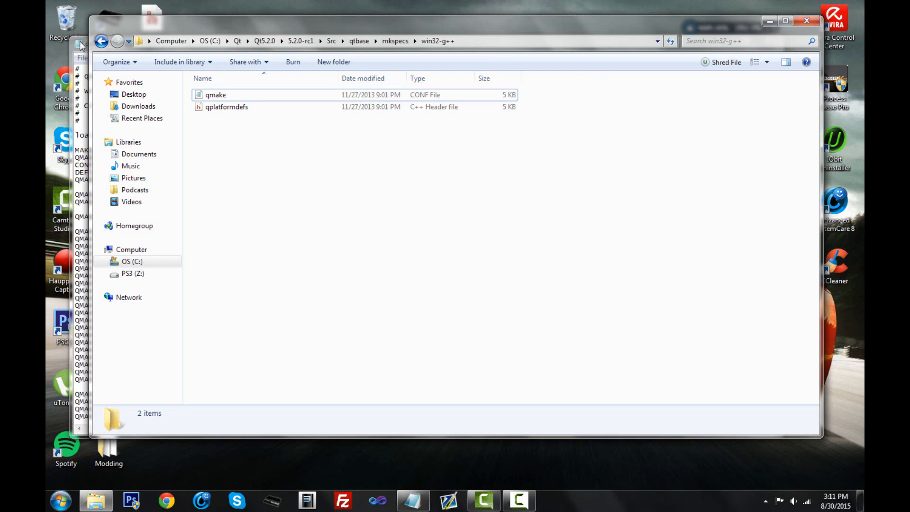
pyautogui.doubleClick(215, 95)
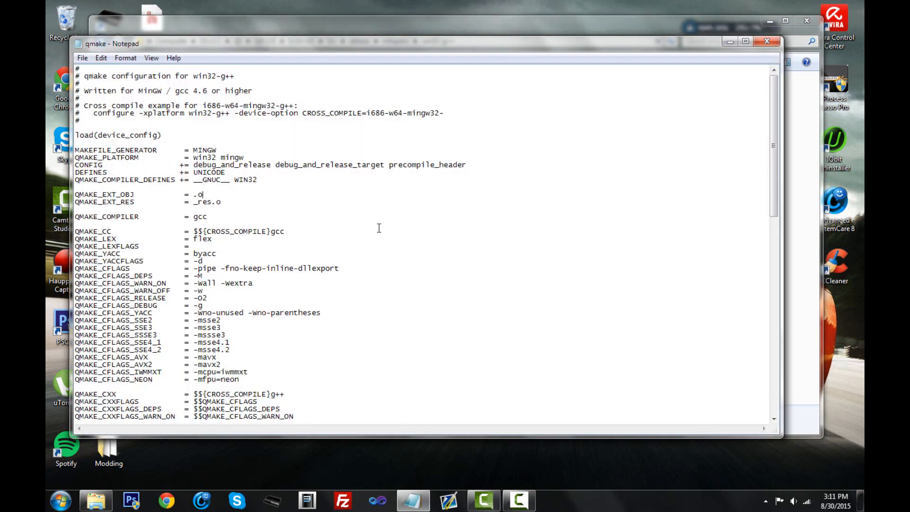
pyautogui.moveTo(775, 145)
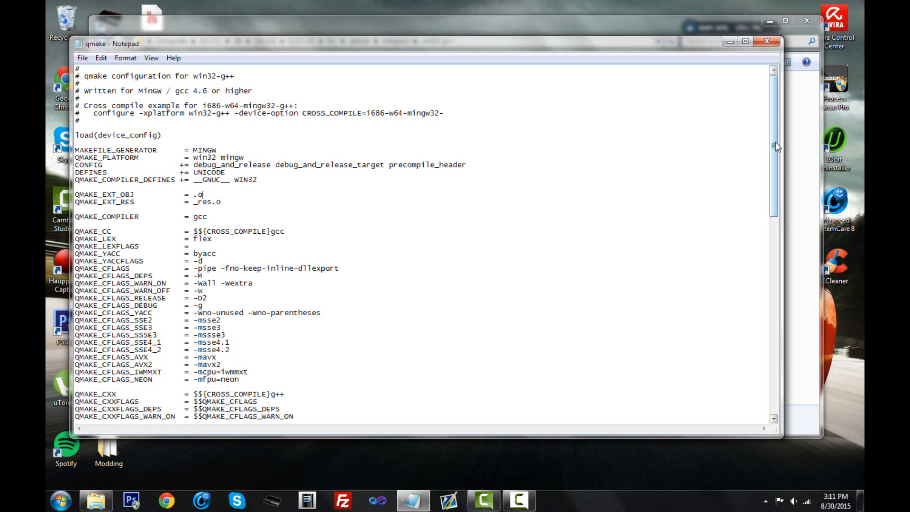
pyautogui.scroll(-3)
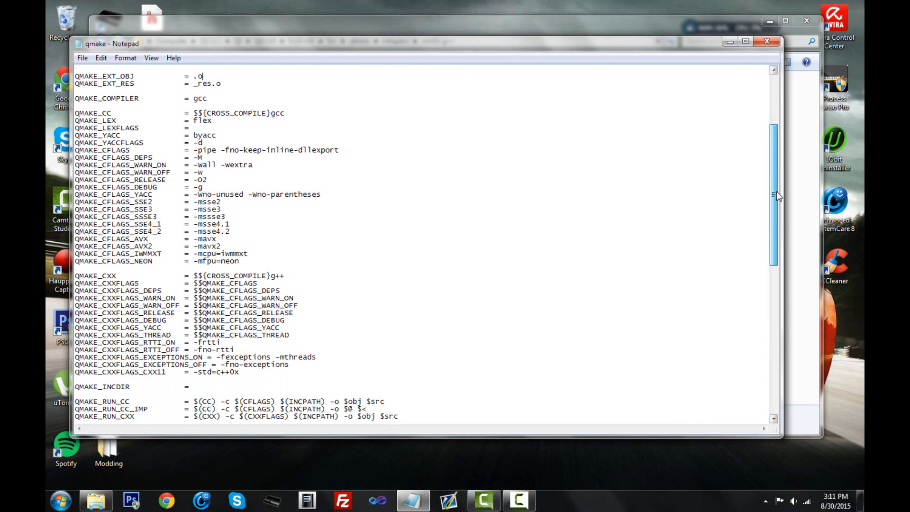
pyautogui.scroll(-3)
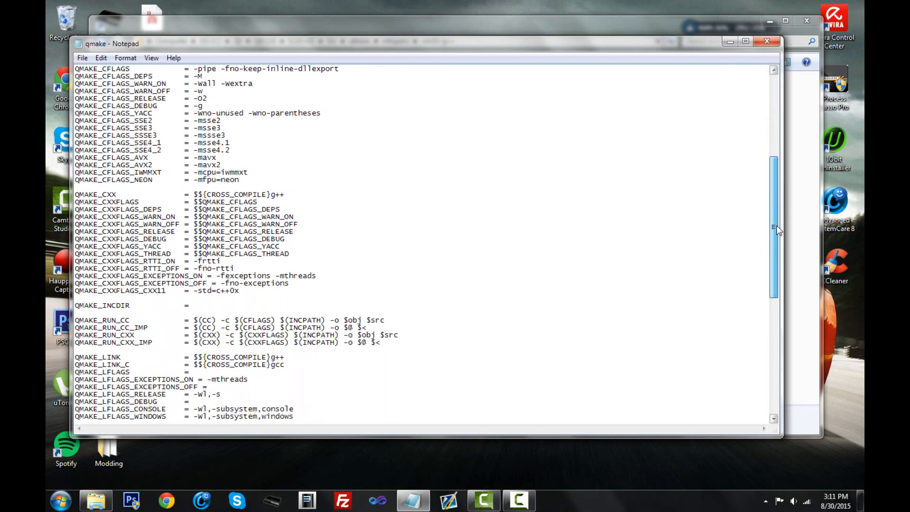
pyautogui.scroll(-3)
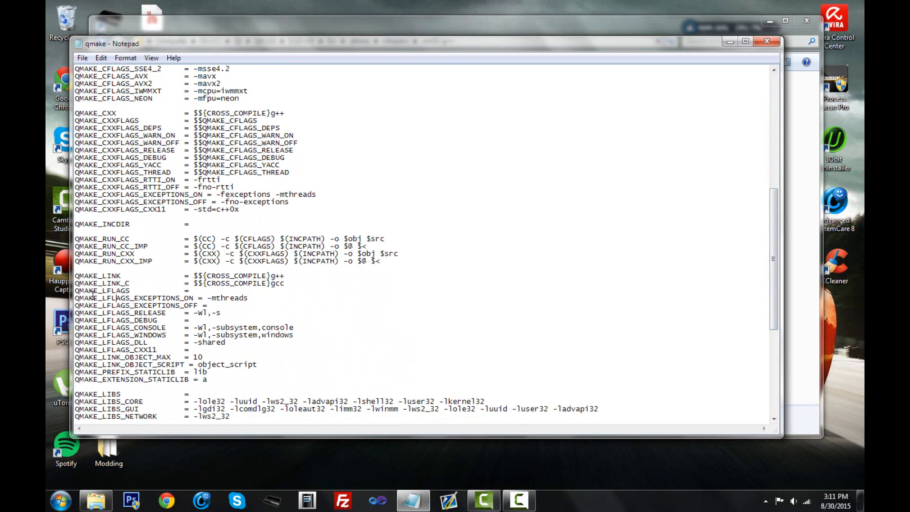
pyautogui.doubleClick(104, 290)
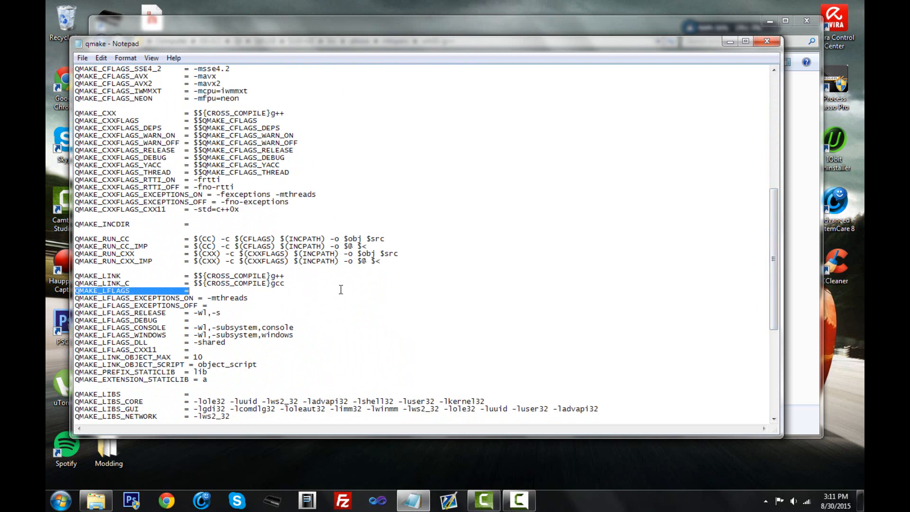
pyautogui.click(209, 284)
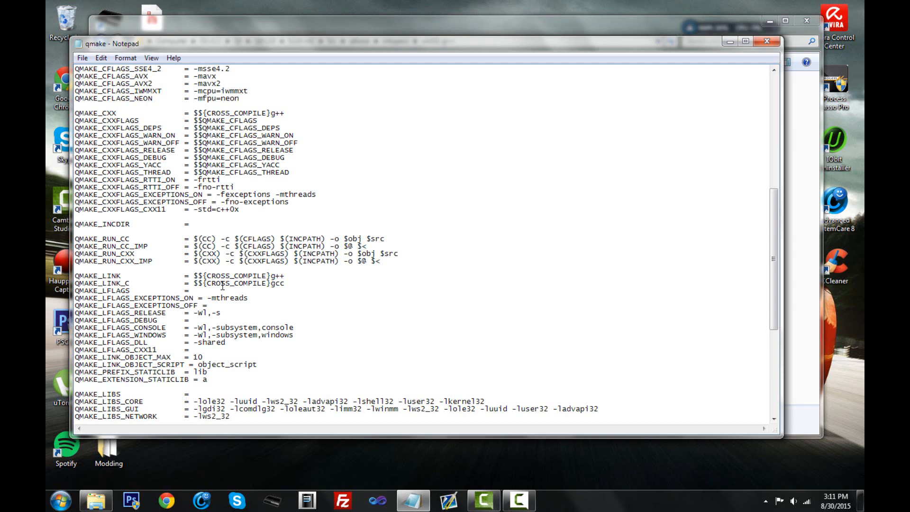
# Step: Set the QMAKE_LFLAGS value to -static -static-libgcc
pyautogui.click(194, 290)
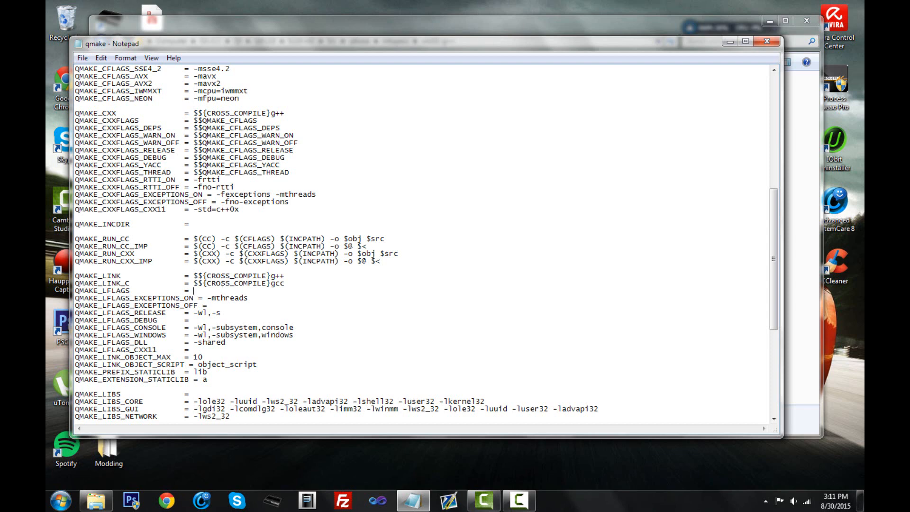
pyautogui.write('-stati')
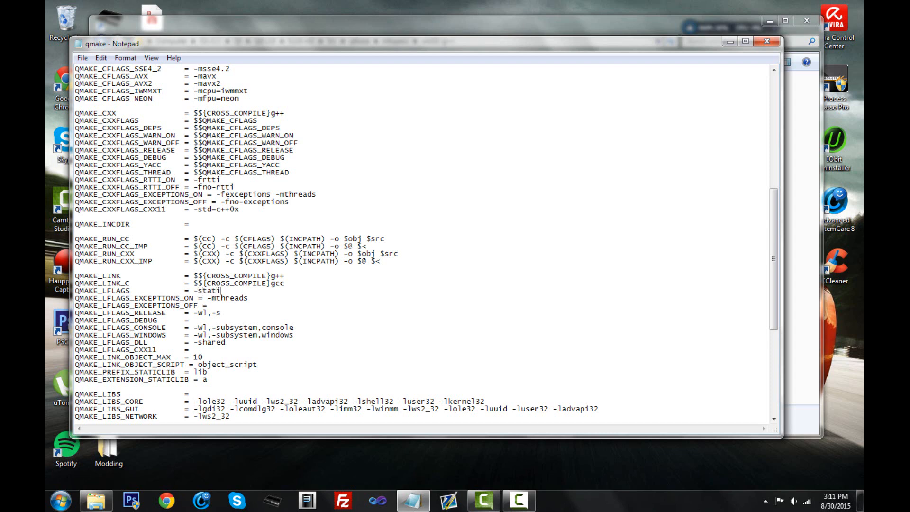
pyautogui.write('c')
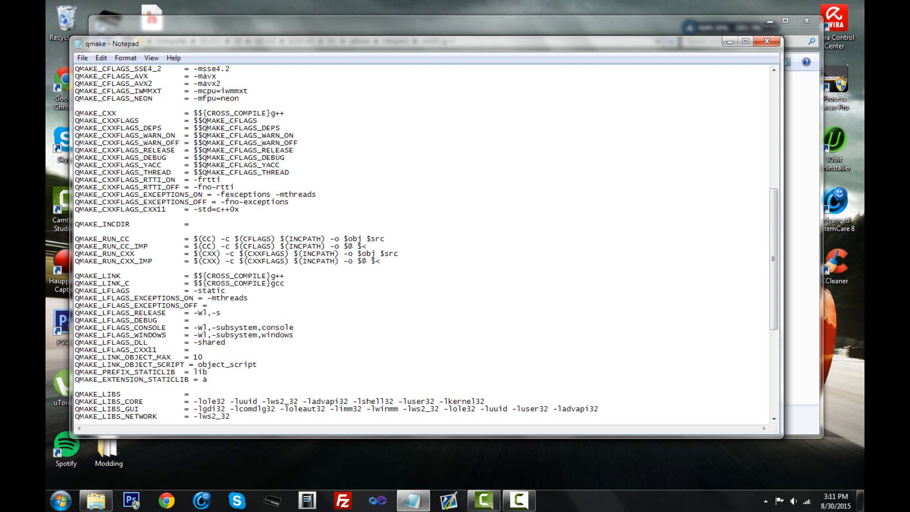
pyautogui.write('-')
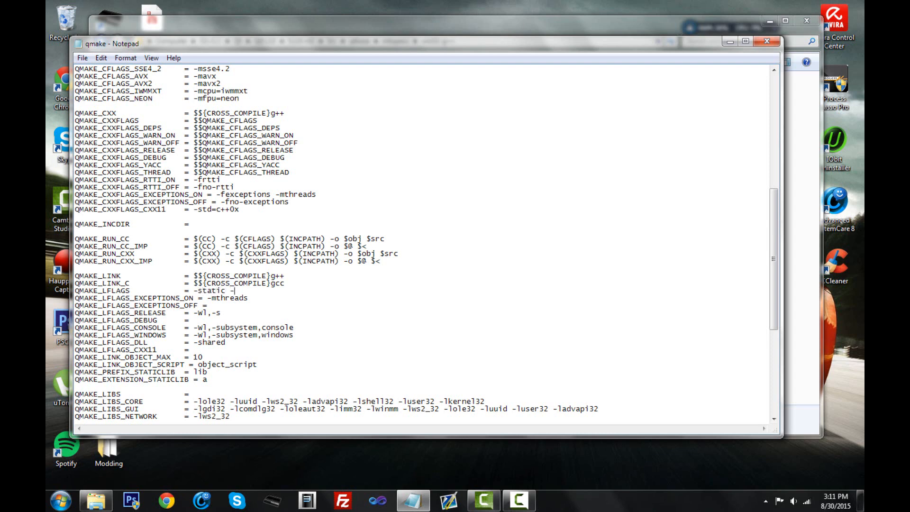
pyautogui.write('static')
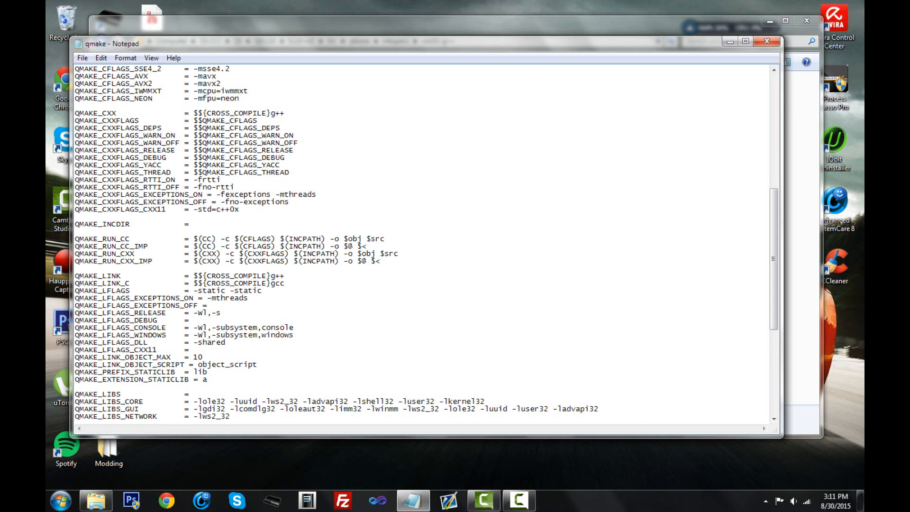
pyautogui.write('-li')
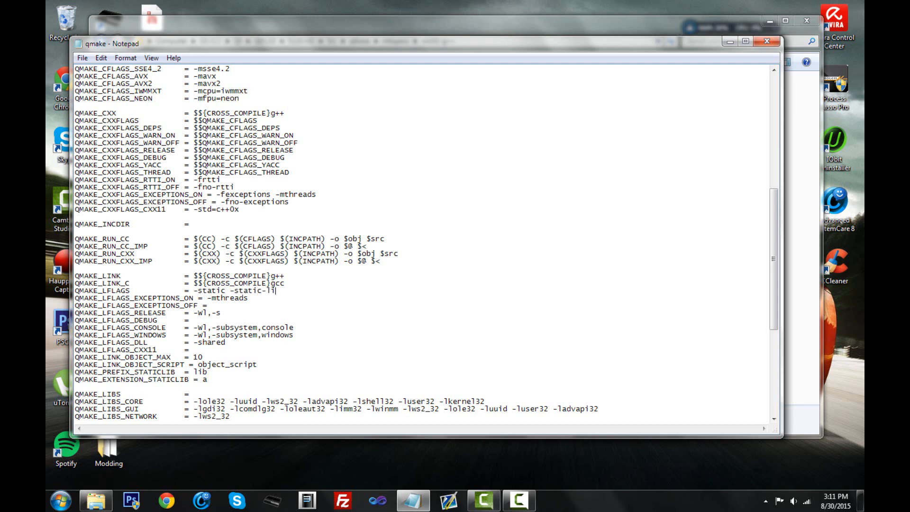
pyautogui.write('bgcc')
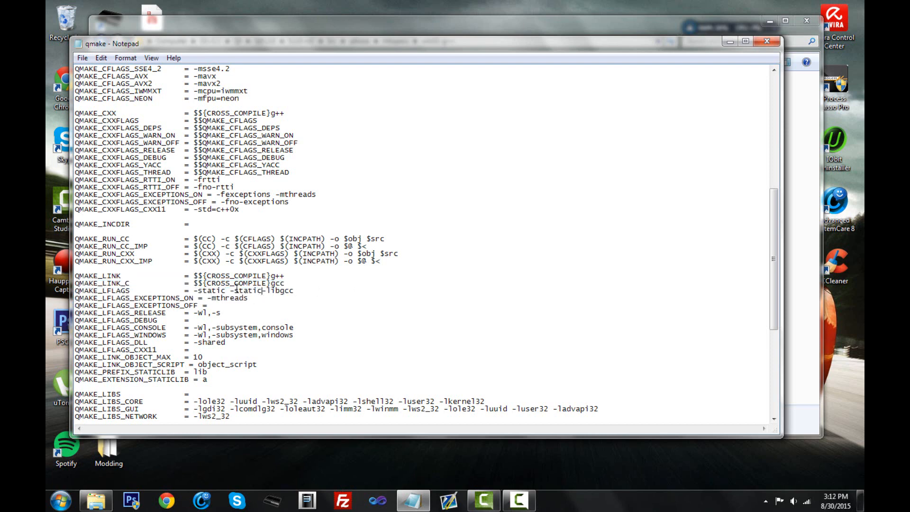
pyautogui.doubleClick(261, 290)
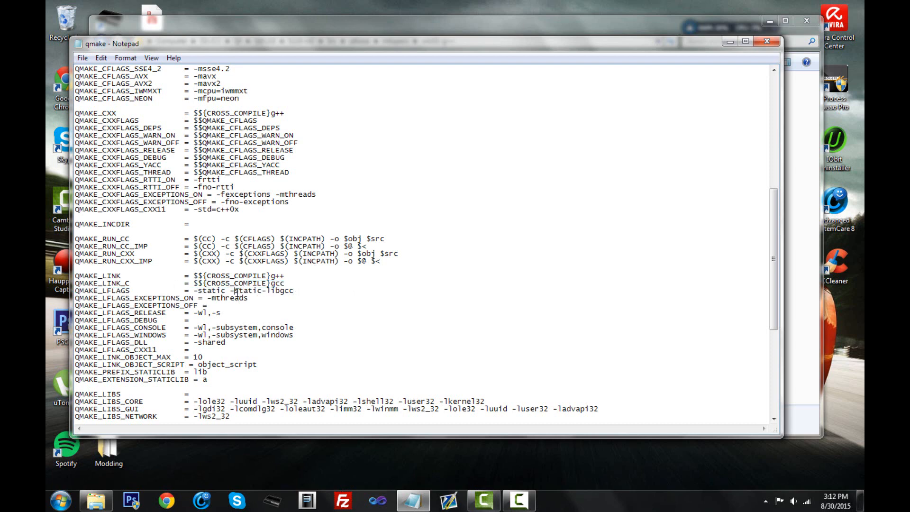
pyautogui.click(82, 57)
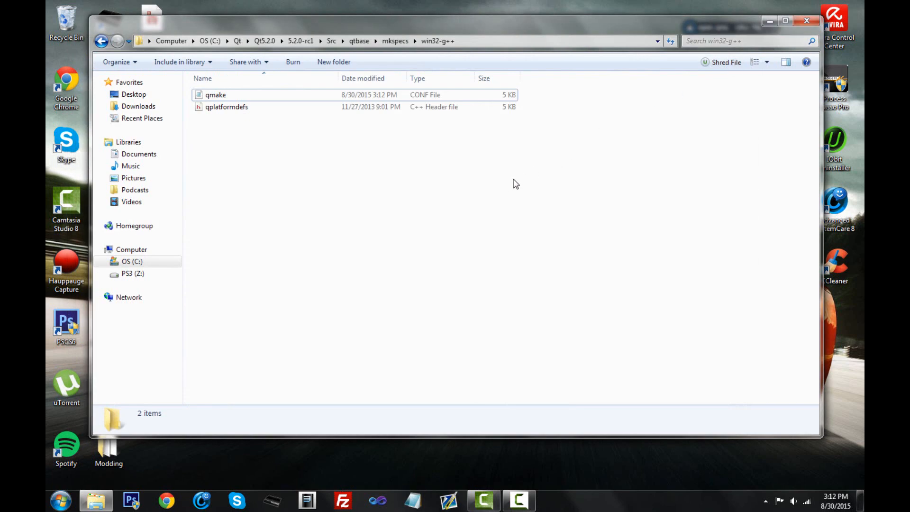
pyautogui.moveTo(316, 180)
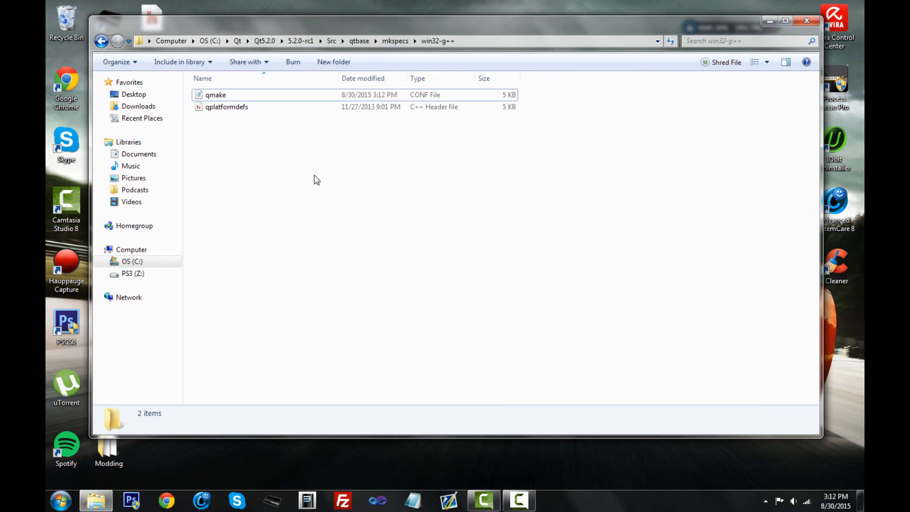
pyautogui.moveTo(279, 123)
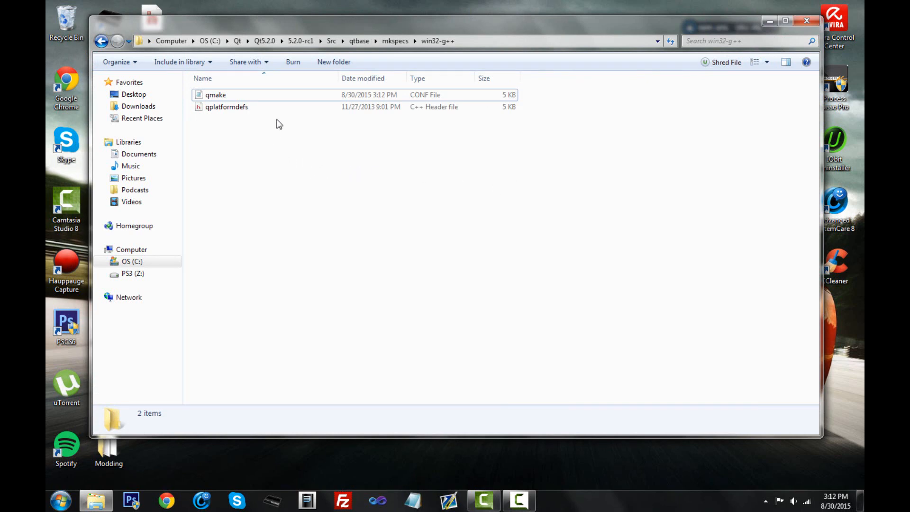
# Step: Go back to 5.2.0-rc1 and open mingw48_32\mkspecs\win32-g++
pyautogui.click(102, 41)
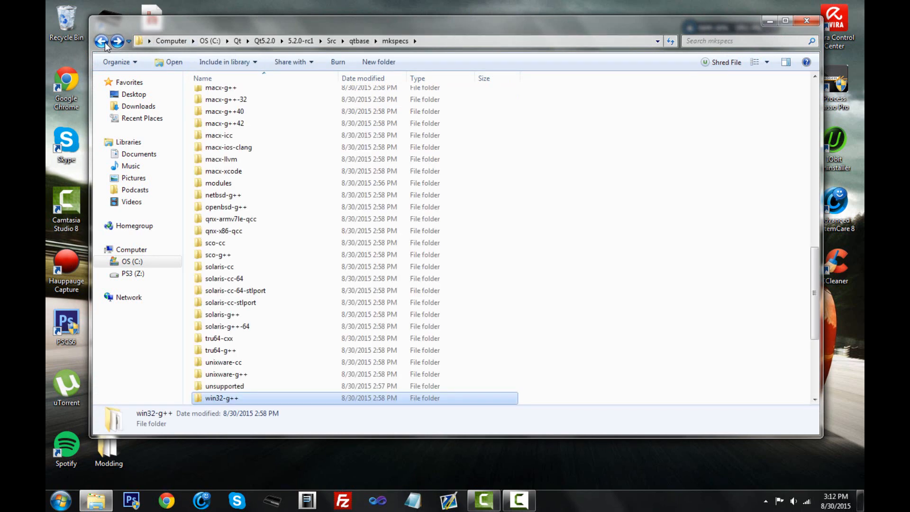
pyautogui.click(102, 41)
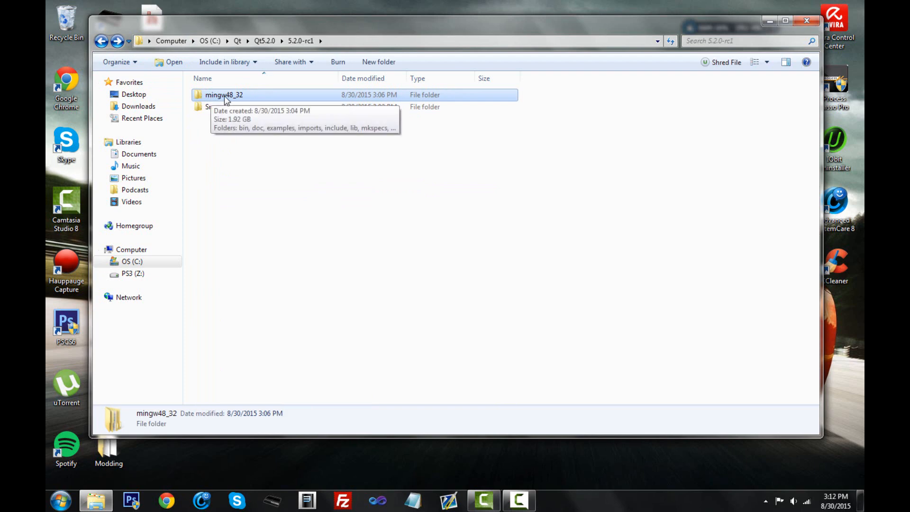
pyautogui.moveTo(228, 94)
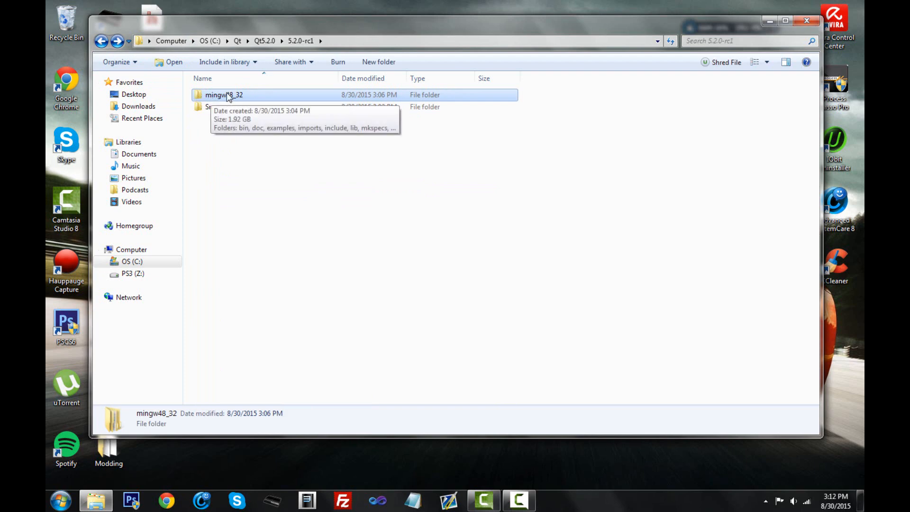
pyautogui.doubleClick(224, 94)
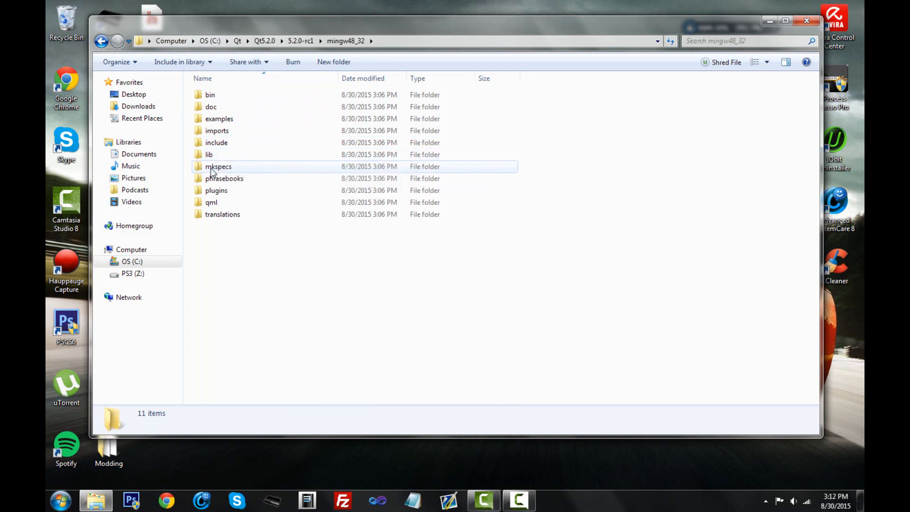
pyautogui.doubleClick(218, 166)
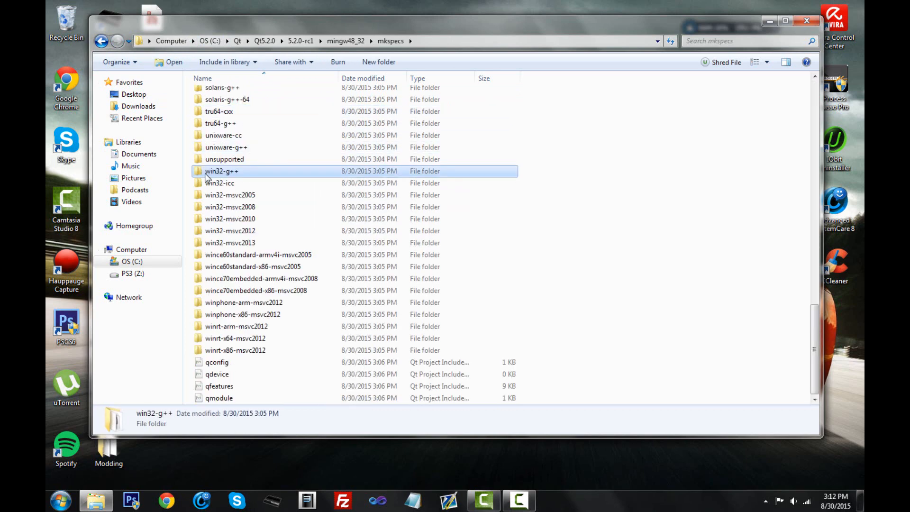
pyautogui.moveTo(222, 171)
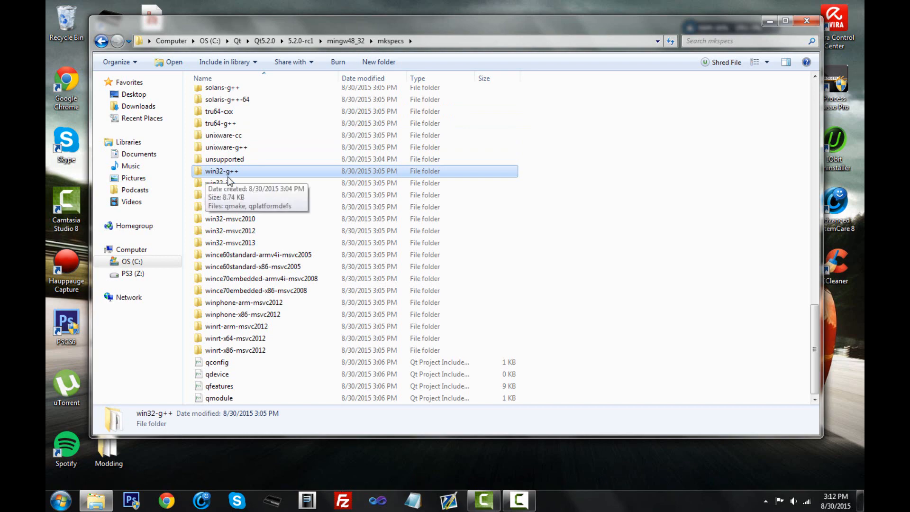
pyautogui.doubleClick(221, 171)
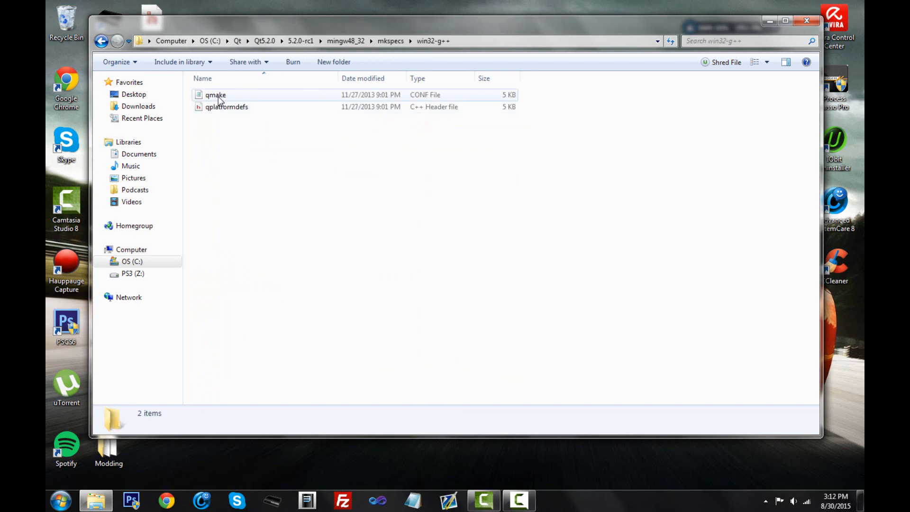
# Step: Open mingw48_32's qmake.conf and set QMAKE_LFLAGS to -static -static-libgcc
pyautogui.doubleClick(215, 94)
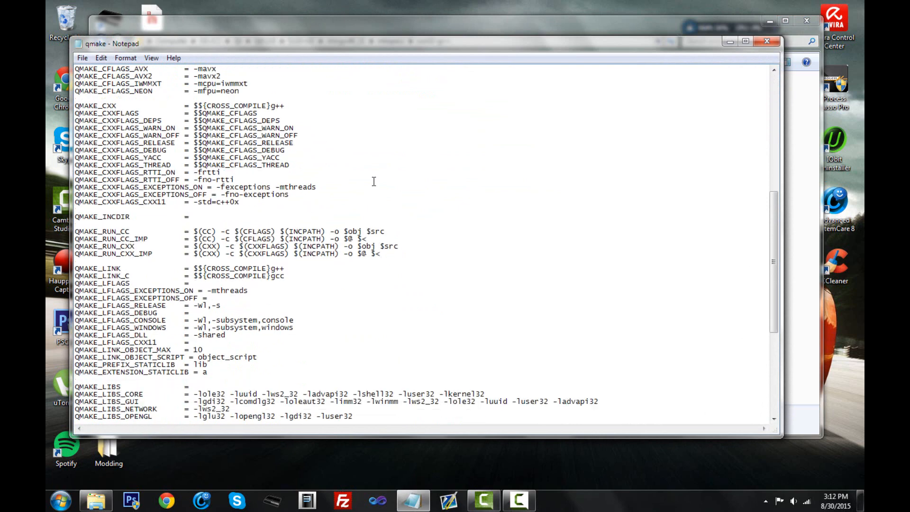
pyautogui.scroll(-3)
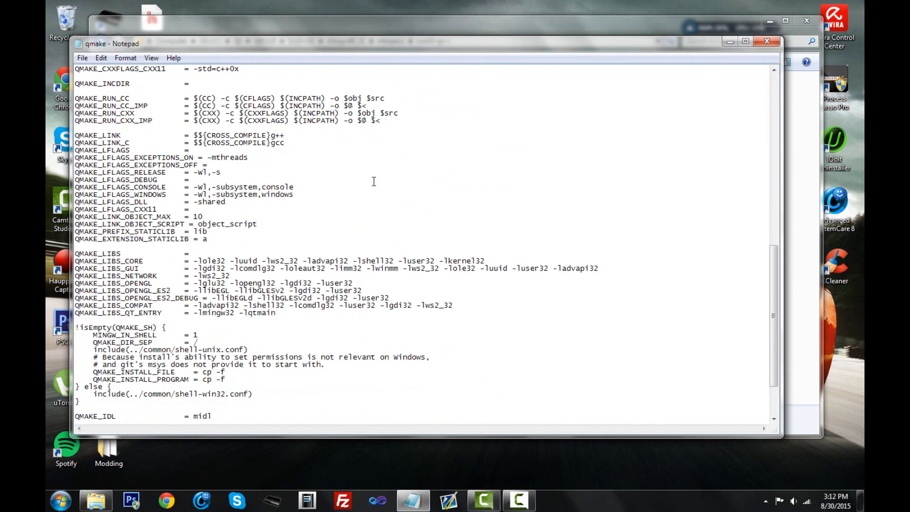
pyautogui.scroll(3)
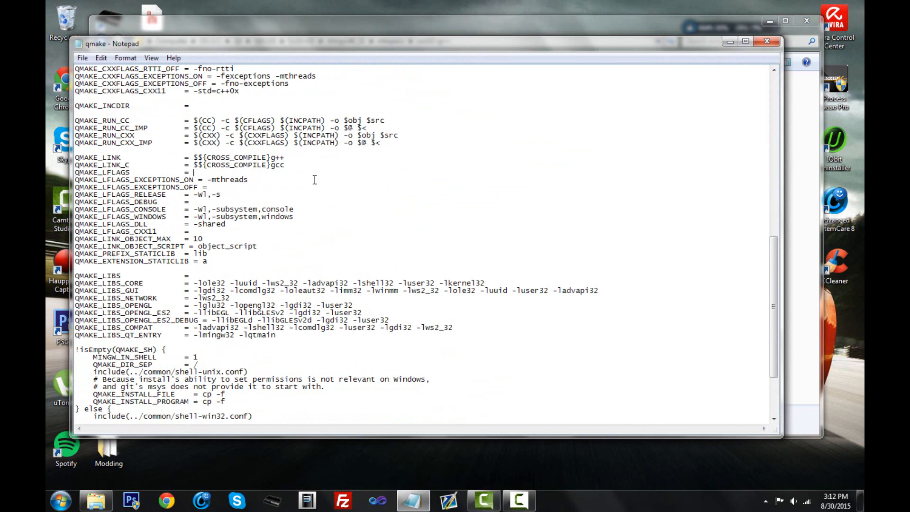
pyautogui.write('-sta')
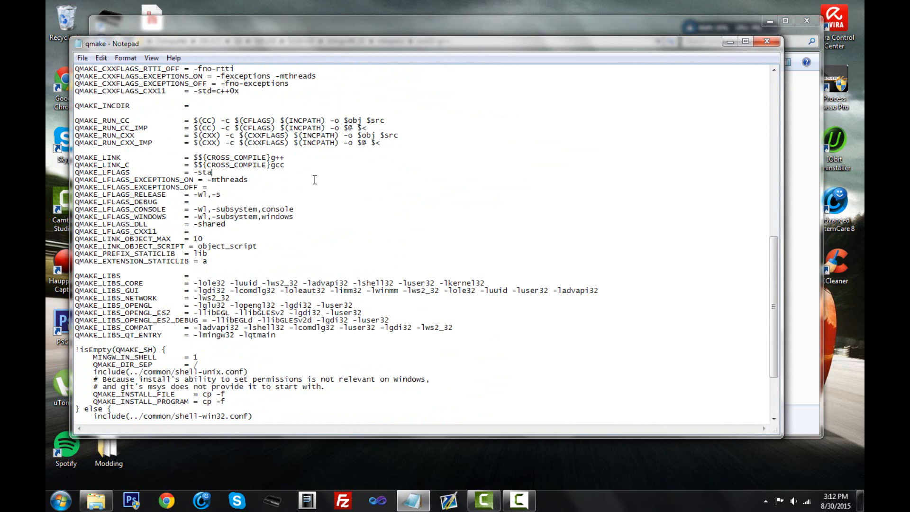
pyautogui.write('tic')
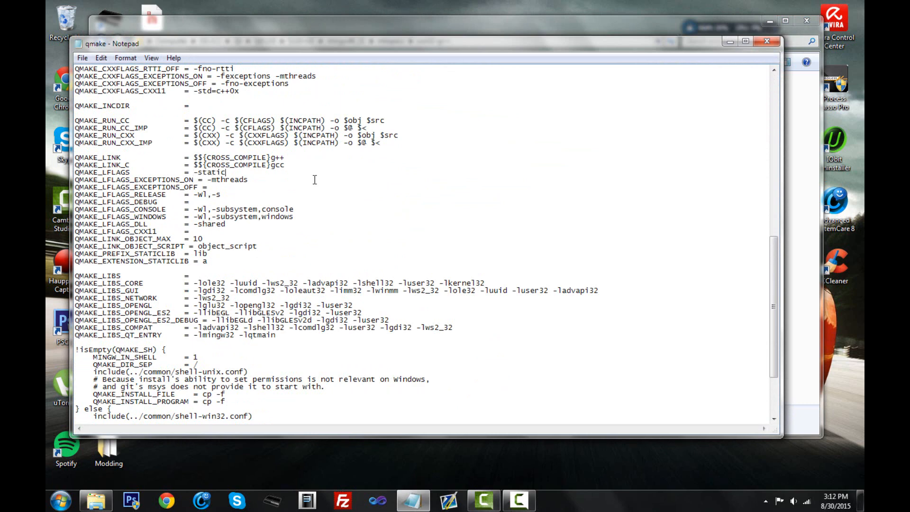
pyautogui.write('-')
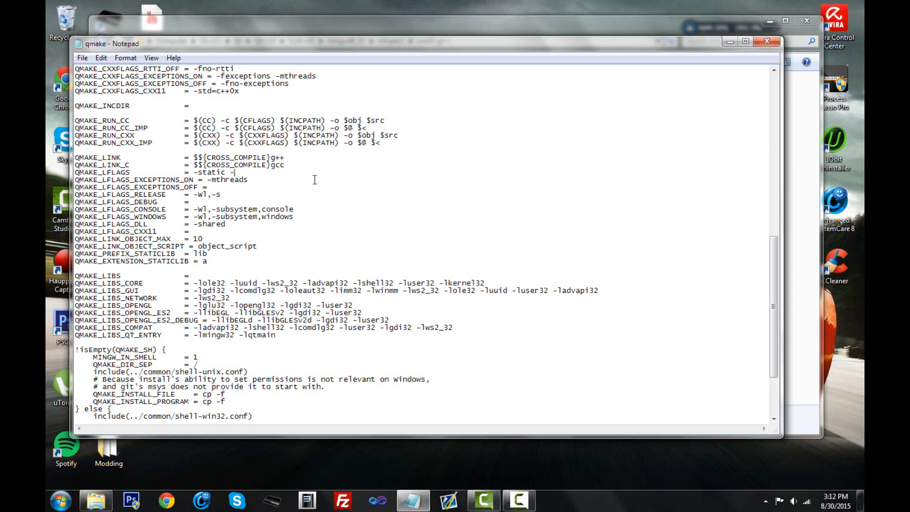
pyautogui.write('static')
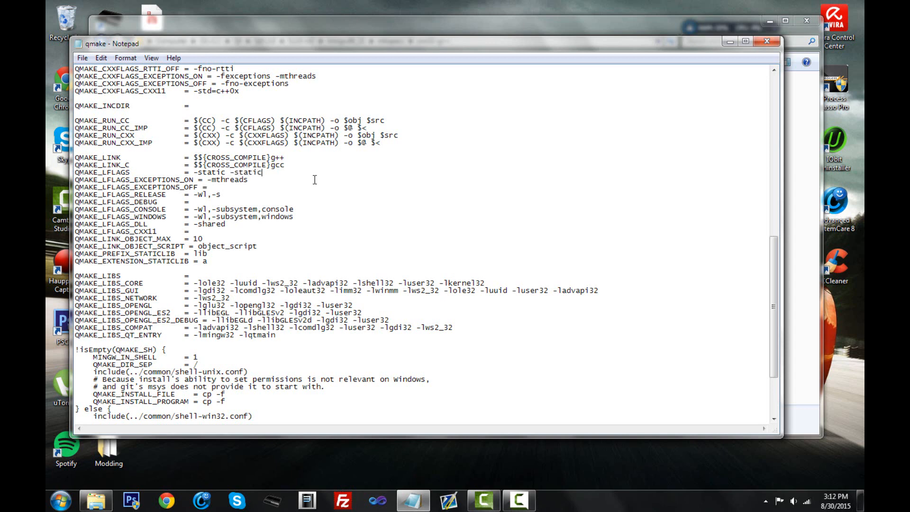
pyautogui.write('-l')
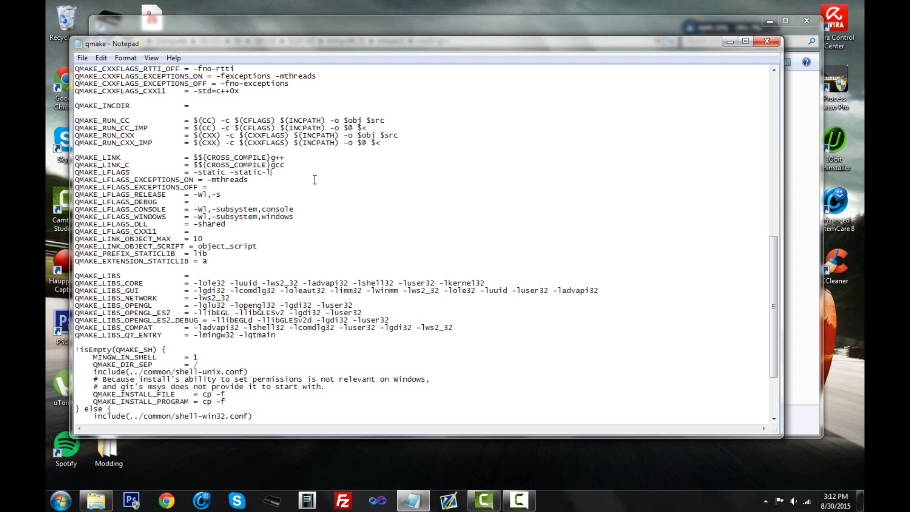
pyautogui.write('ibgcc')
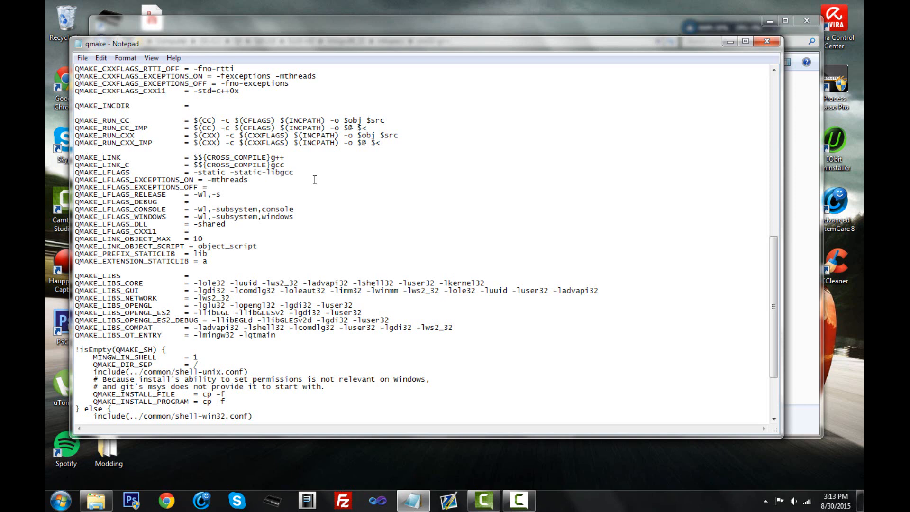
pyautogui.moveTo(56, 70)
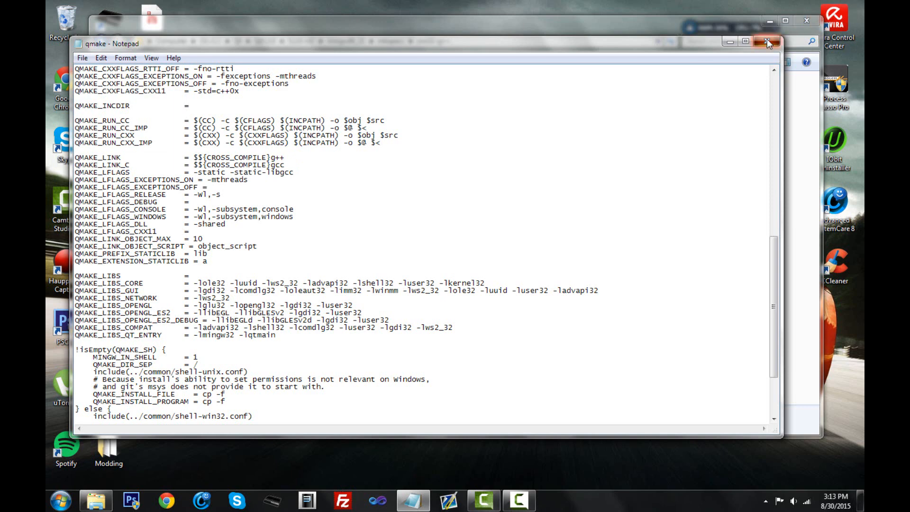
# Step: Close Notepad, saving the qmake.conf edit, and jump to the Qt5.2.0 folder
pyautogui.click(767, 43)
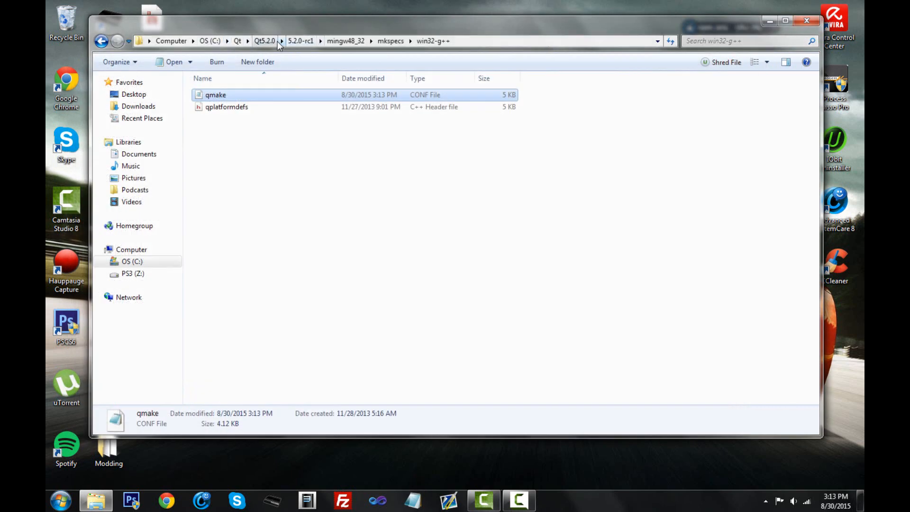
pyautogui.click(264, 40)
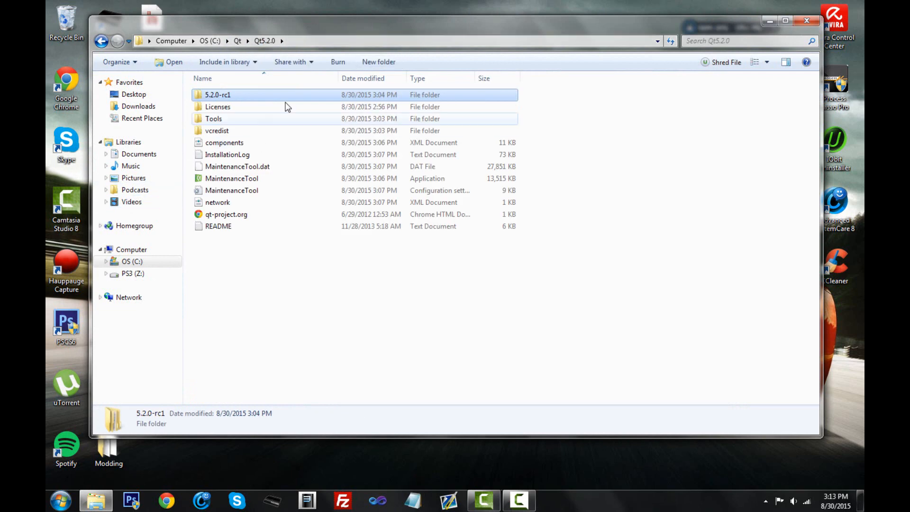
pyautogui.click(227, 155)
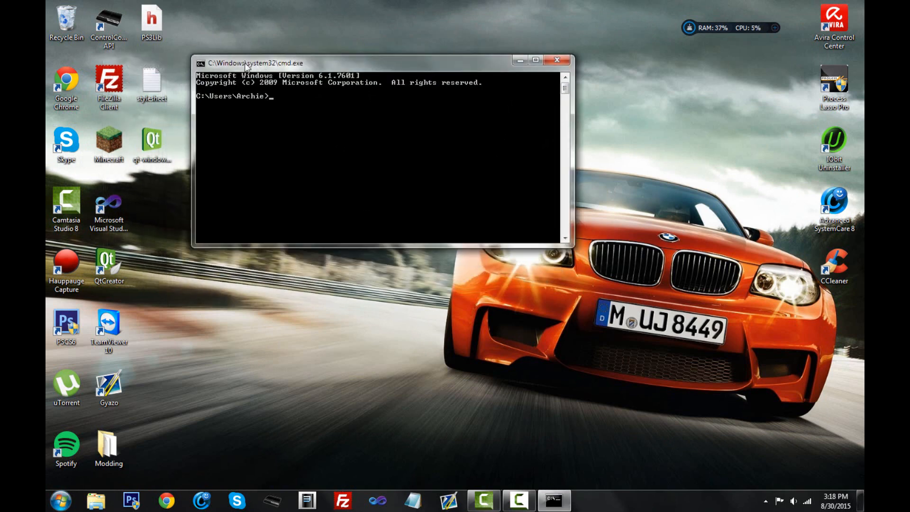
pyautogui.moveTo(288, 70)
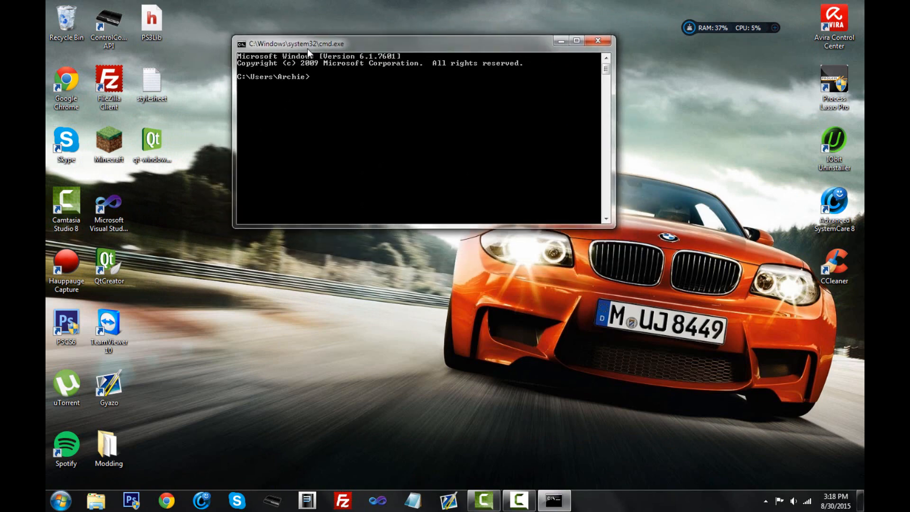
# Step: Open an Explorer window on drive C and snap it beside Command Prompt
pyautogui.click(95, 499)
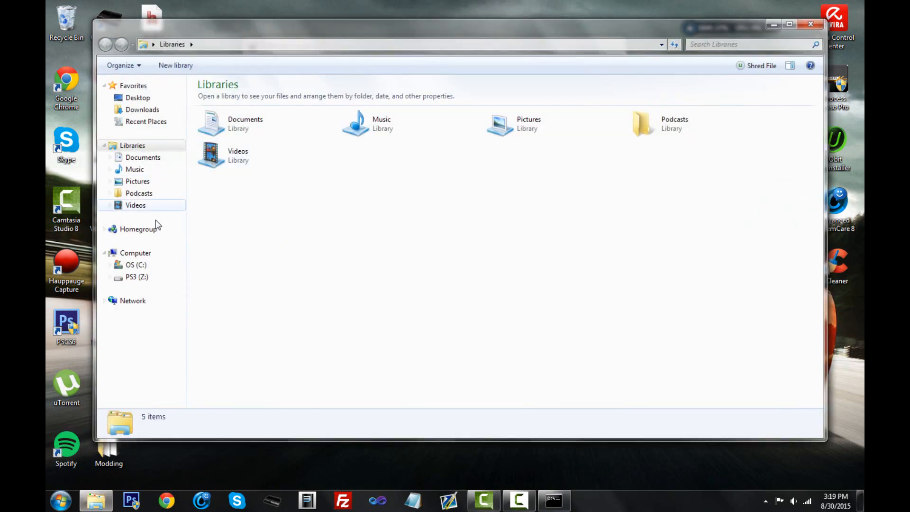
pyautogui.click(136, 264)
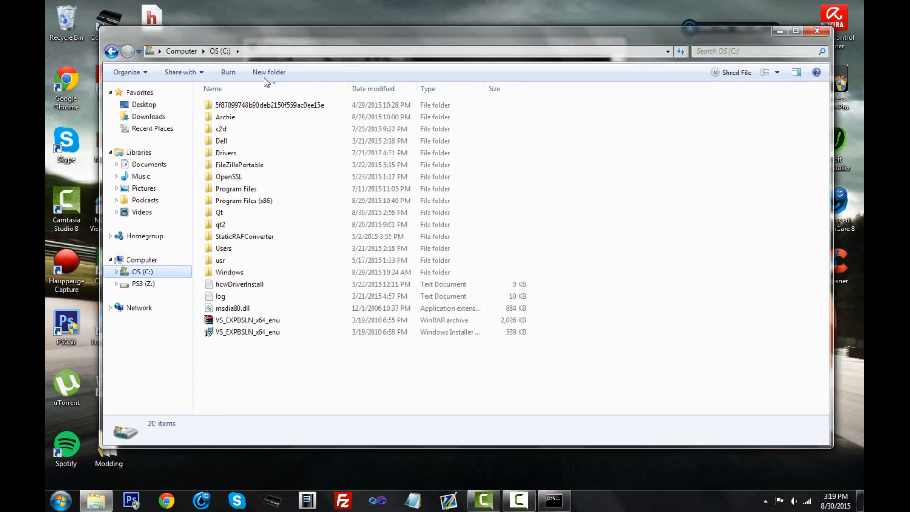
pyautogui.click(553, 500)
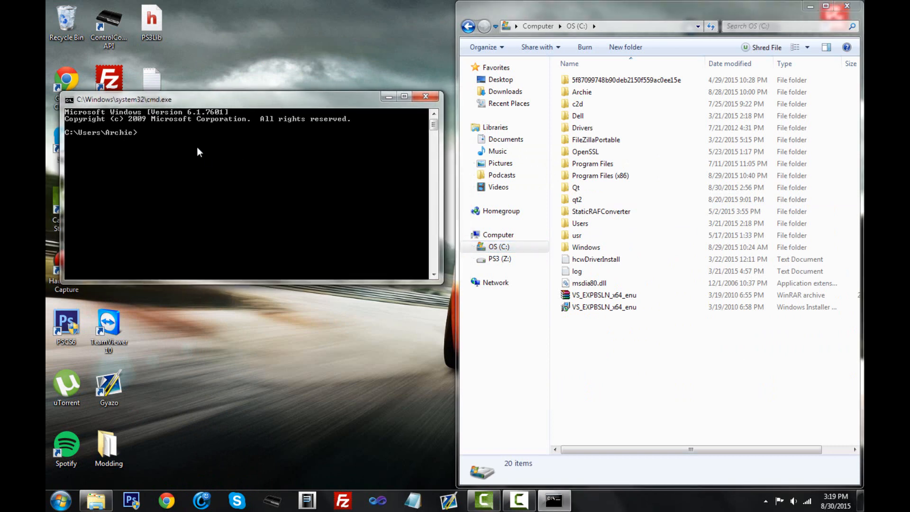
# Step: Type C:\Qt\Qt5.2.0\5.2.0-rc1\ at the prompt, checking folder names in Explorer
pyautogui.write('C:')
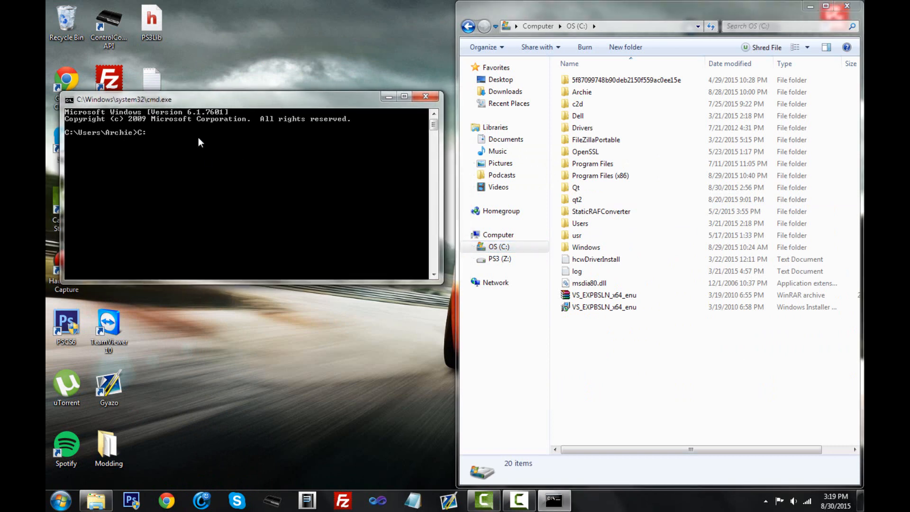
pyautogui.write('\\')
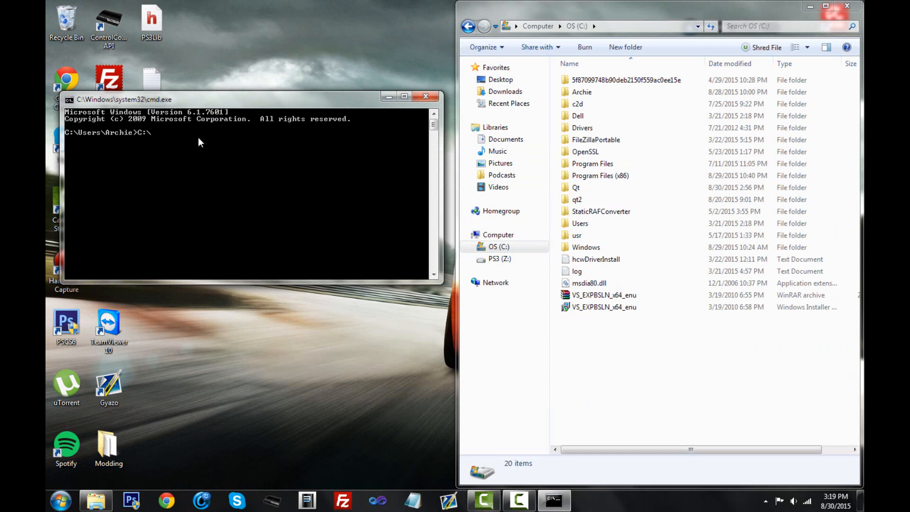
pyautogui.moveTo(729, 231)
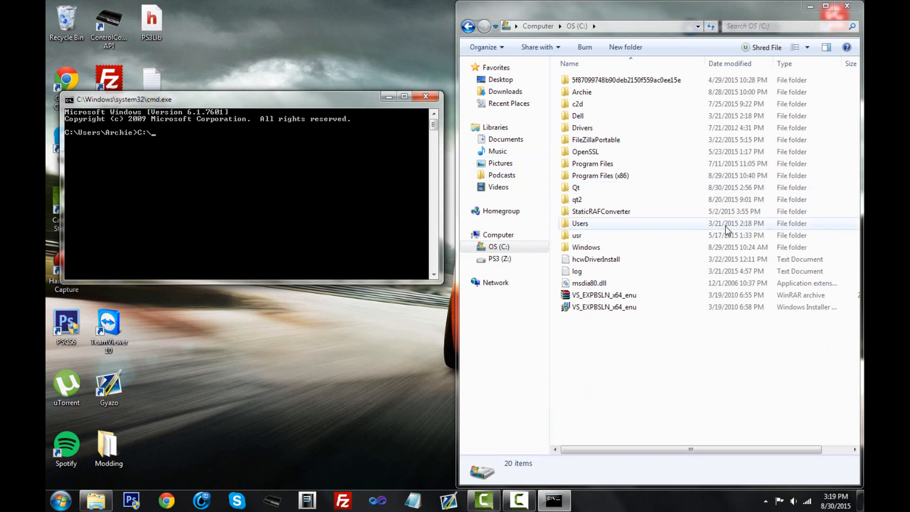
pyautogui.write('Qt\\')
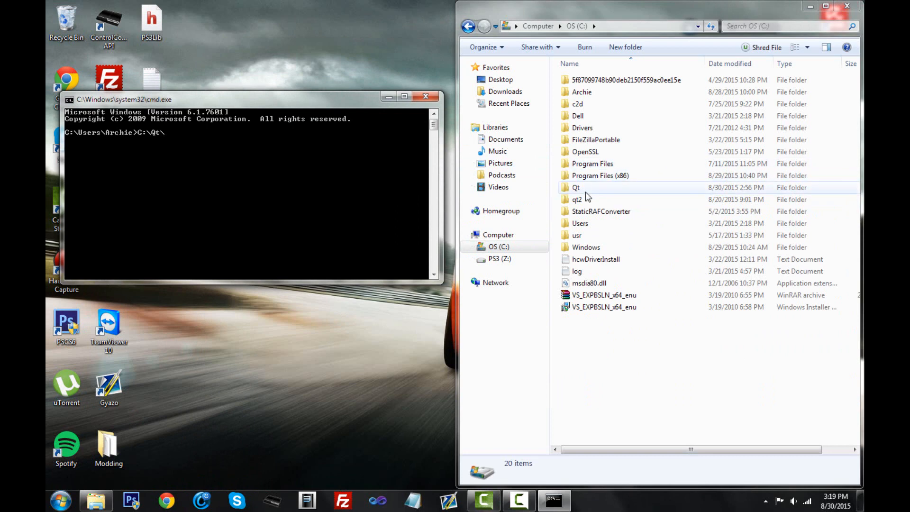
pyautogui.doubleClick(576, 186)
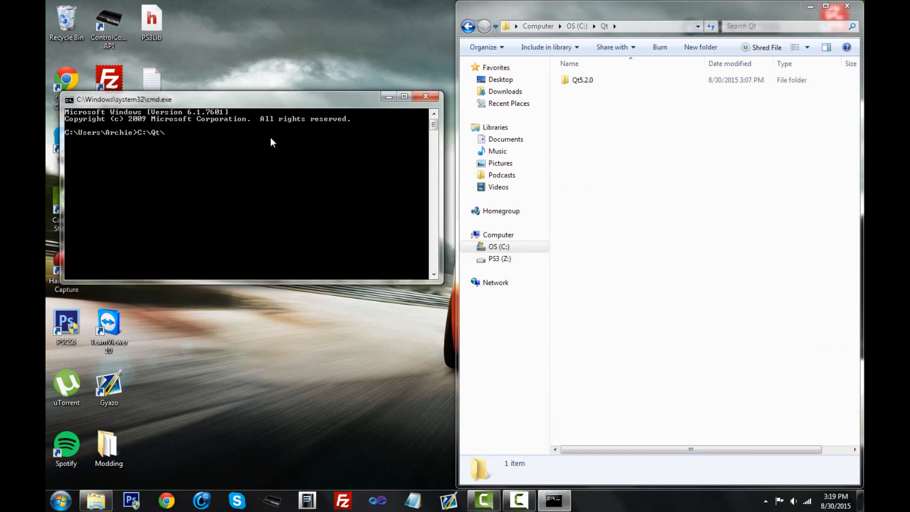
pyautogui.write('Qt5.2.0')
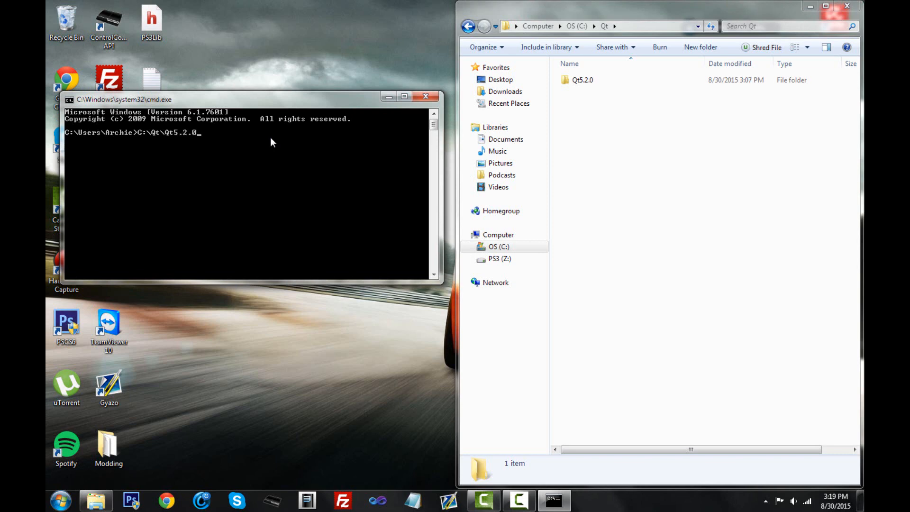
pyautogui.write('\\')
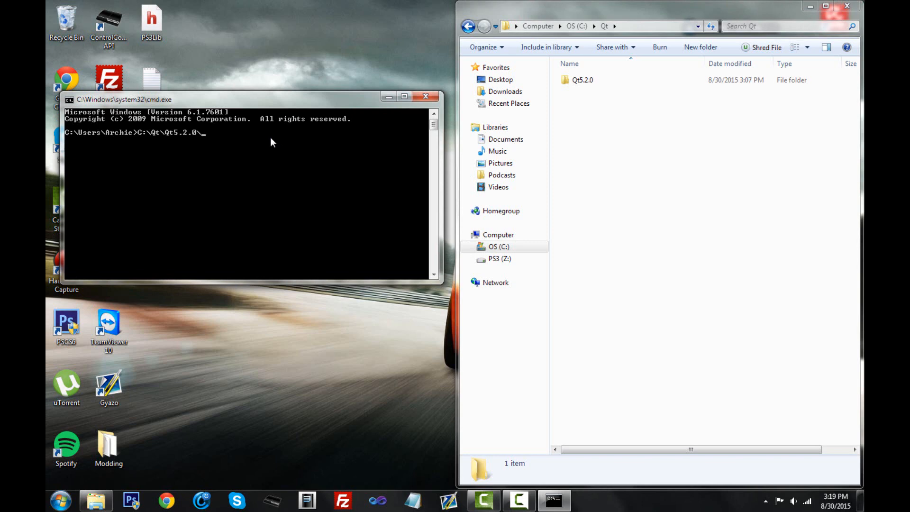
pyautogui.doubleClick(582, 79)
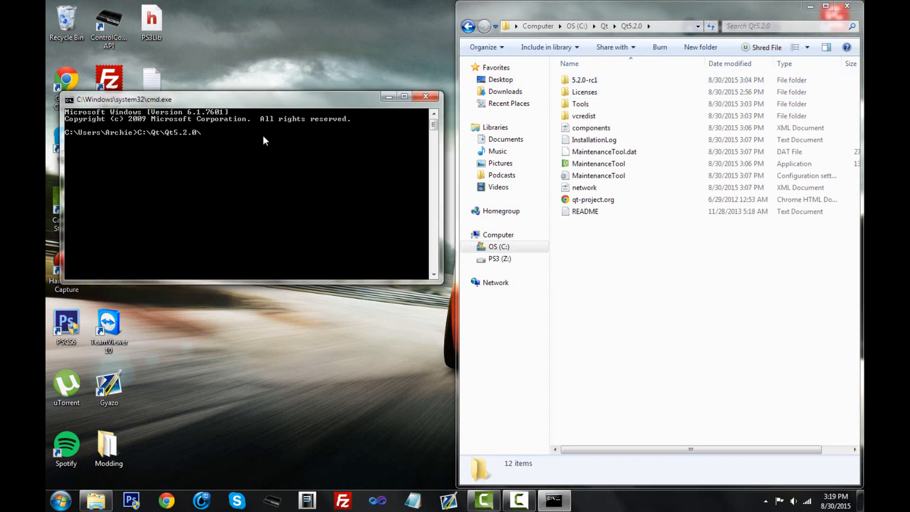
pyautogui.write('5.')
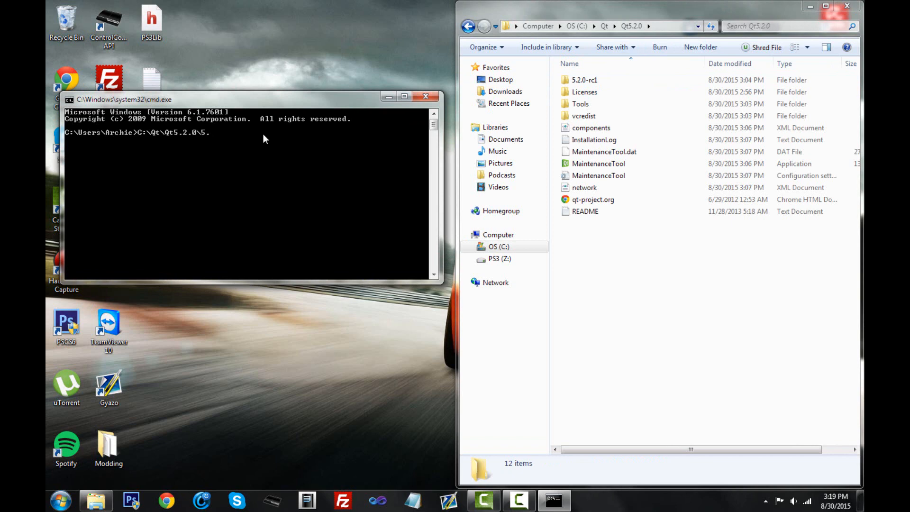
pyautogui.write('2.')
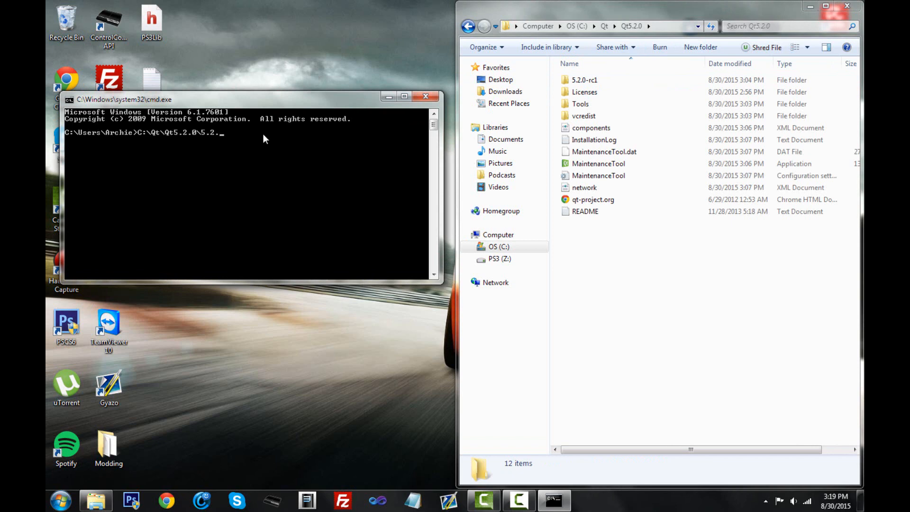
pyautogui.write('0-')
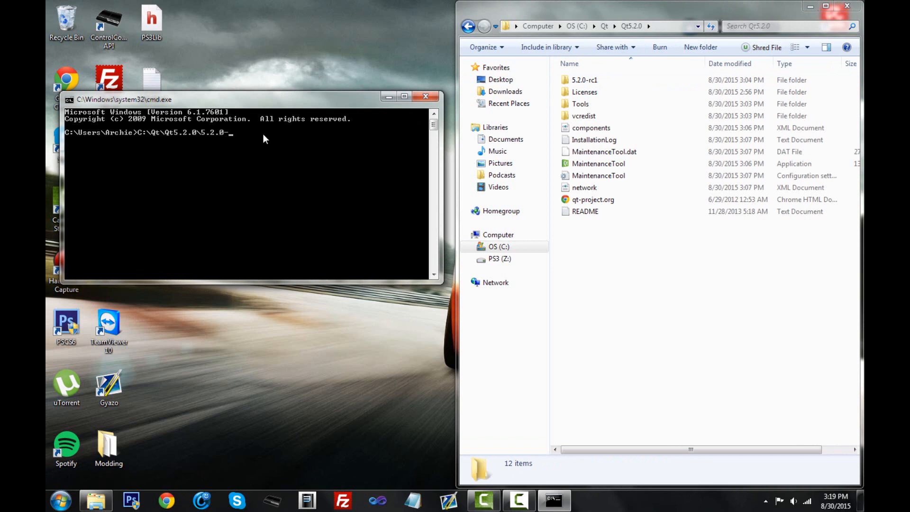
pyautogui.write('r')
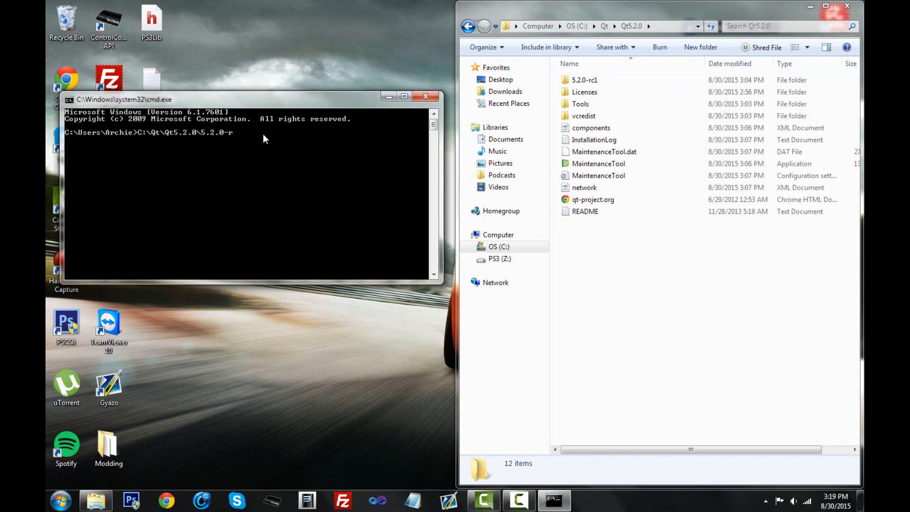
pyautogui.write('c1\\')
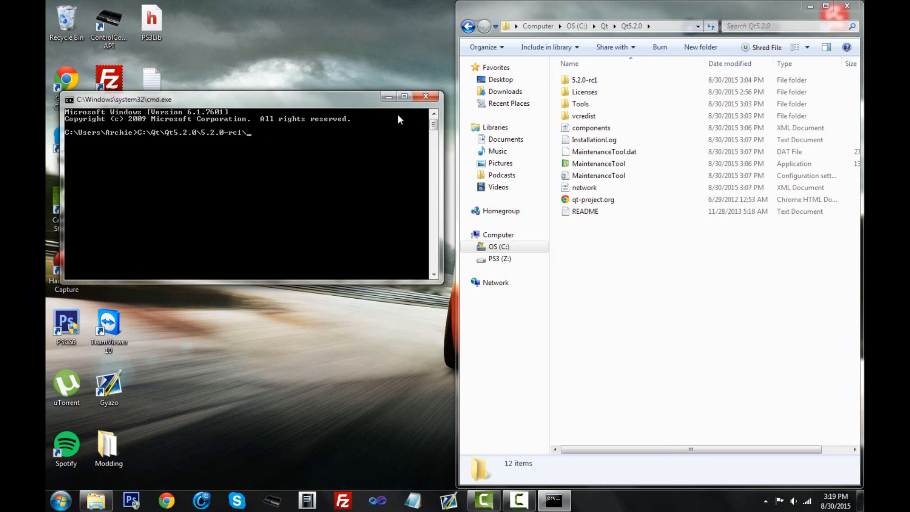
# Step: Complete the path with mingw48_32\bin\qtenv2.bat
pyautogui.doubleClick(584, 79)
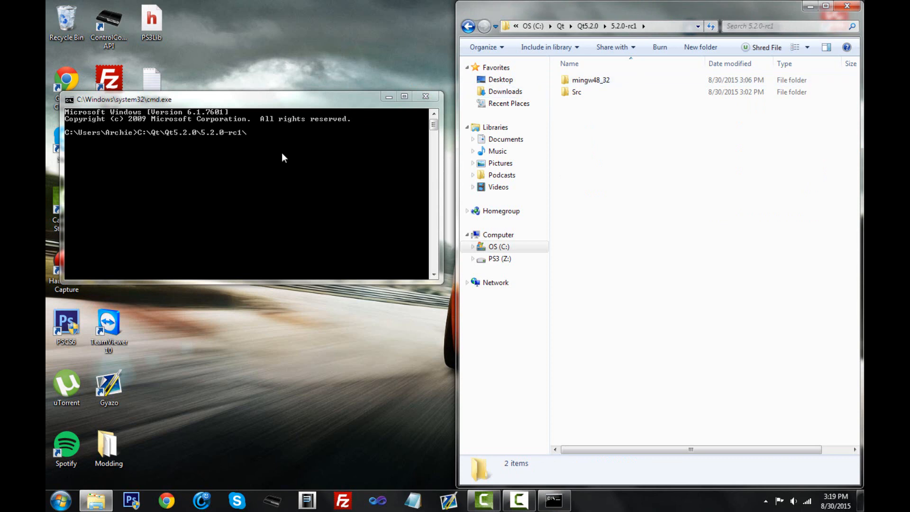
pyautogui.write('mingw')
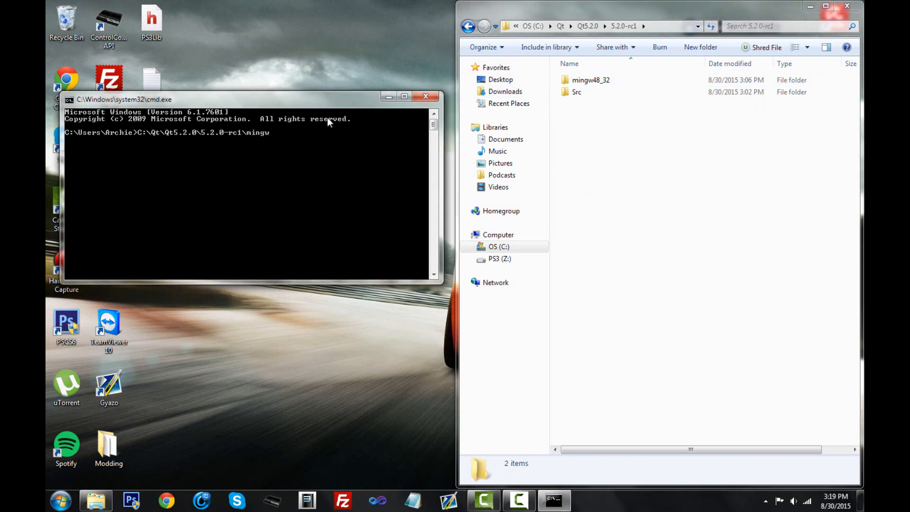
pyautogui.write('48_32')
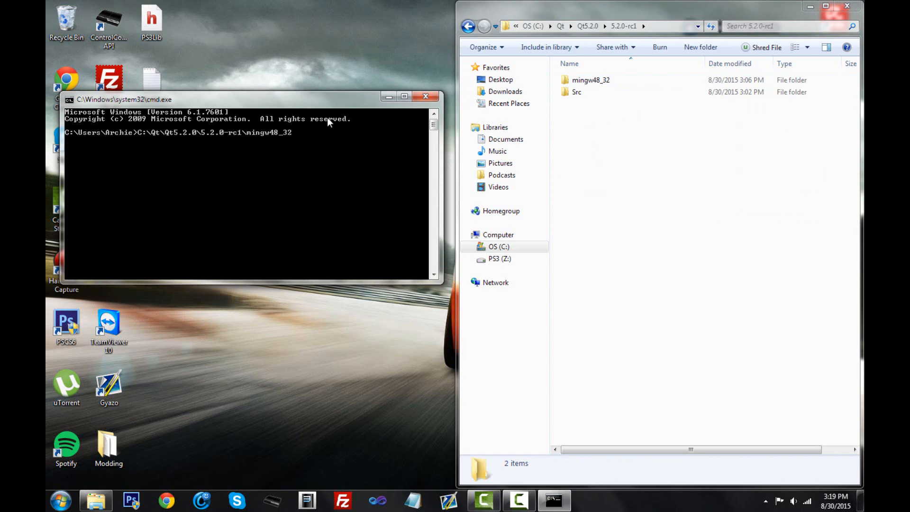
pyautogui.write('\\')
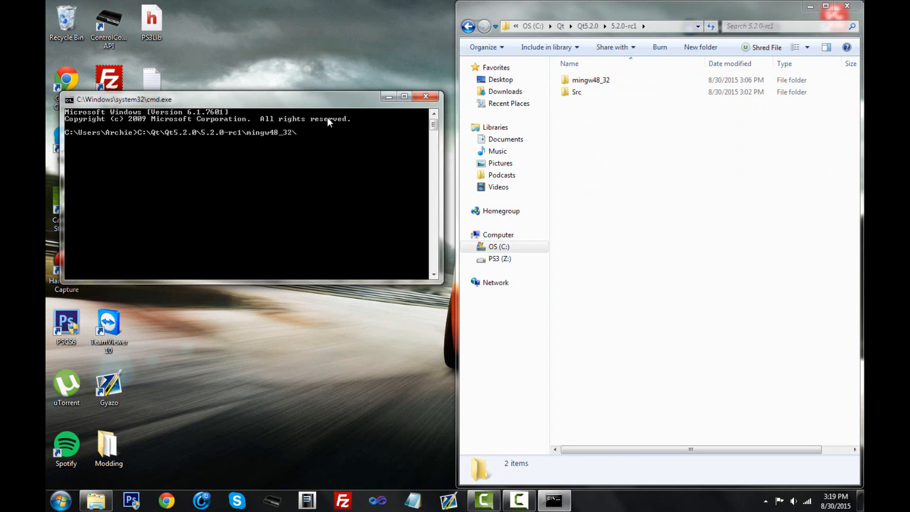
pyautogui.doubleClick(591, 80)
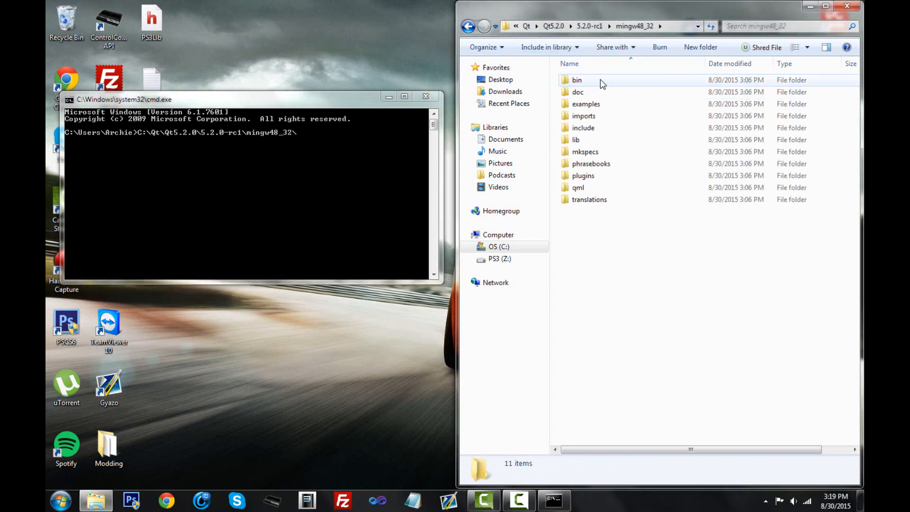
pyautogui.moveTo(357, 147)
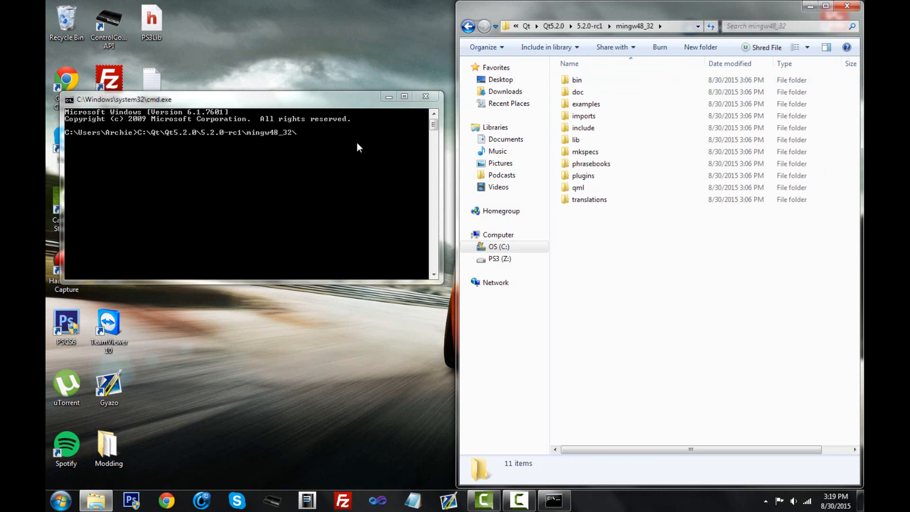
pyautogui.write('bin\\')
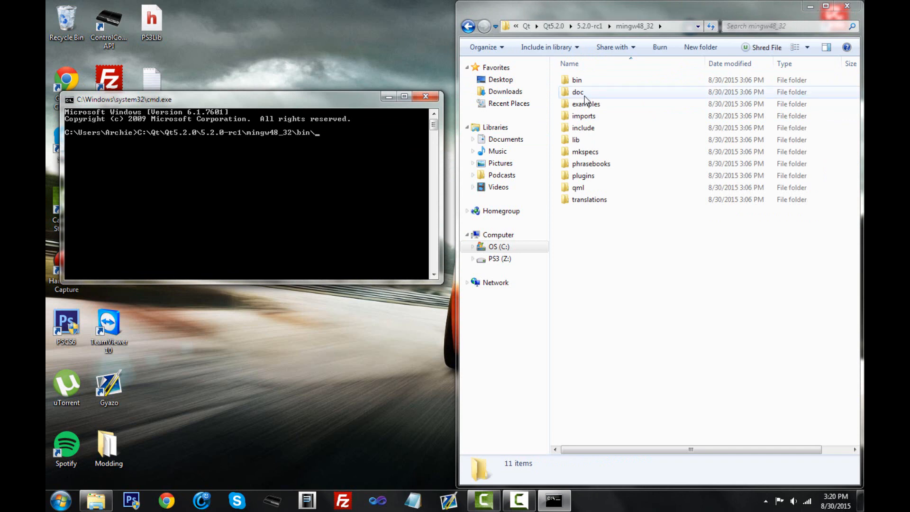
pyautogui.doubleClick(576, 79)
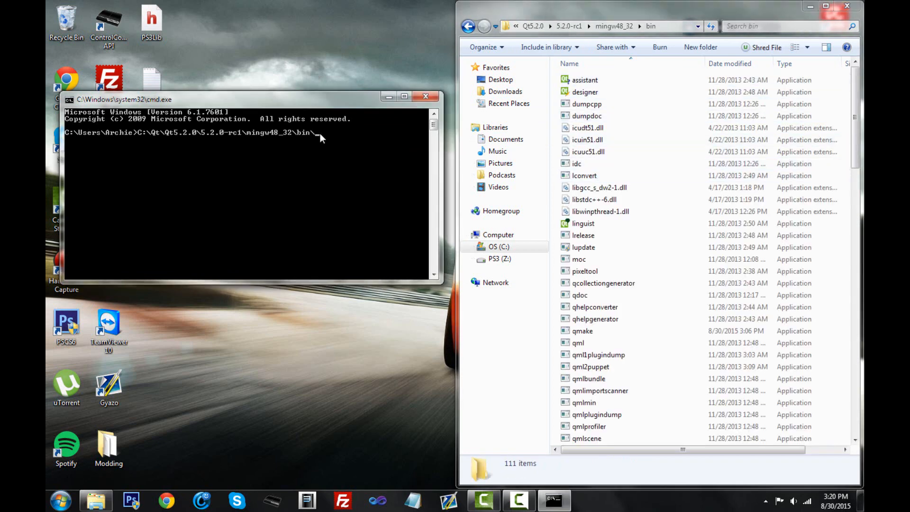
pyautogui.write('q')
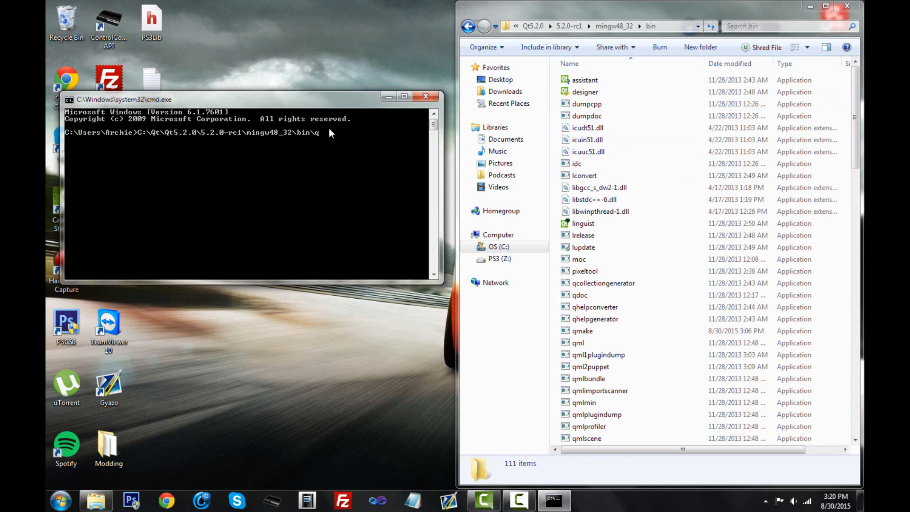
pyautogui.write('ten')
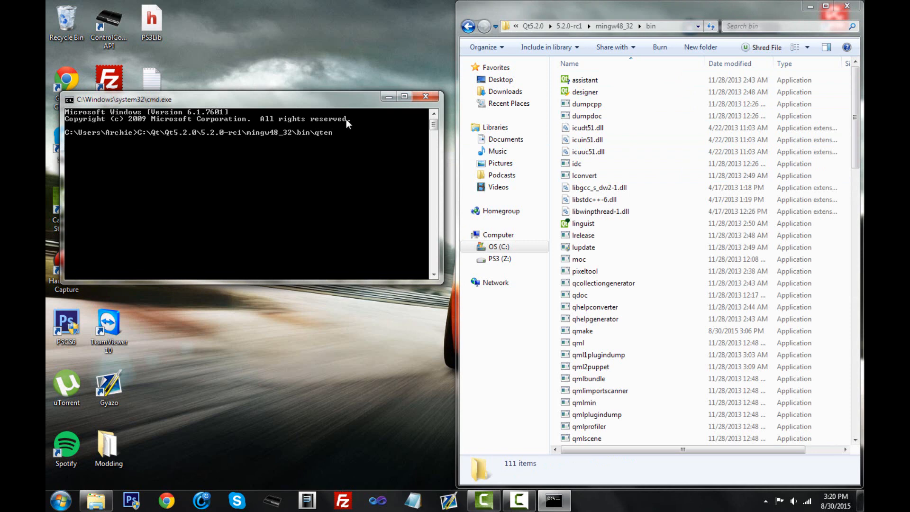
pyautogui.moveTo(322, 168)
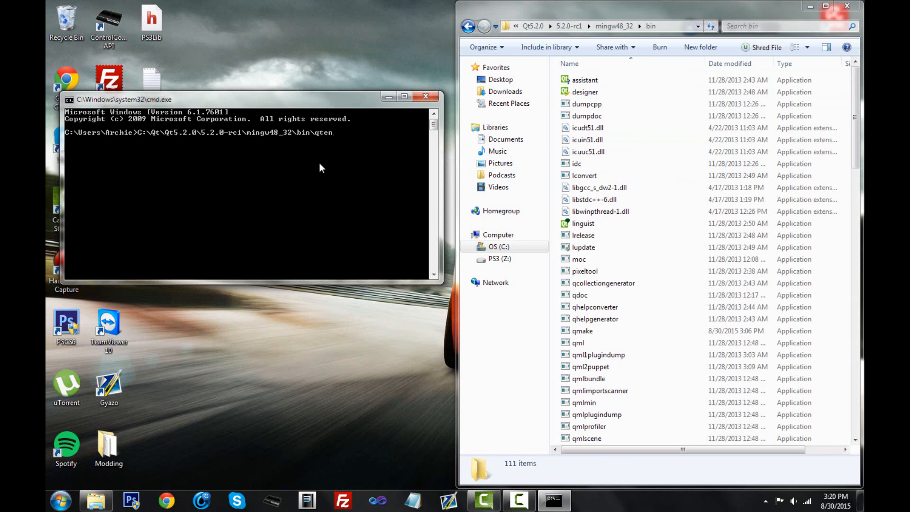
pyautogui.write('v')
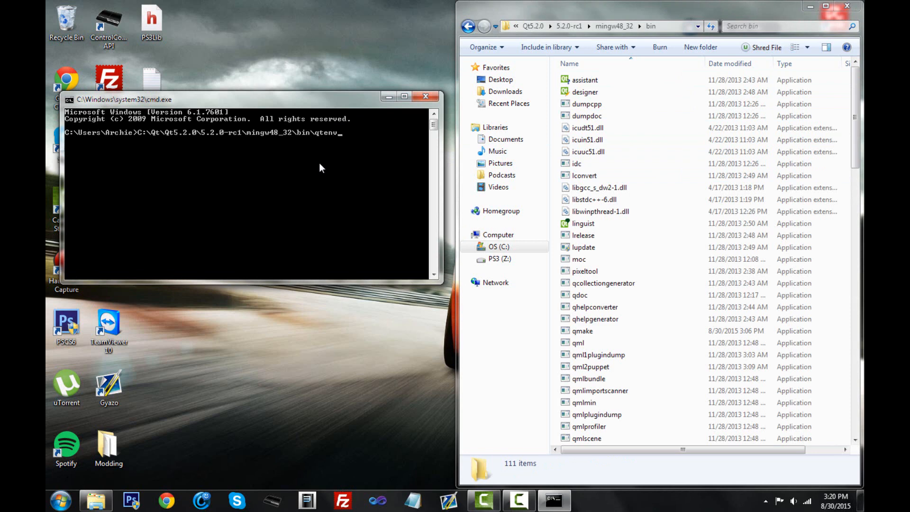
pyautogui.write('2')
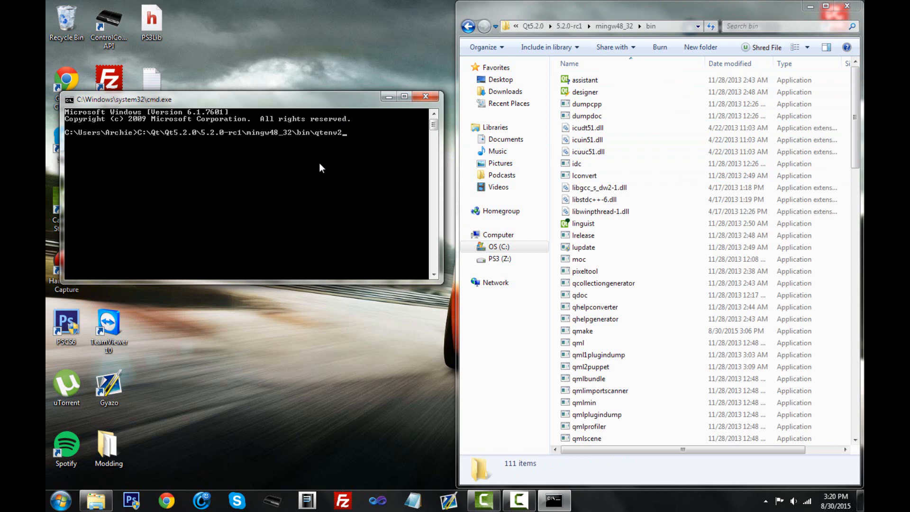
pyautogui.write('.bat')
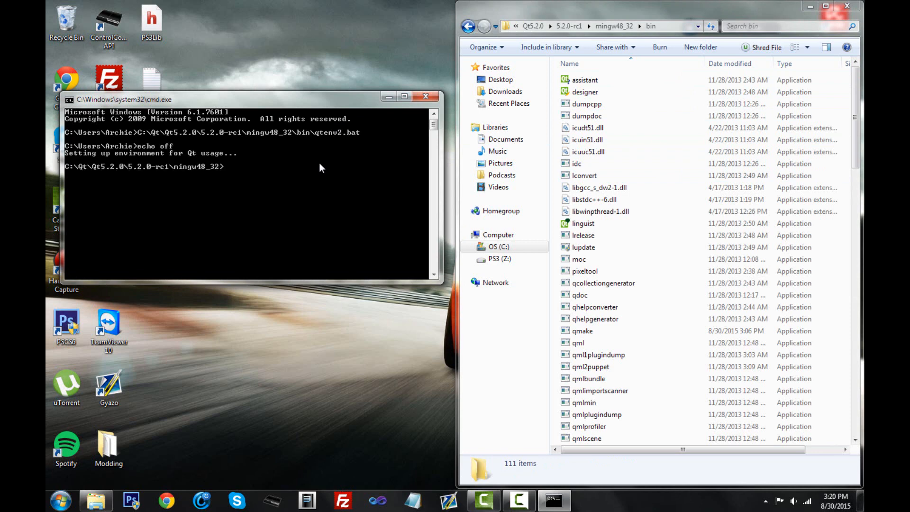
pyautogui.moveTo(202, 171)
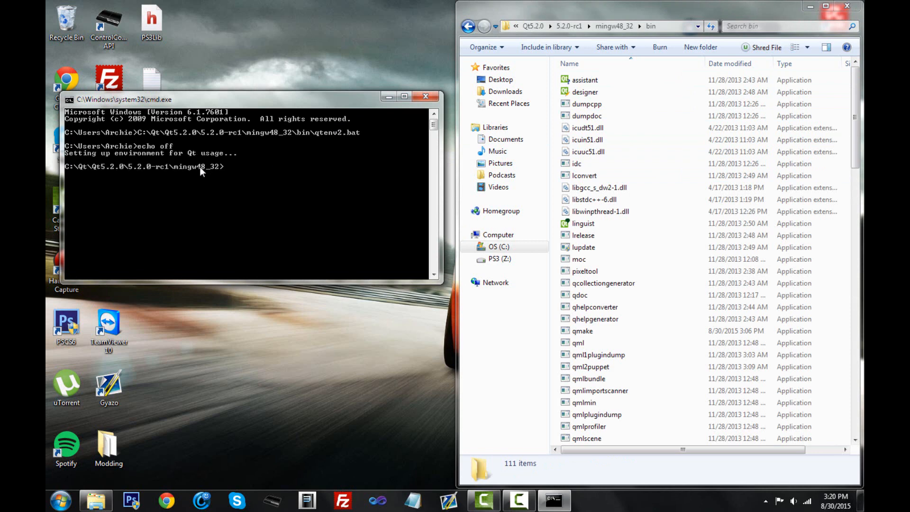
pyautogui.moveTo(241, 170)
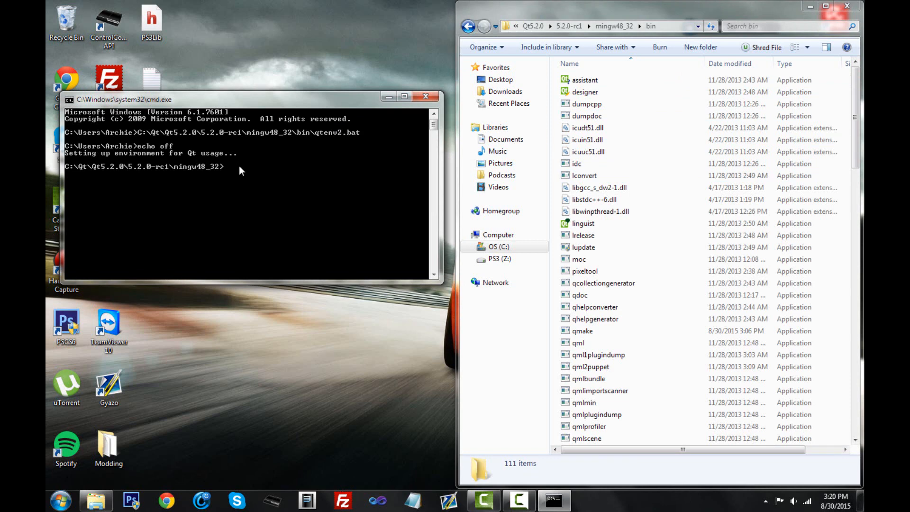
pyautogui.moveTo(225, 179)
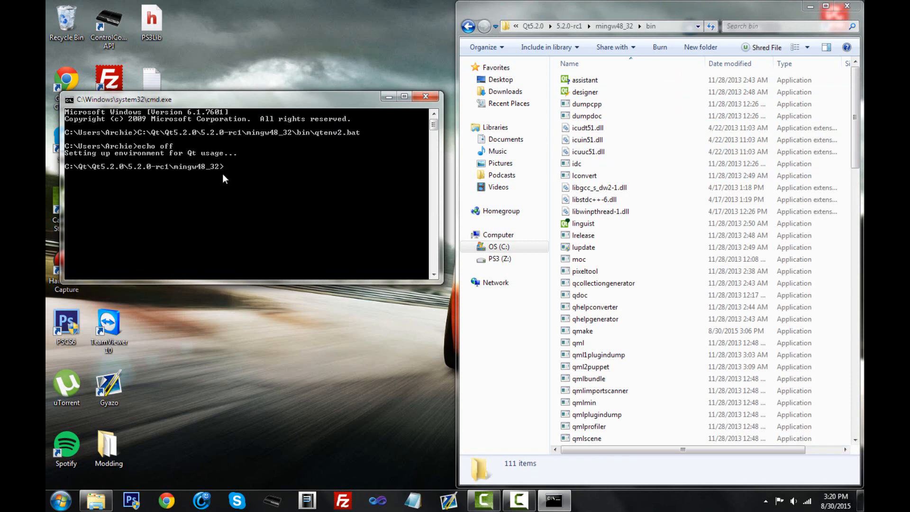
pyautogui.moveTo(260, 323)
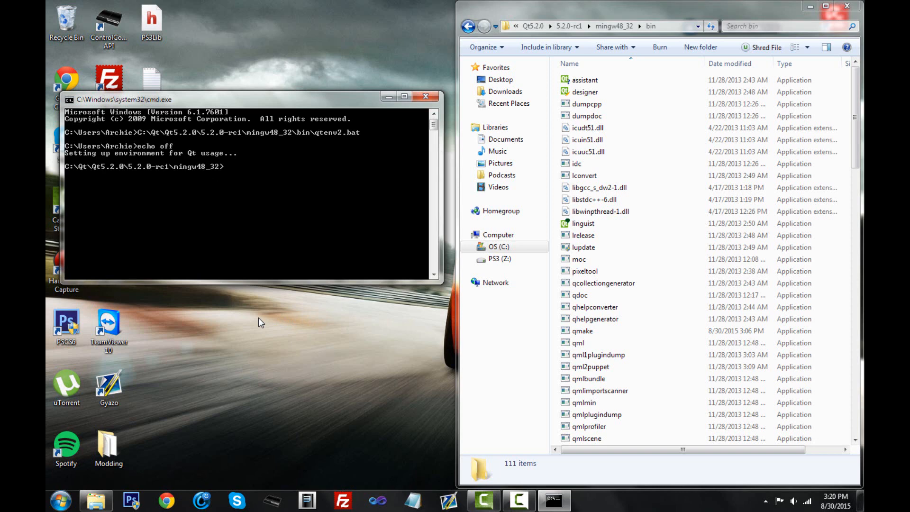
# Step: Run cd ..\Src\qtbase\ to enter the qtbase source folder
pyautogui.write('cd')
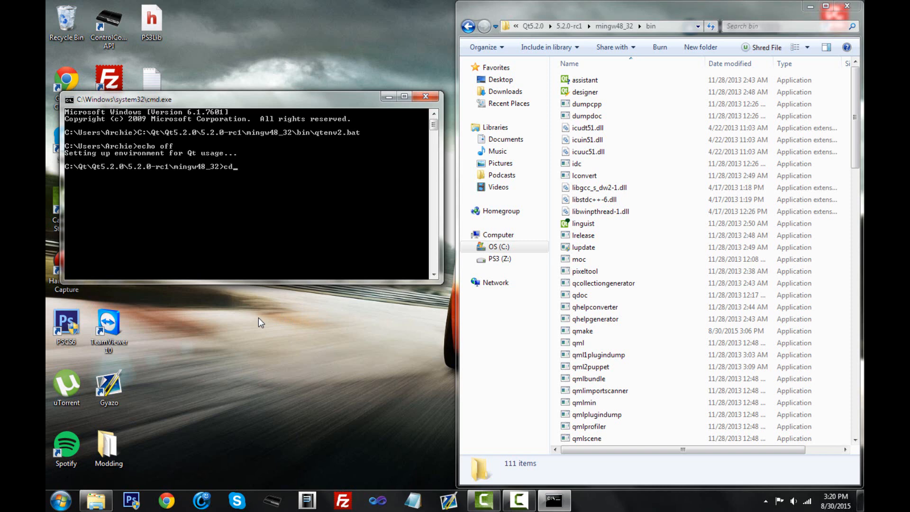
pyautogui.write('..')
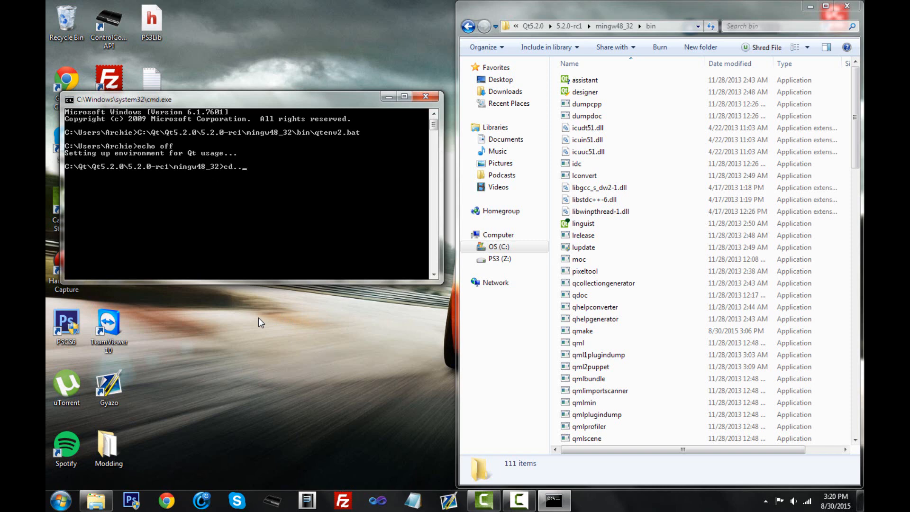
pyautogui.write('\\S')
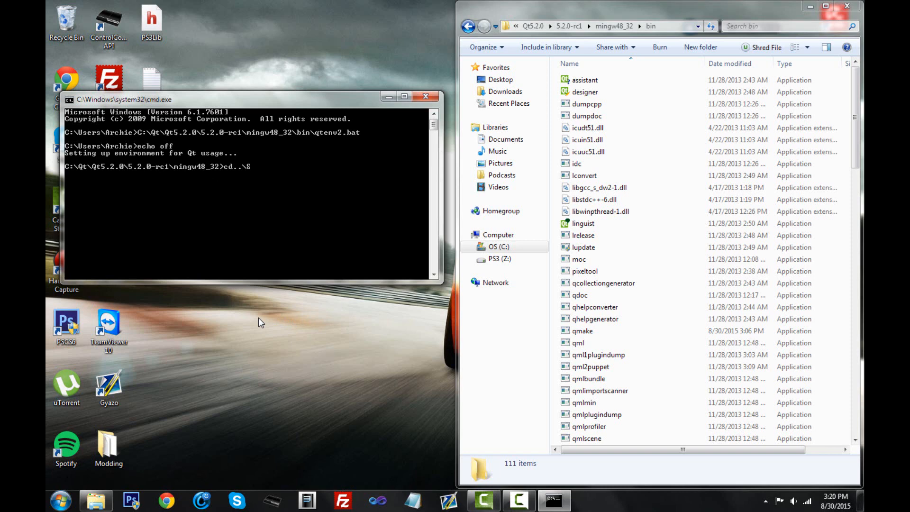
pyautogui.write('rc\\')
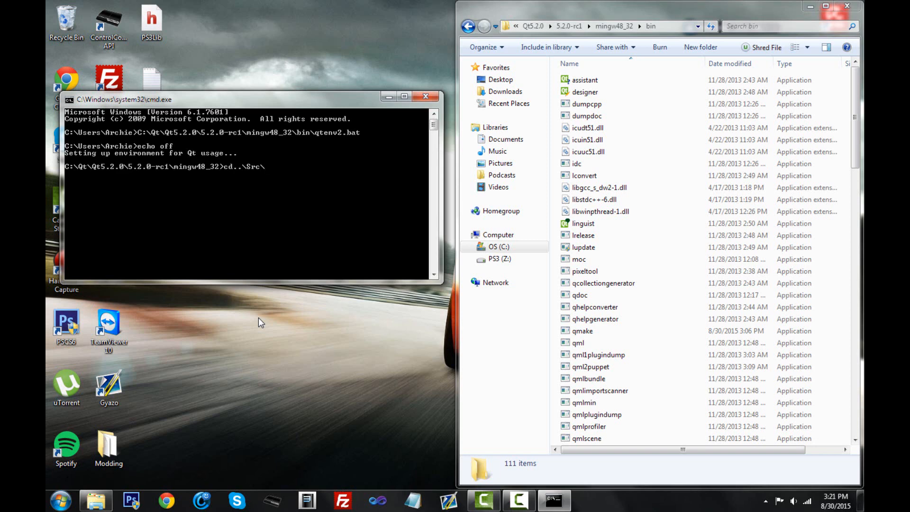
pyautogui.write('qtbase')
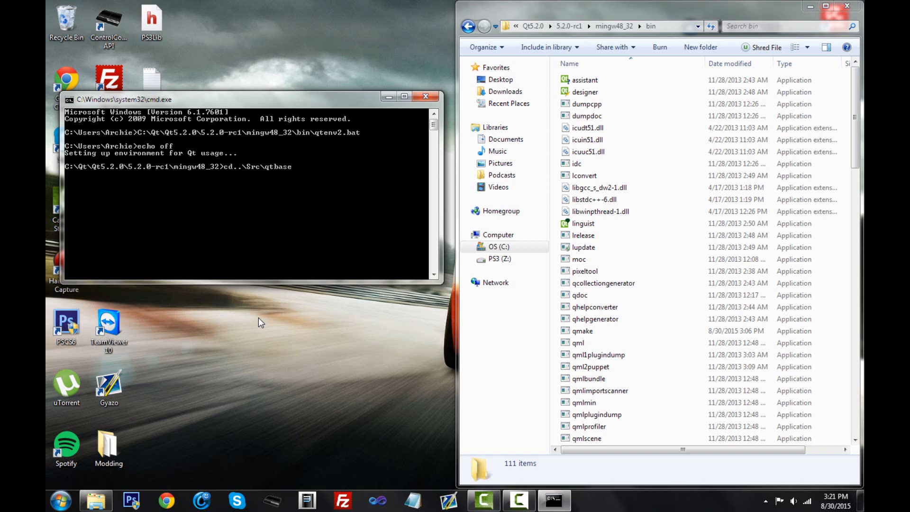
pyautogui.write('\\')
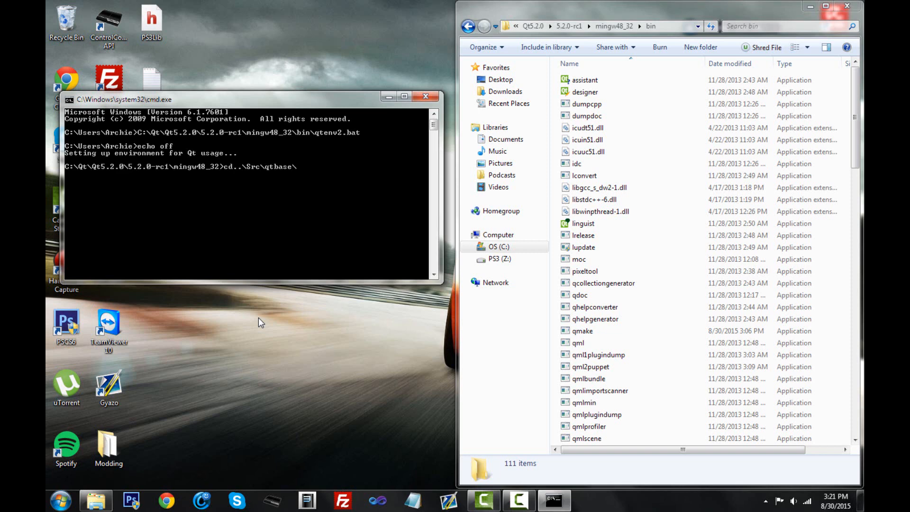
pyautogui.press('Return')
pyautogui.write('configure')
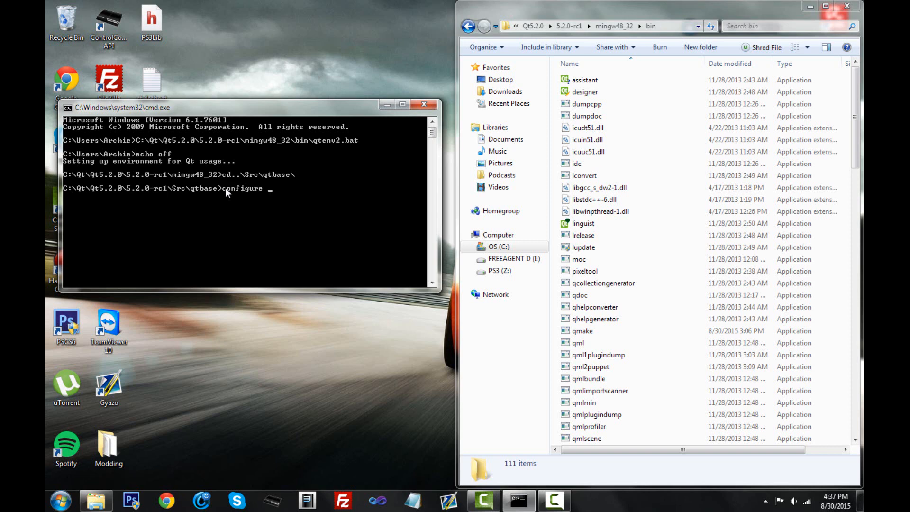
# Step: Add the options -static -release -opensource -opengl desktop to the configure line
pyautogui.write('-stat')
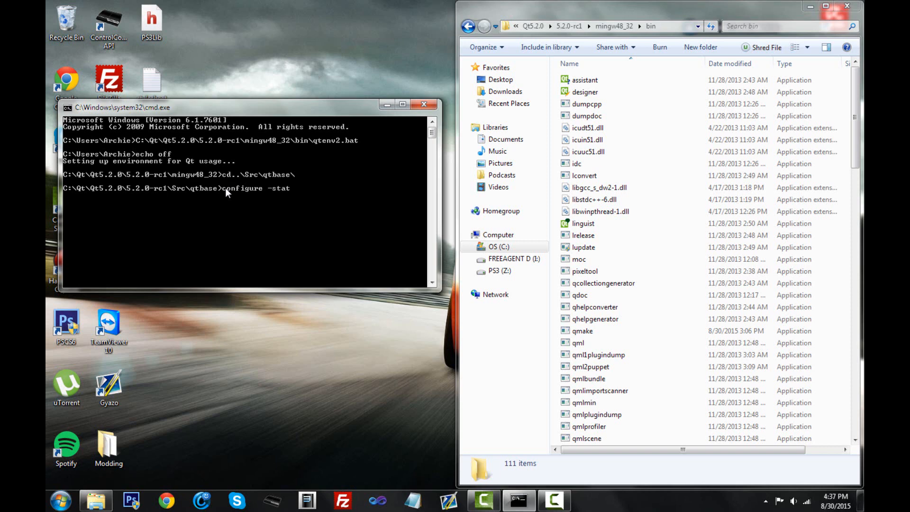
pyautogui.write('ic')
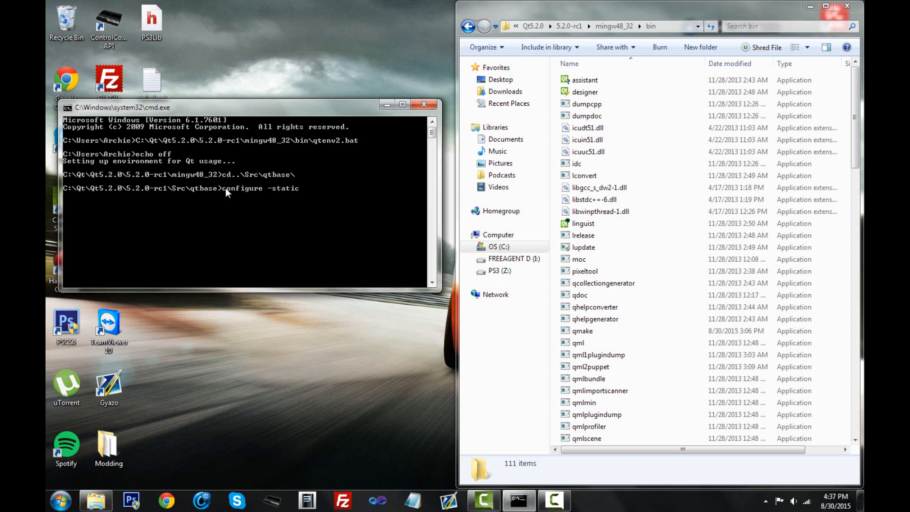
pyautogui.write('-relea')
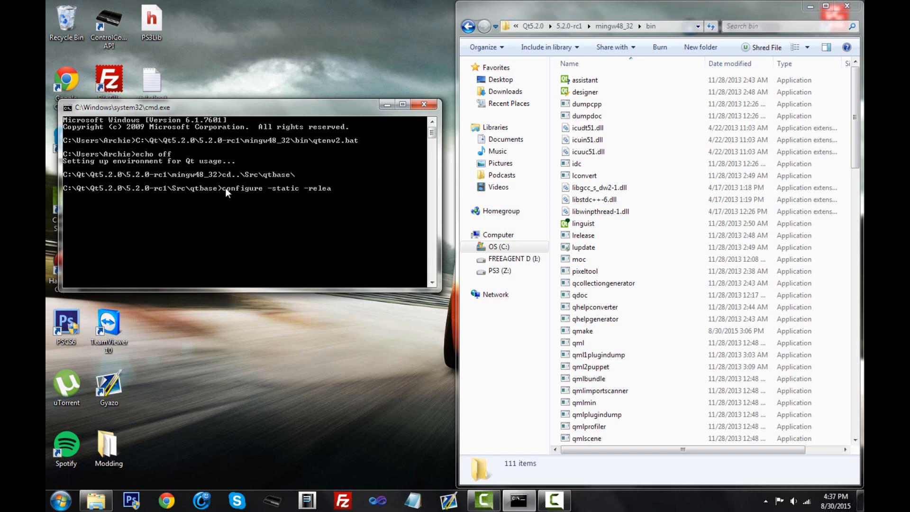
pyautogui.write('se')
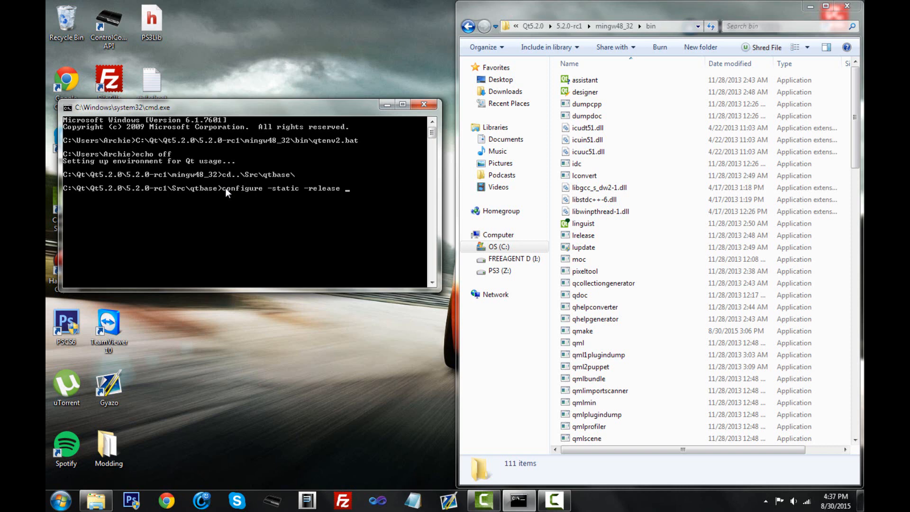
pyautogui.write('-open')
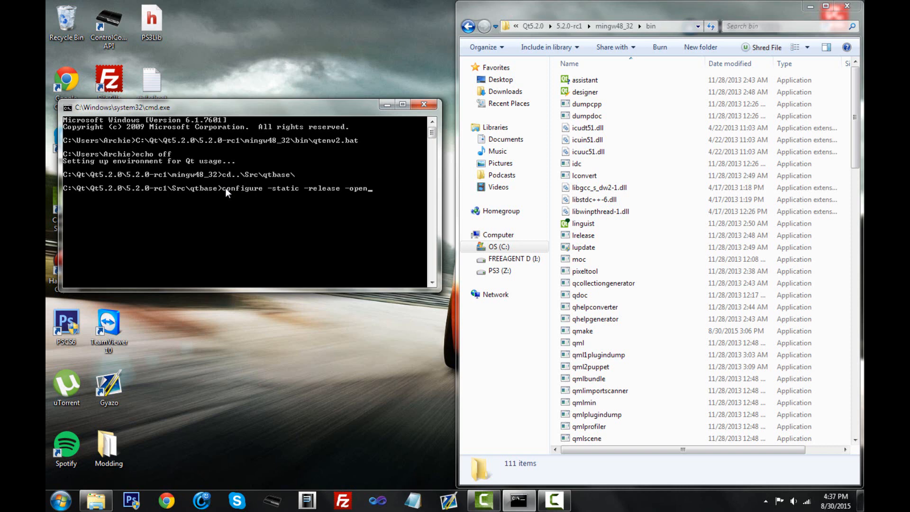
pyautogui.write('source')
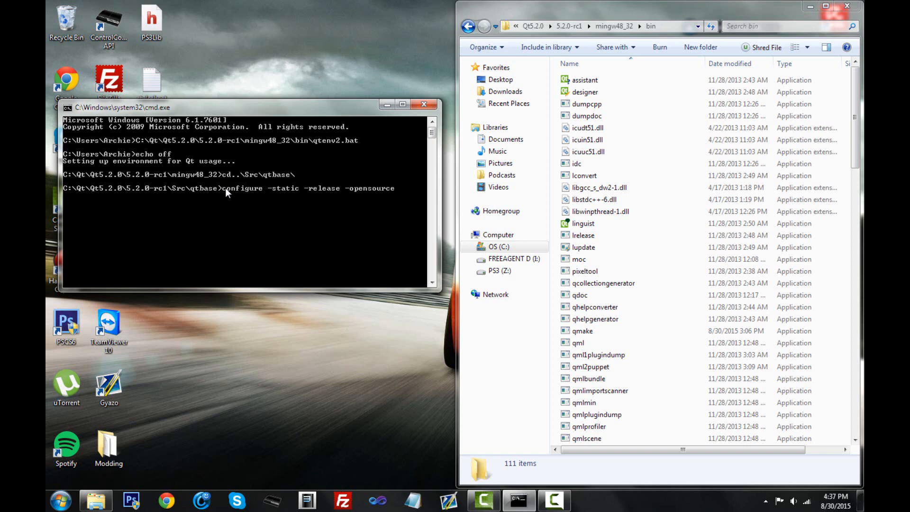
pyautogui.write('-op')
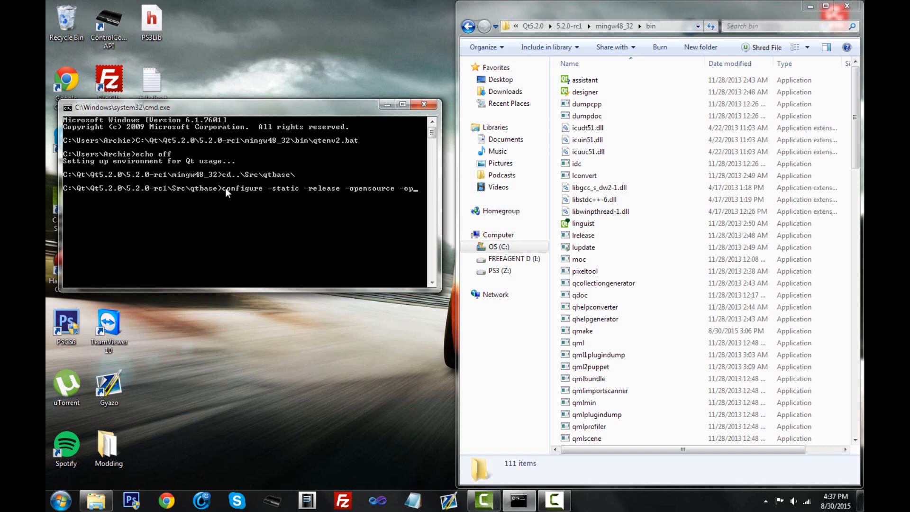
pyautogui.write('l')
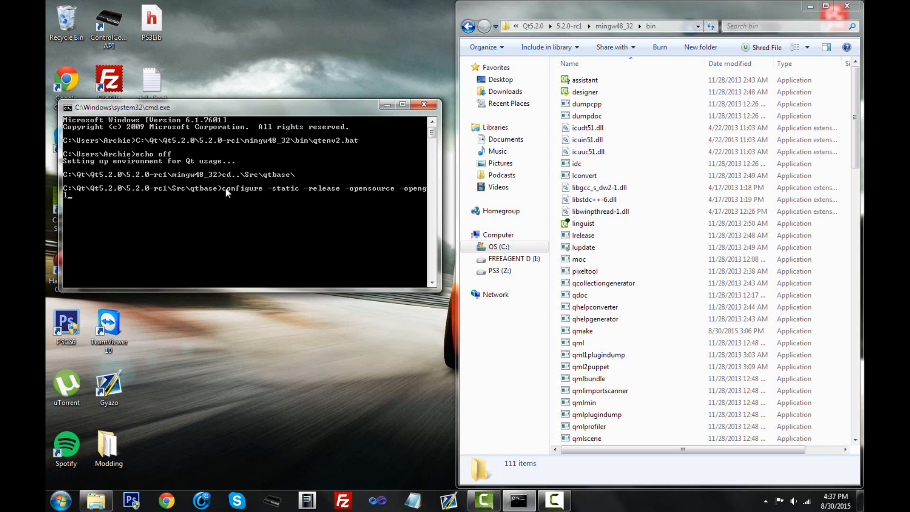
pyautogui.write('desktop')
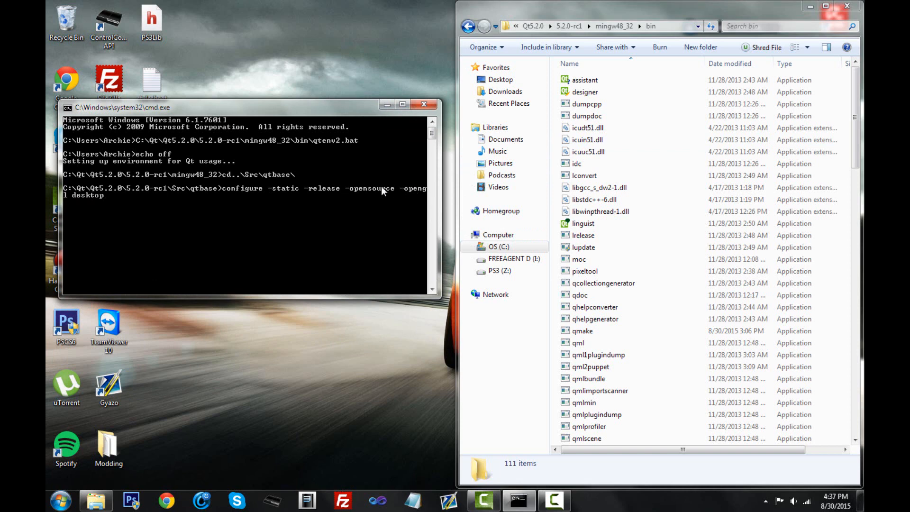
pyautogui.moveTo(171, 218)
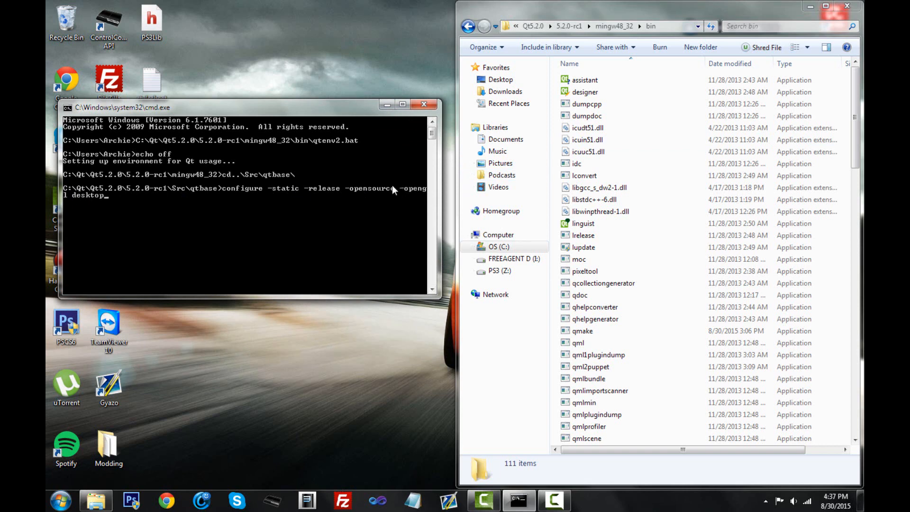
pyautogui.moveTo(370, 186)
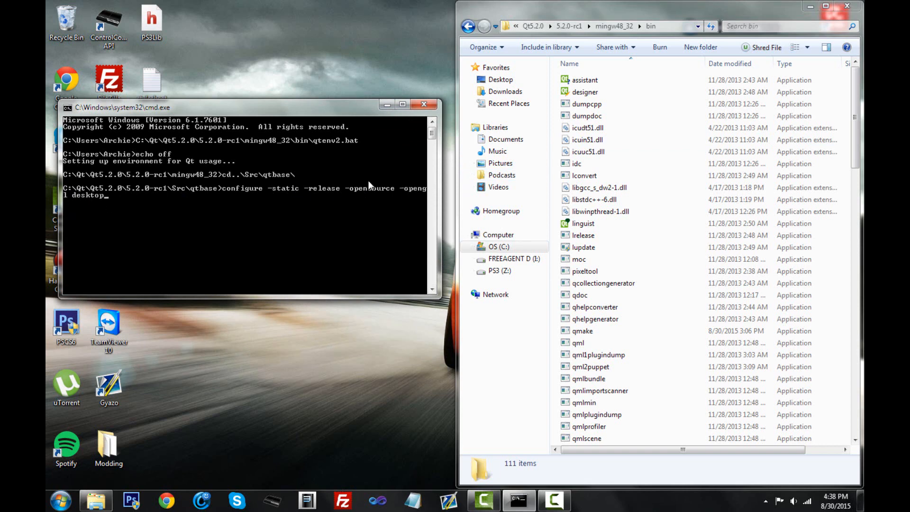
pyautogui.moveTo(241, 197)
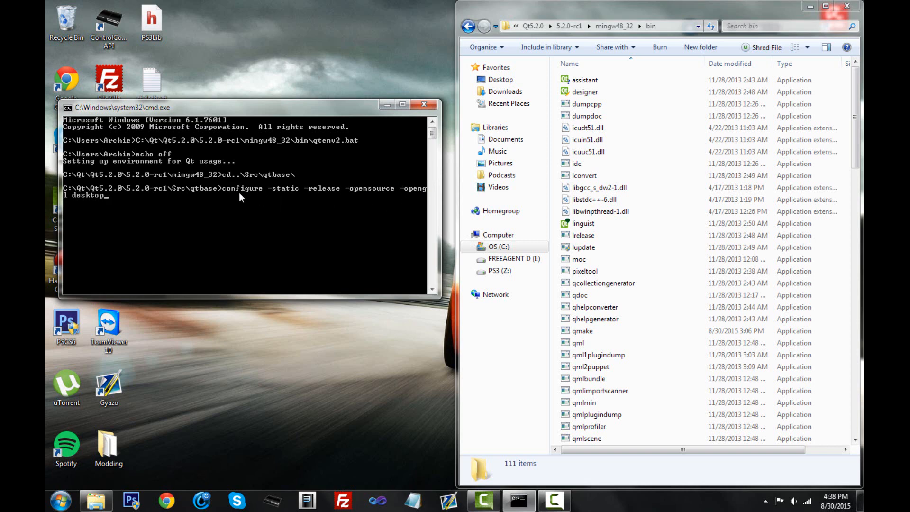
pyautogui.moveTo(357, 225)
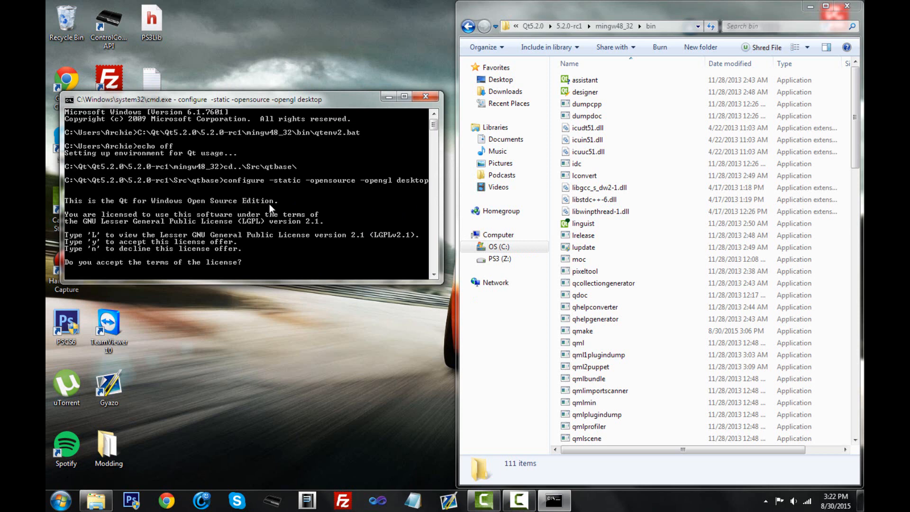
# Step: Accept the LGPL license with 'y' so configure generates the Makefiles
pyautogui.write('y')
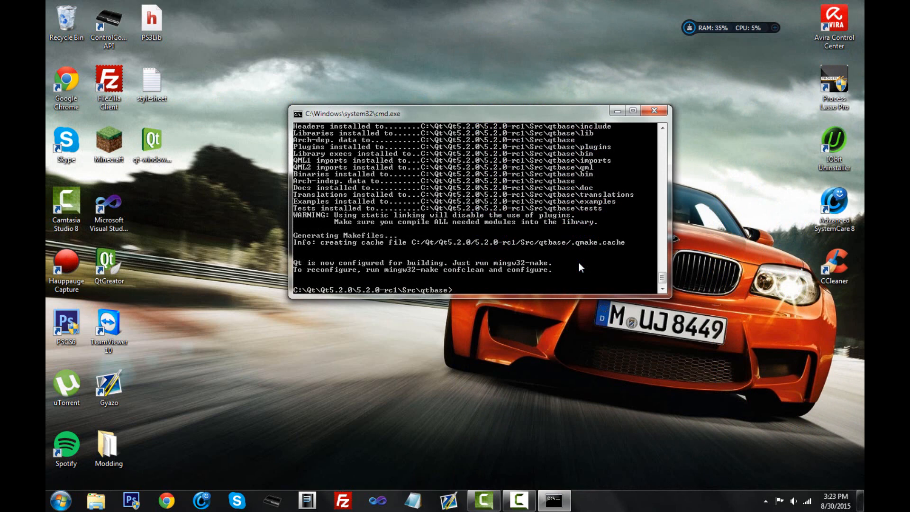
pyautogui.moveTo(471, 294)
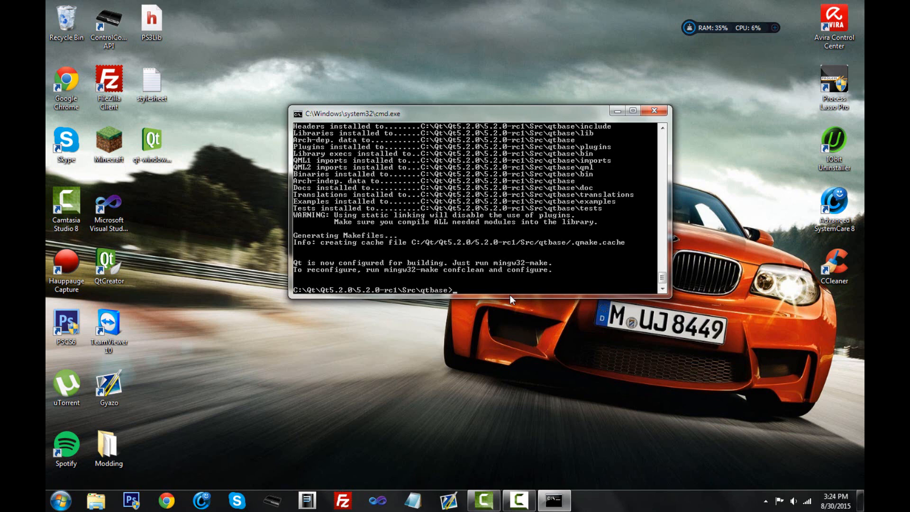
# Step: Run 'mingw-make sub-src' in the qtbase prompt, which fails as an unrecognized command
pyautogui.write('ming')
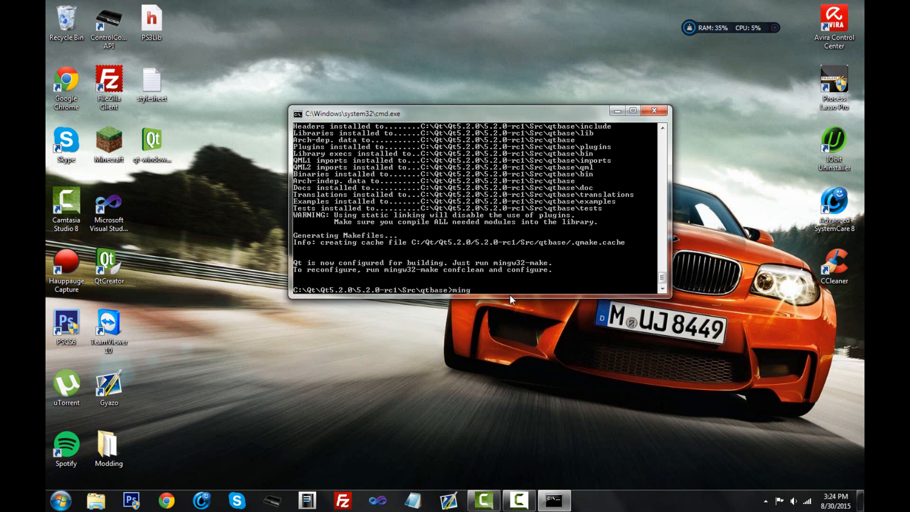
pyautogui.write('w')
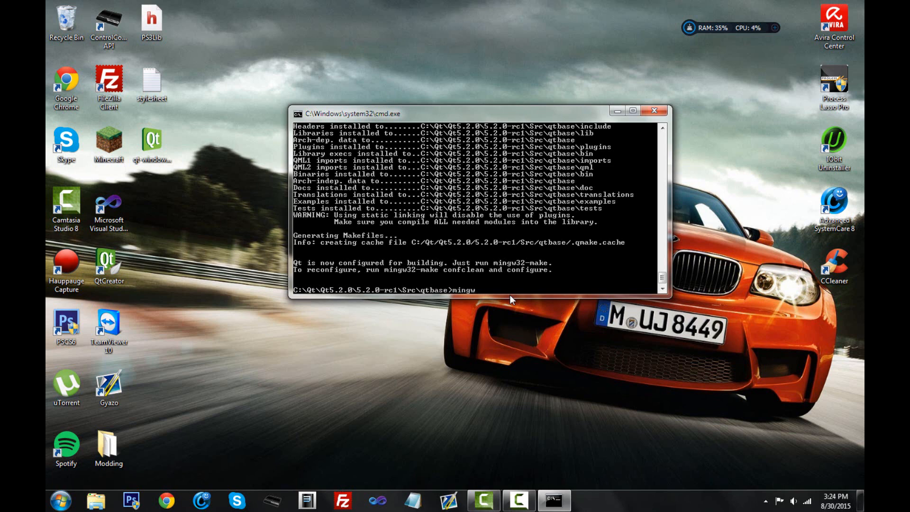
pyautogui.write('-make')
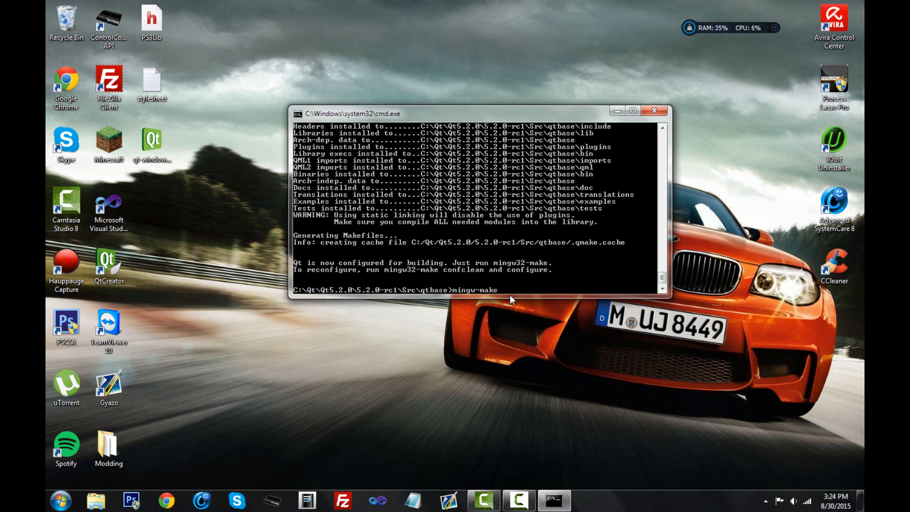
pyautogui.write('sub')
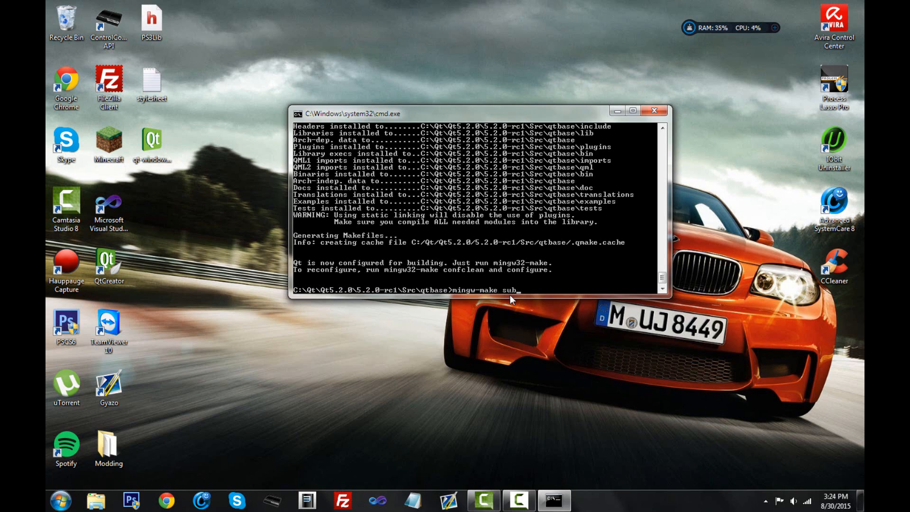
pyautogui.write('-sr')
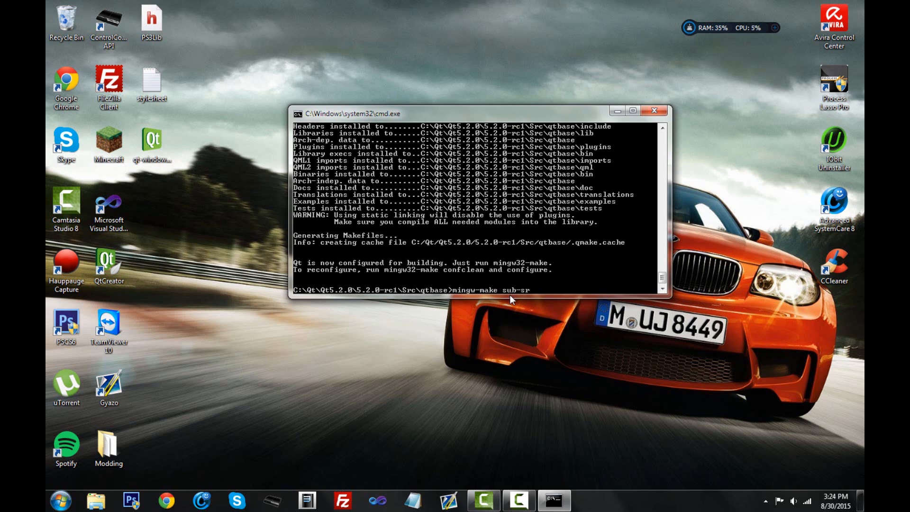
pyautogui.press('Return')
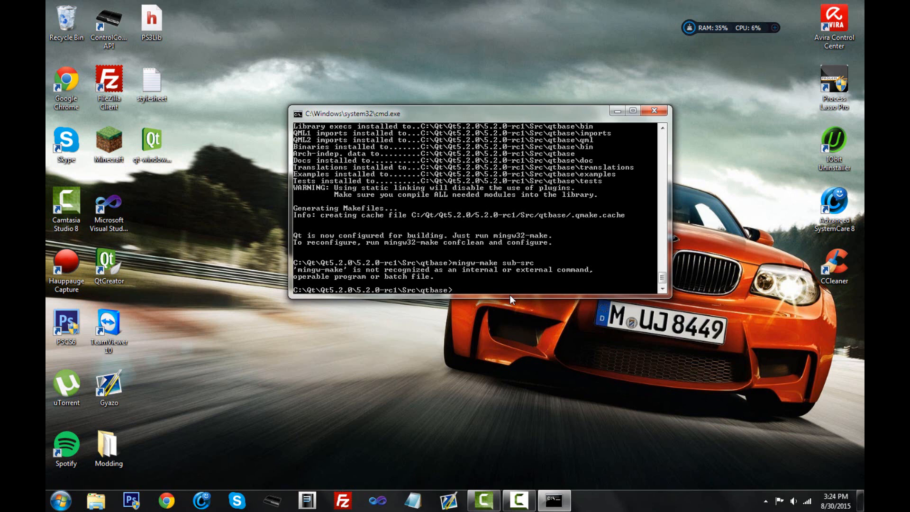
pyautogui.moveTo(470, 279)
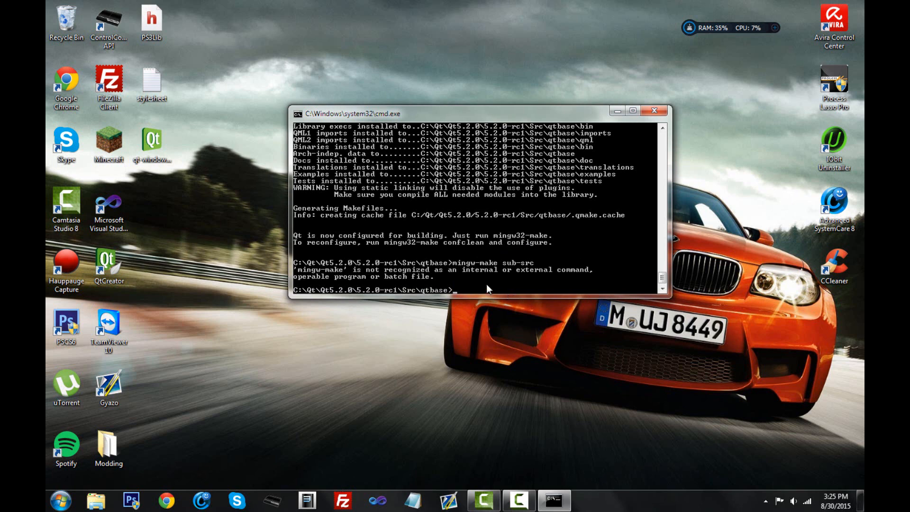
# Step: Enter the corrected 'mingw32-make sub-src' command to build the qtbase sources
pyautogui.write('ming')
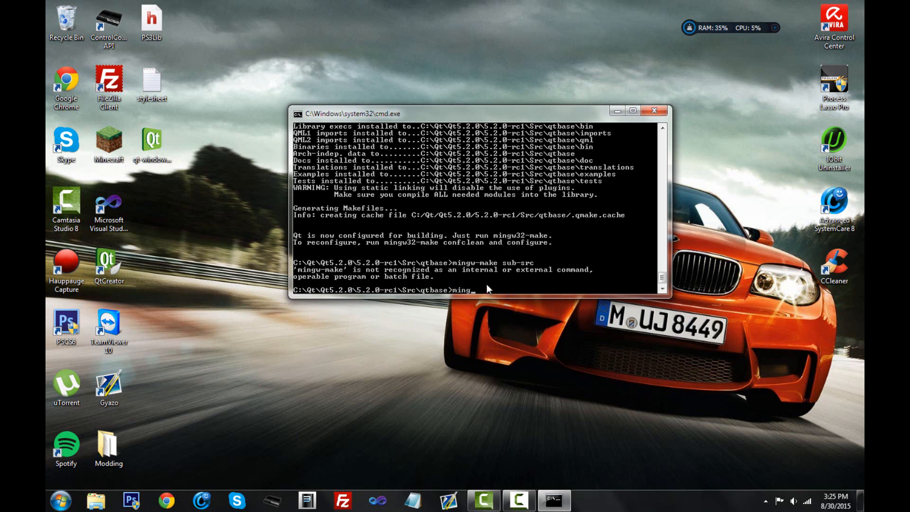
pyautogui.write('w32')
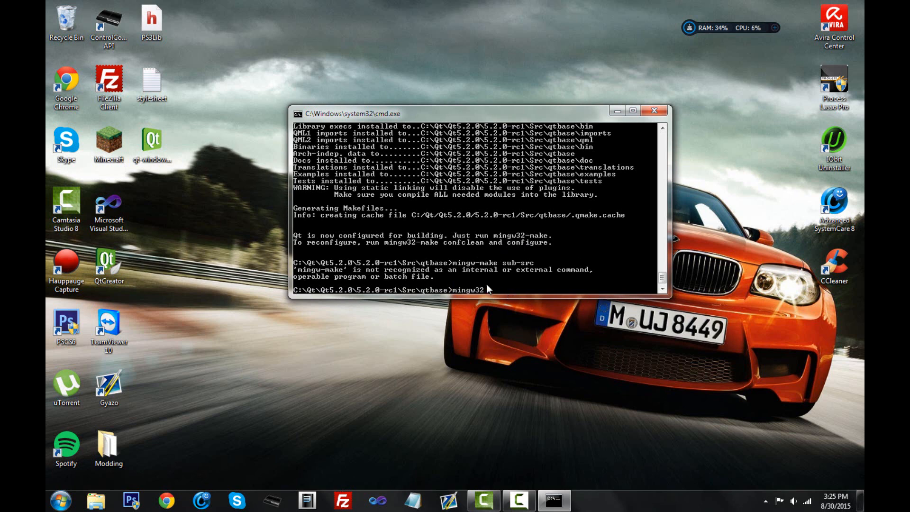
pyautogui.write('-make')
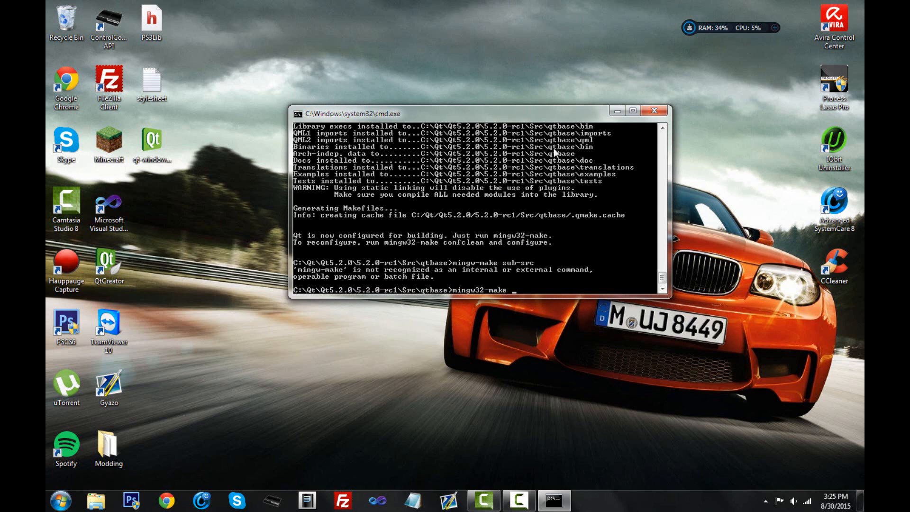
pyautogui.write('sub')
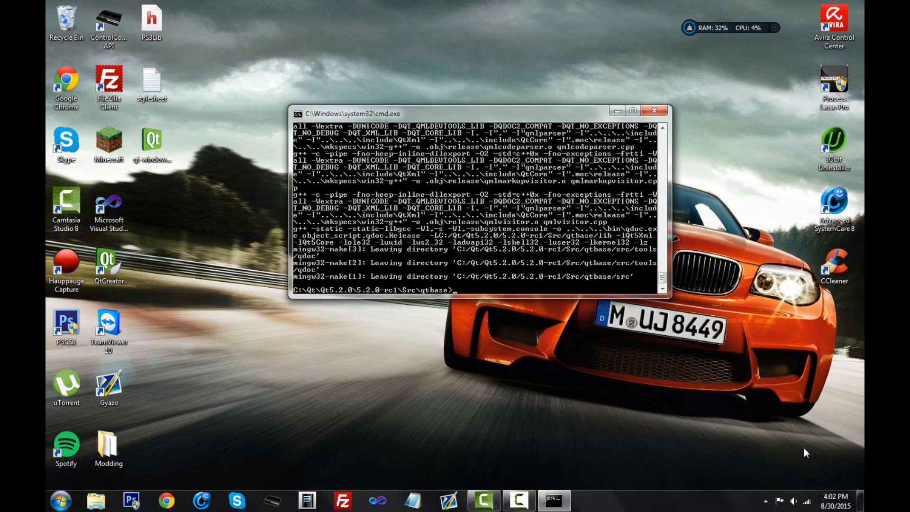
pyautogui.moveTo(702, 380)
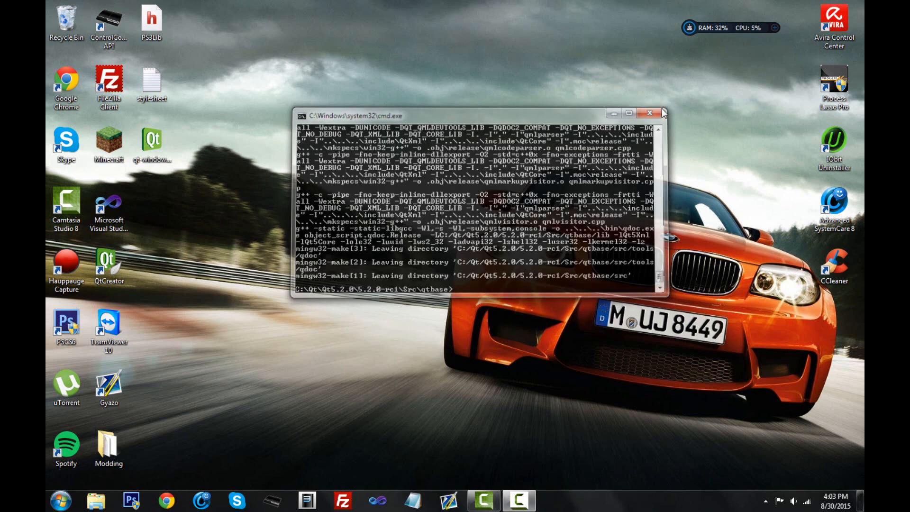
# Step: Close the Command Prompt window after the build finishes
pyautogui.click(648, 113)
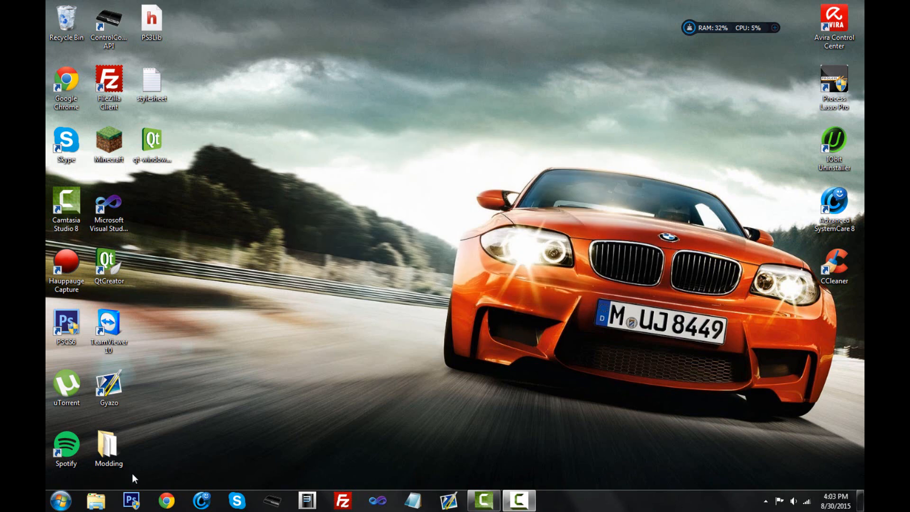
# Step: Browse Explorer to C:\Qt\Qt5.2.0\Tools\QtCreator\bin and launch qtcreator.exe
pyautogui.click(95, 499)
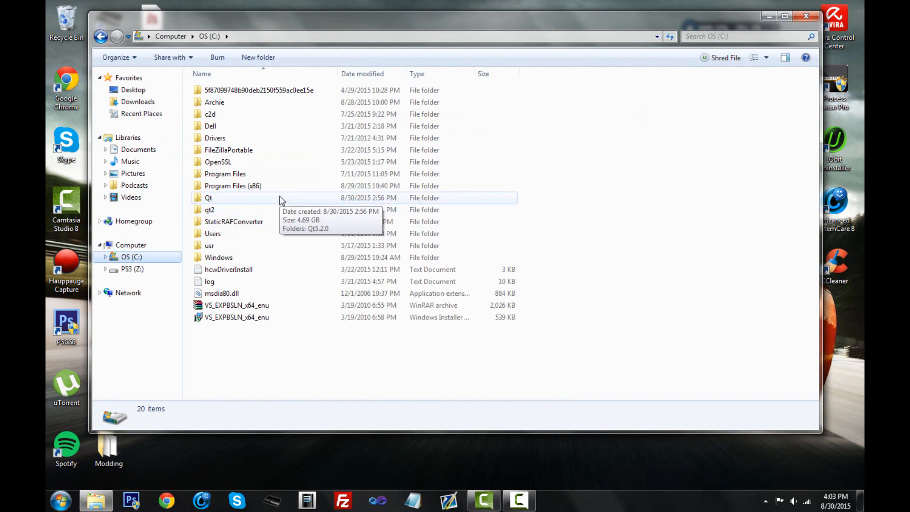
pyautogui.moveTo(249, 186)
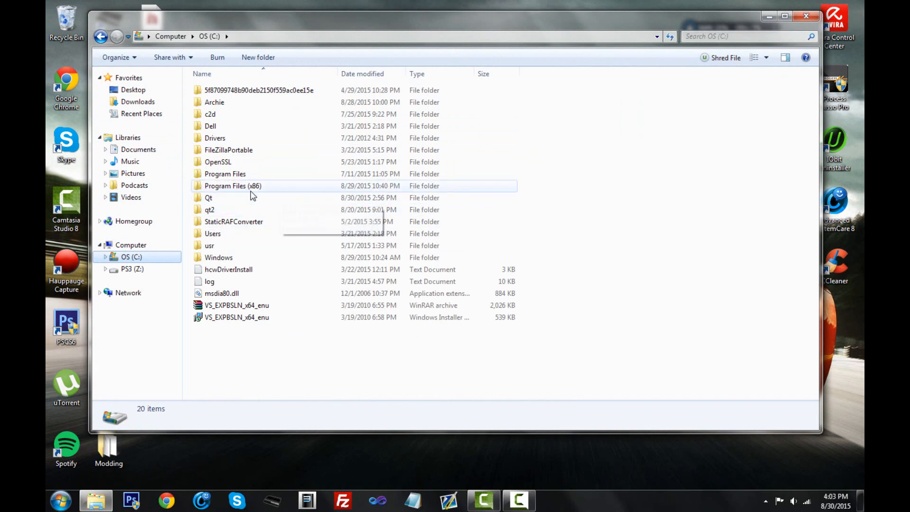
pyautogui.doubleClick(208, 197)
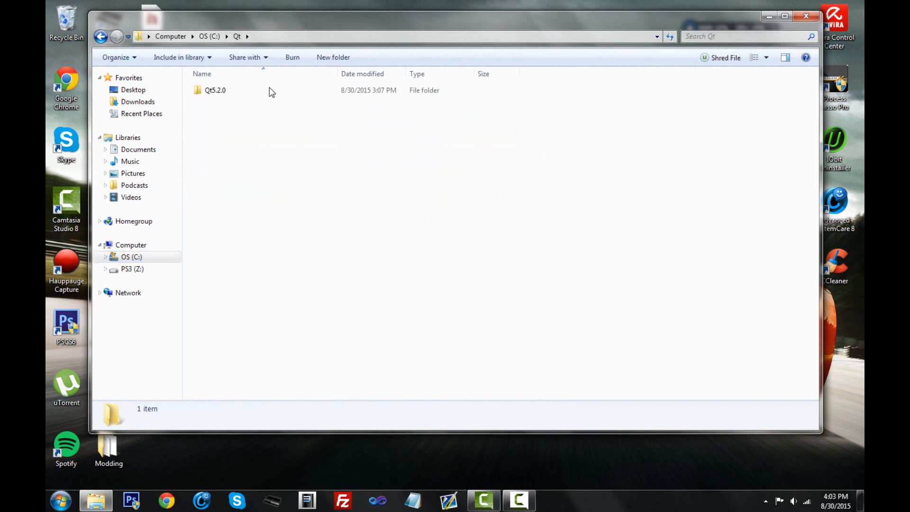
pyautogui.doubleClick(215, 90)
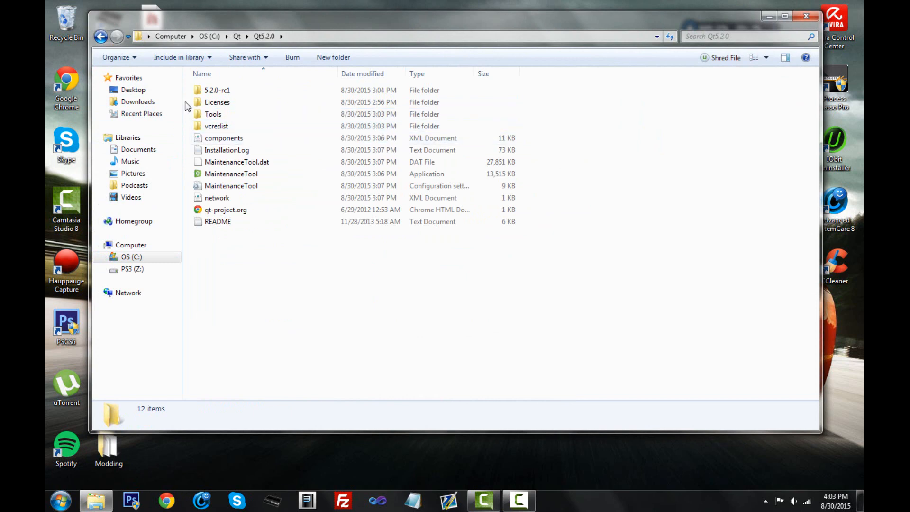
pyautogui.doubleClick(213, 114)
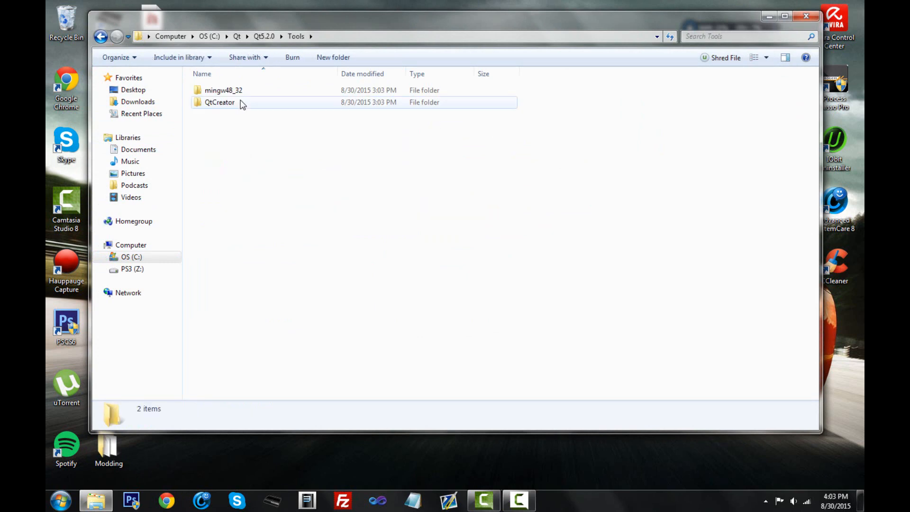
pyautogui.doubleClick(220, 102)
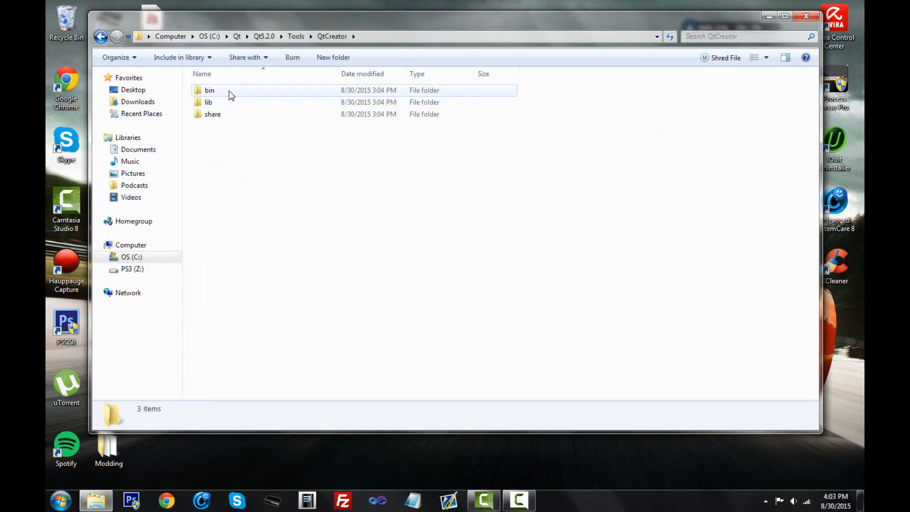
pyautogui.doubleClick(209, 90)
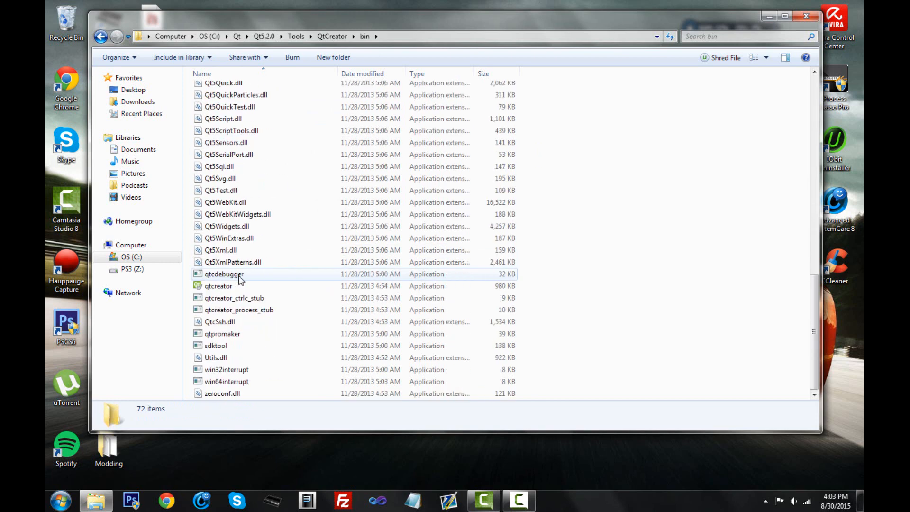
pyautogui.click(219, 285)
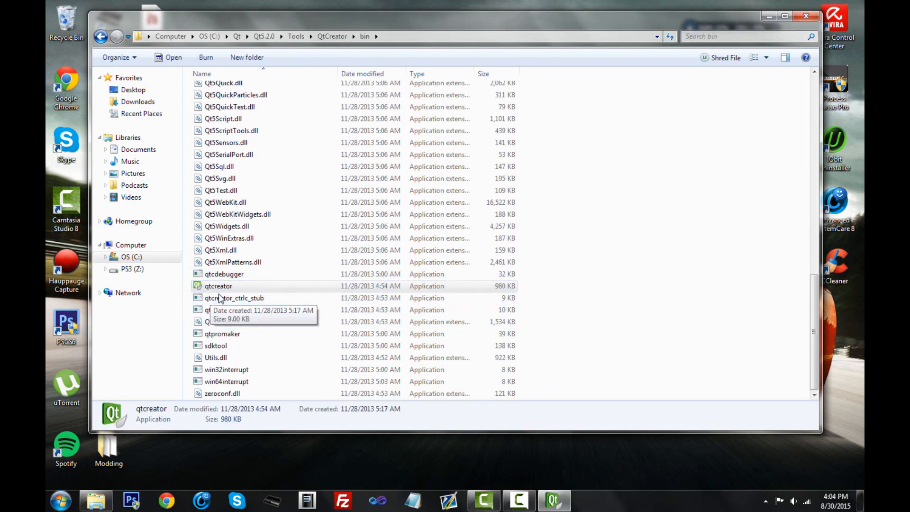
pyautogui.doubleClick(218, 285)
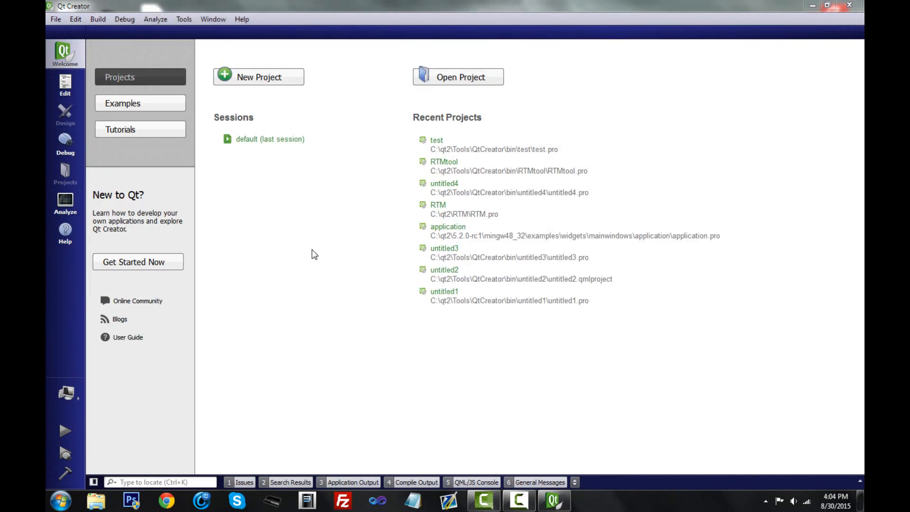
# Step: Open Tools > Options > Build & Run Qt Versions and begin adding a Qt version
pyautogui.click(183, 19)
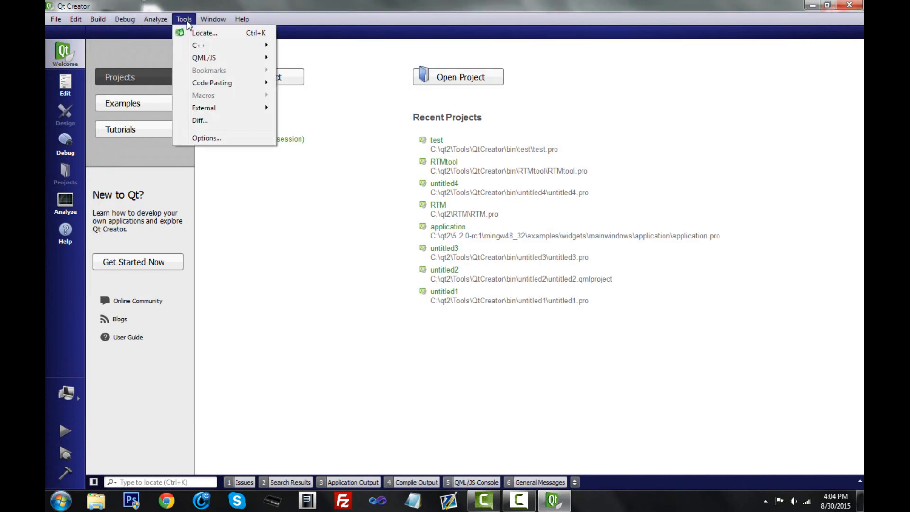
pyautogui.click(207, 138)
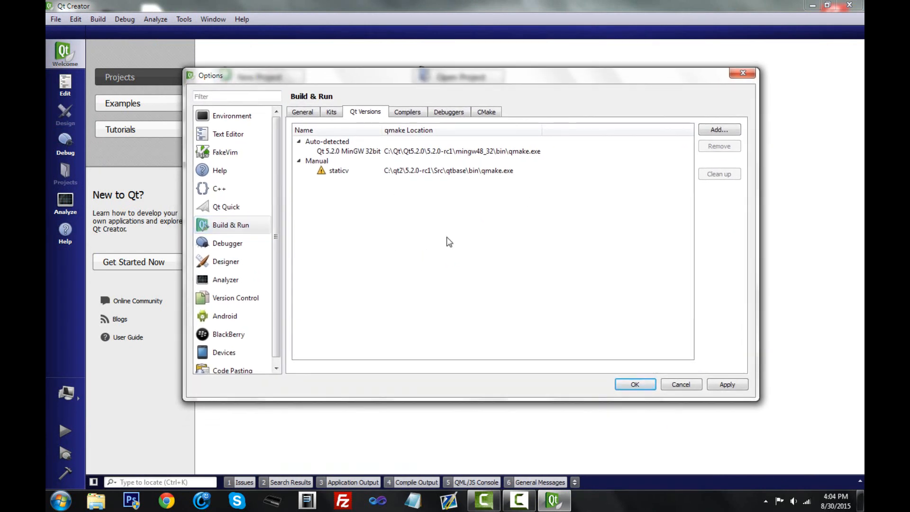
pyautogui.moveTo(469, 215)
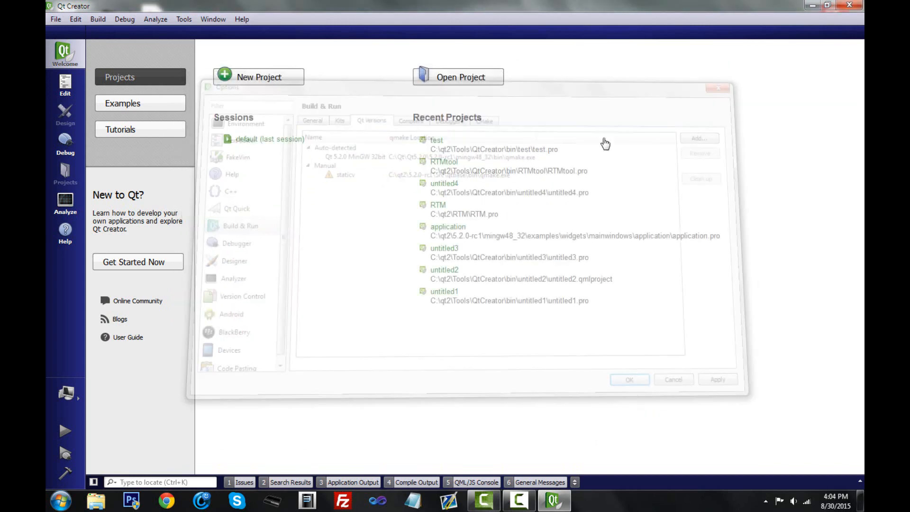
pyautogui.click(212, 18)
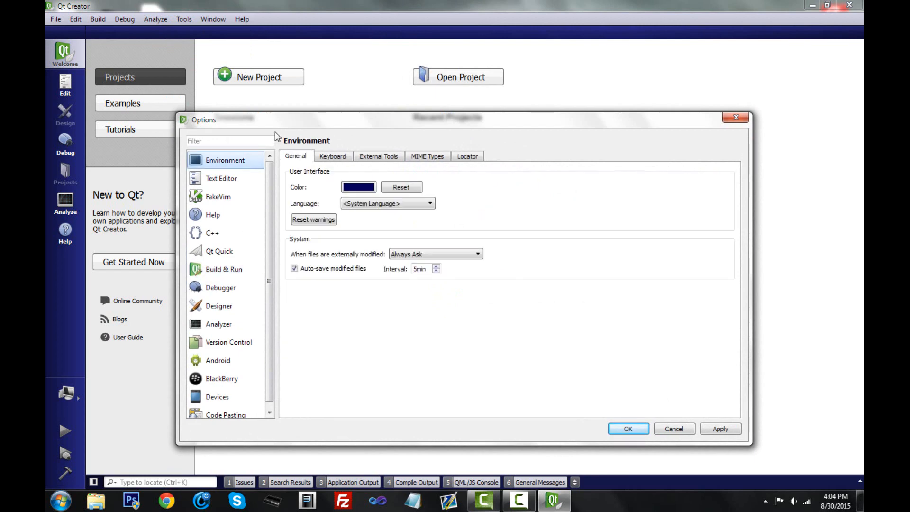
pyautogui.click(223, 269)
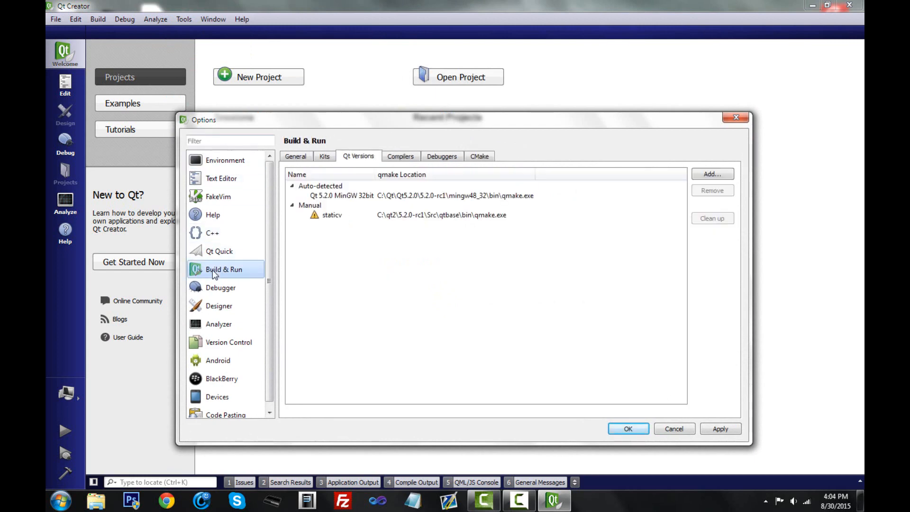
pyautogui.moveTo(711, 174)
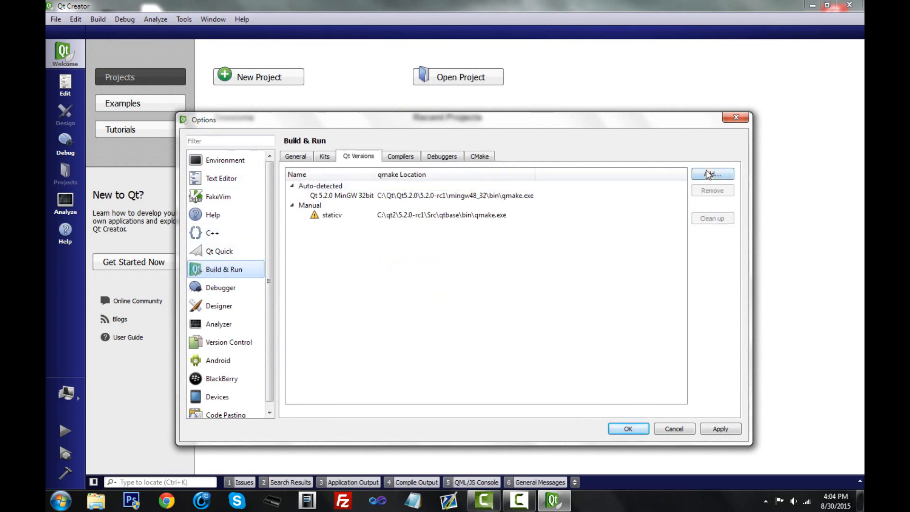
pyautogui.click(711, 174)
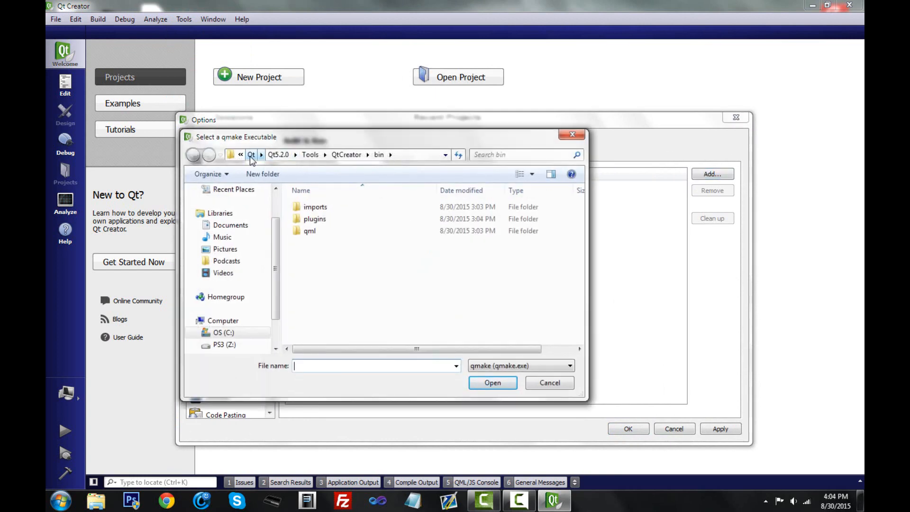
# Step: Choose qmake from C:\Qt\Qt5.2.0\5.2.0-rc1\Src\qtbase\bin as the new Qt version
pyautogui.click(278, 155)
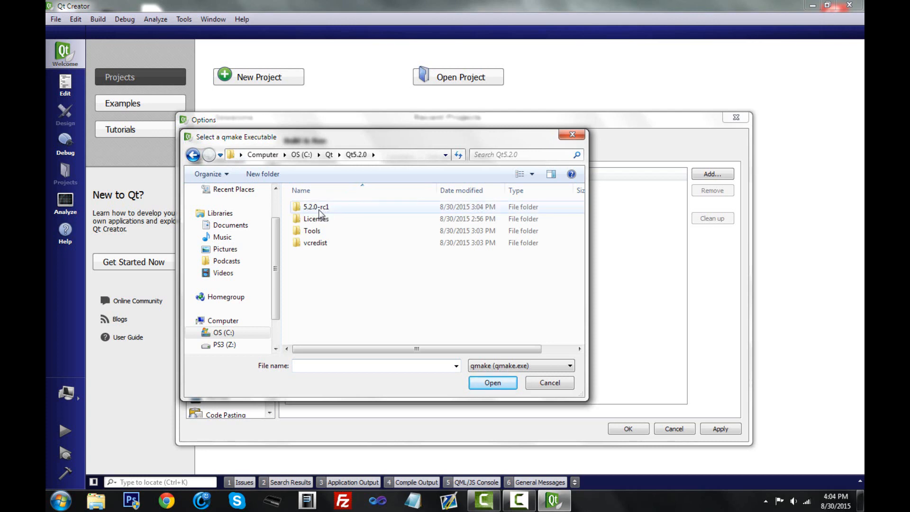
pyautogui.moveTo(314, 210)
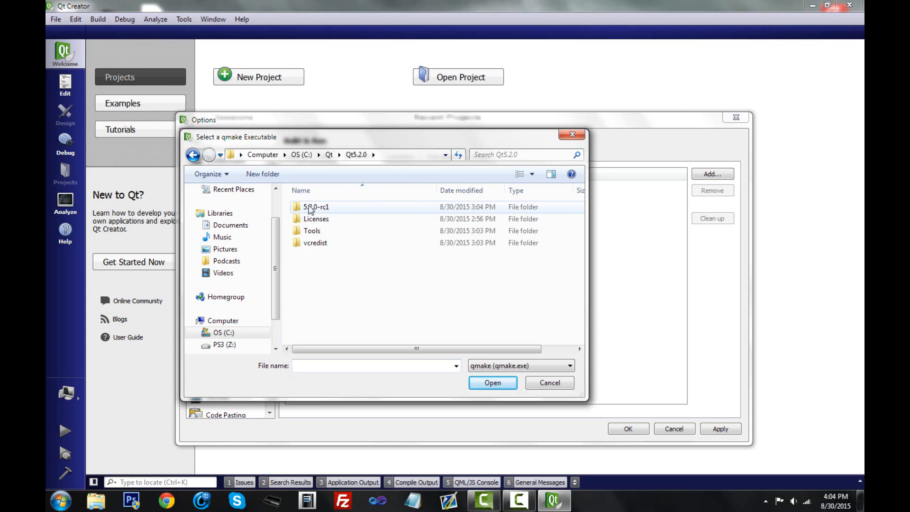
pyautogui.doubleClick(316, 207)
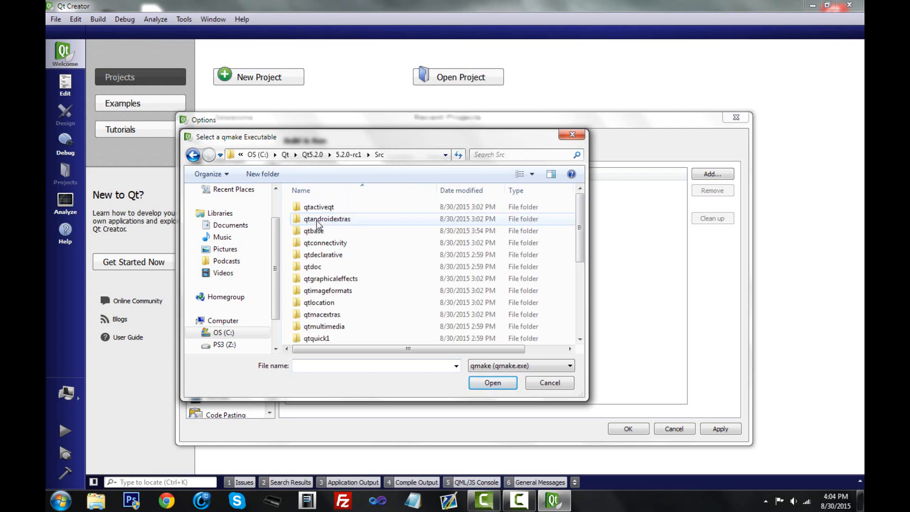
pyautogui.doubleClick(313, 230)
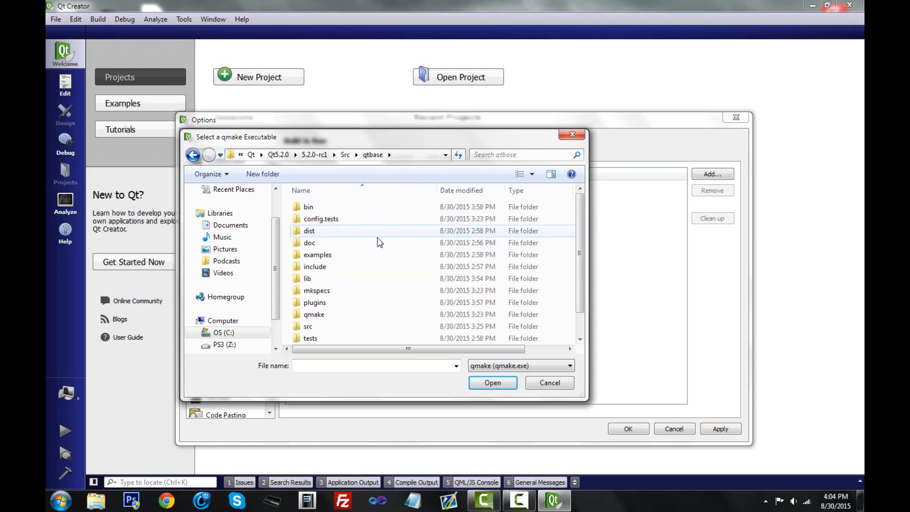
pyautogui.doubleClick(308, 207)
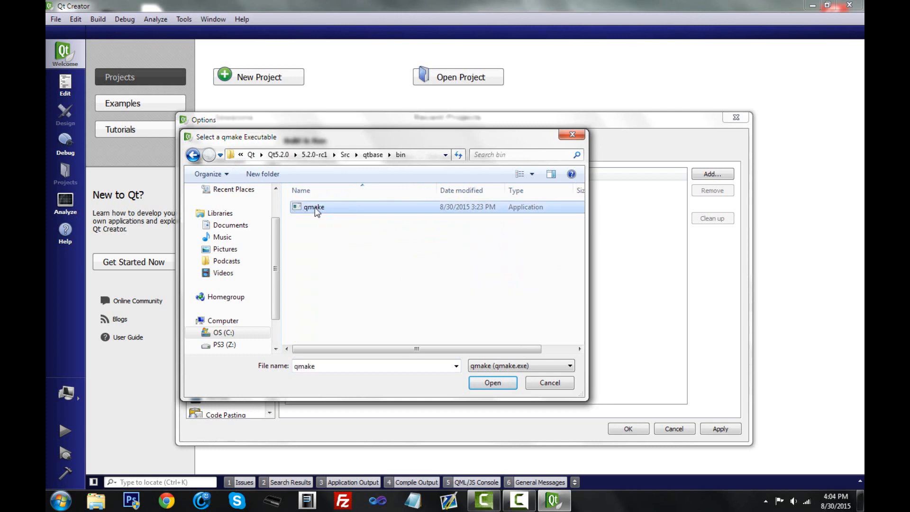
pyautogui.moveTo(318, 208)
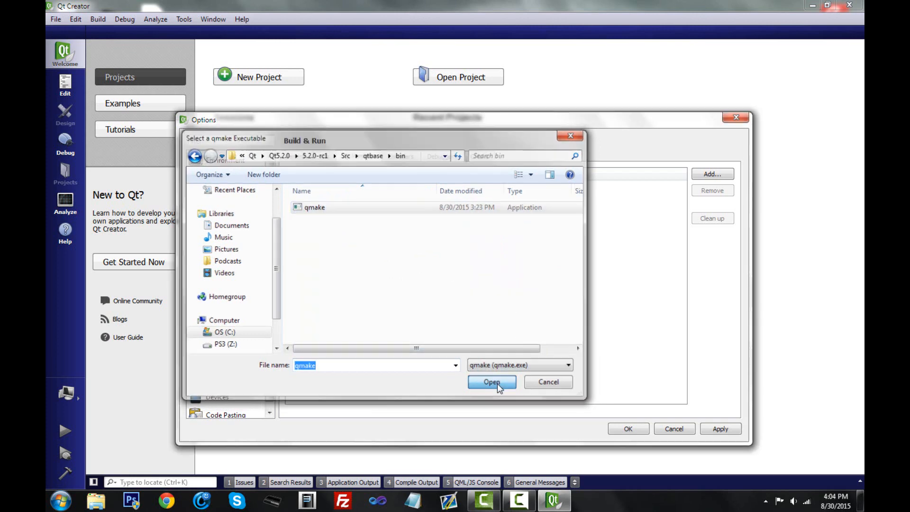
pyautogui.click(491, 382)
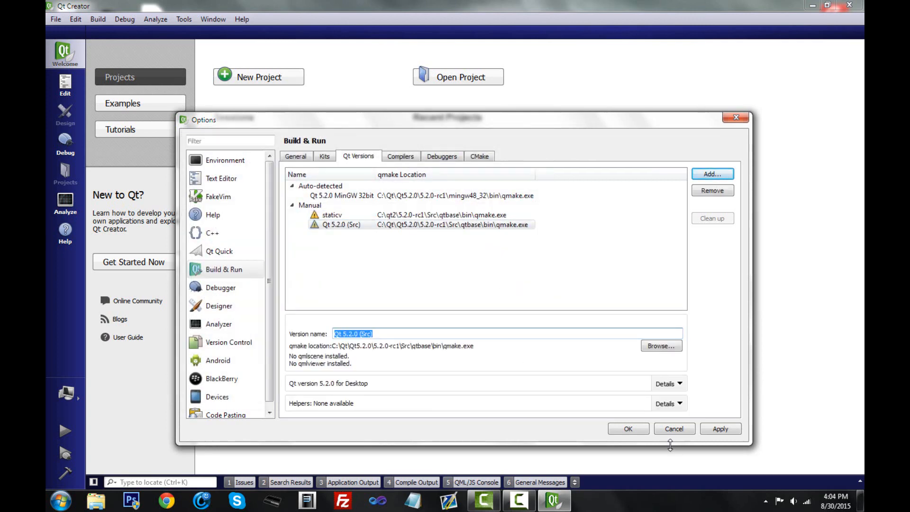
# Step: Apply the Qt 5.2.0 (Src) version and add a new kit under Kits
pyautogui.click(719, 429)
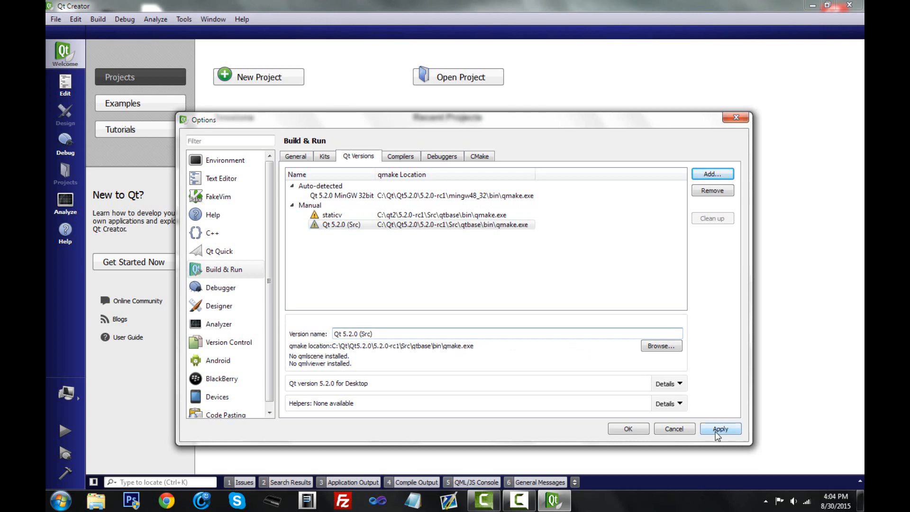
pyautogui.click(719, 428)
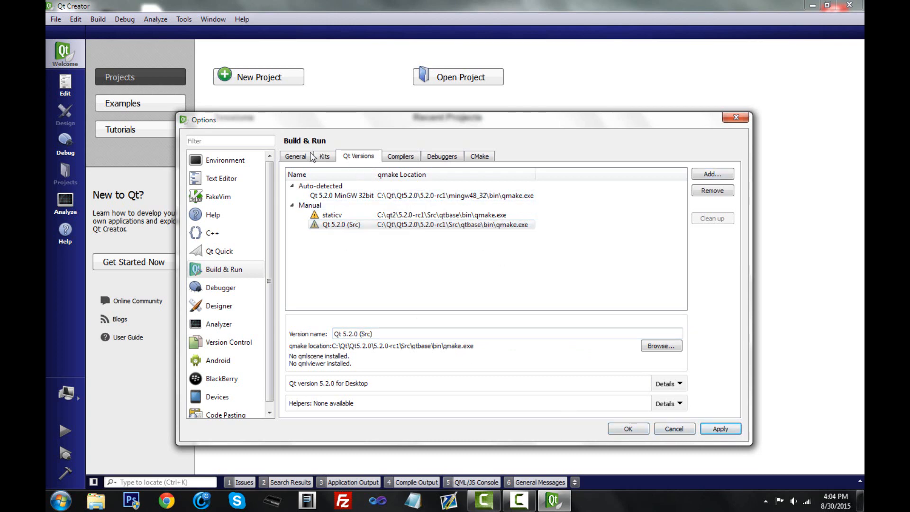
pyautogui.click(323, 156)
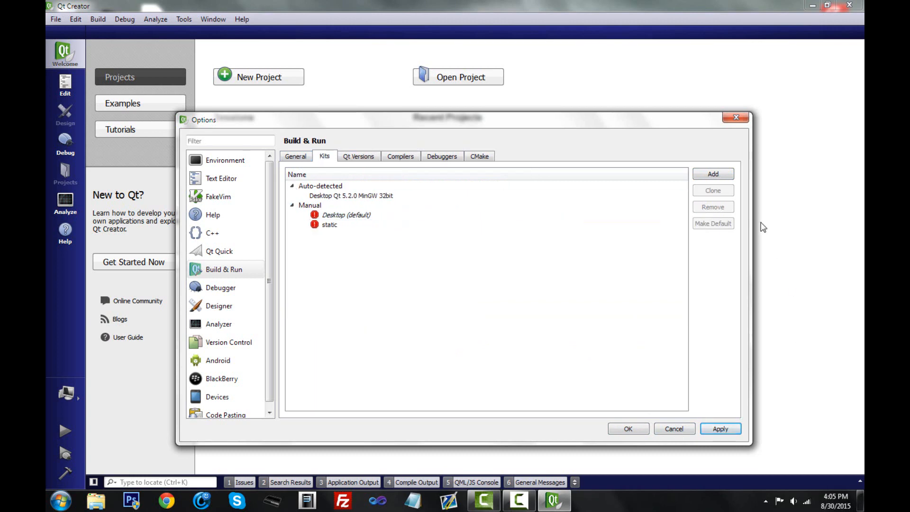
pyautogui.click(712, 173)
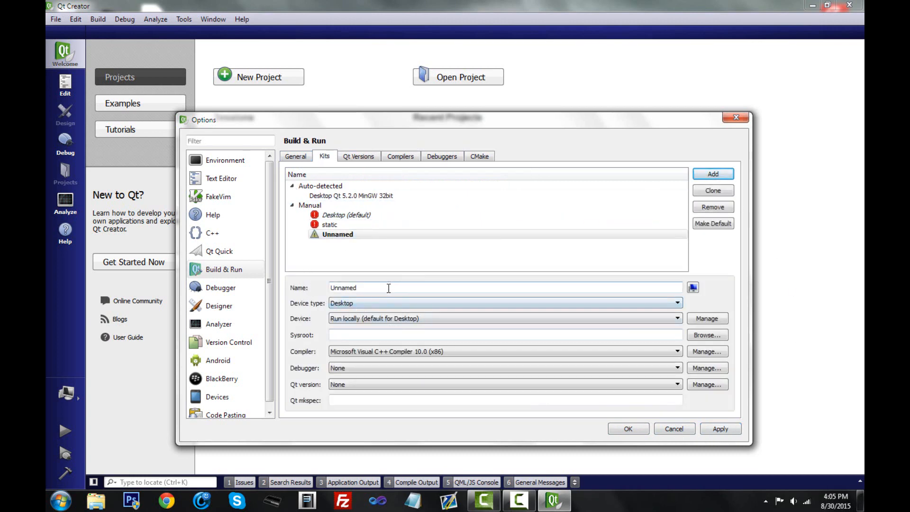
pyautogui.moveTo(375, 306)
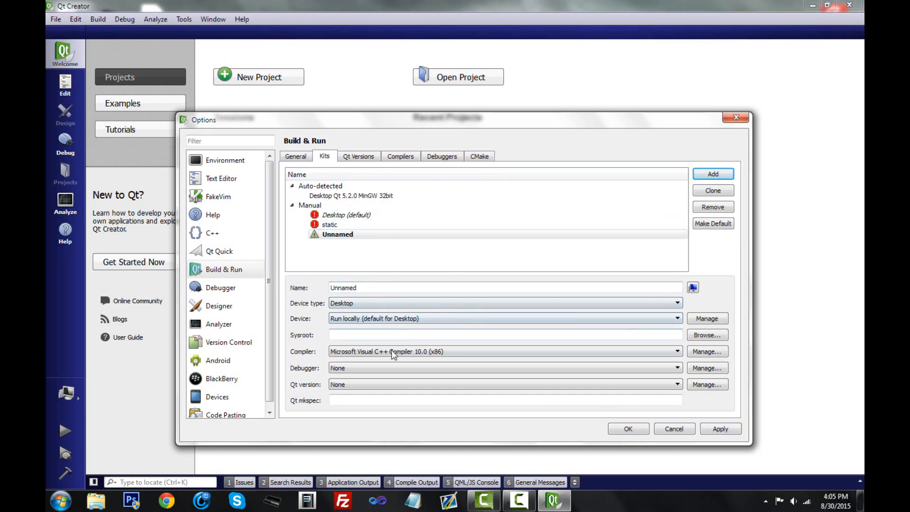
# Step: Give the new kit the MinGW 4.8 32bit compiler and GNU gdb 7.8 debugger
pyautogui.click(676, 351)
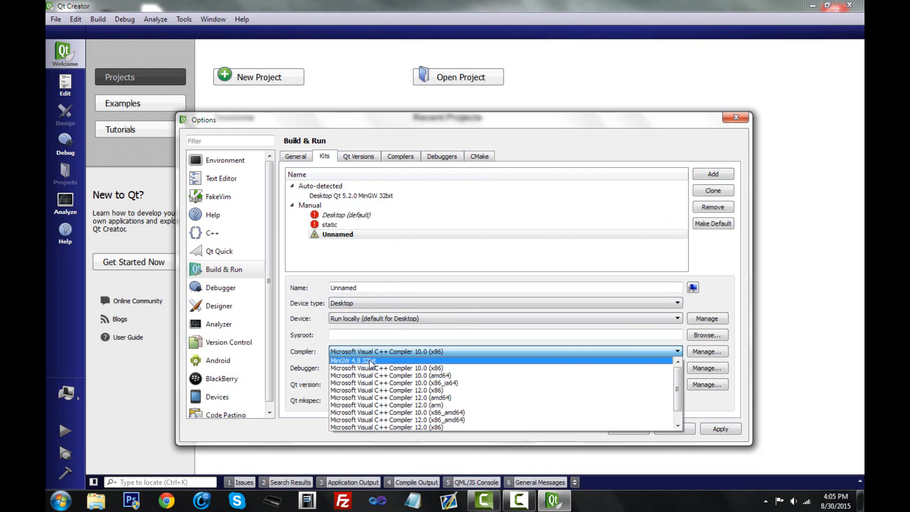
pyautogui.click(354, 360)
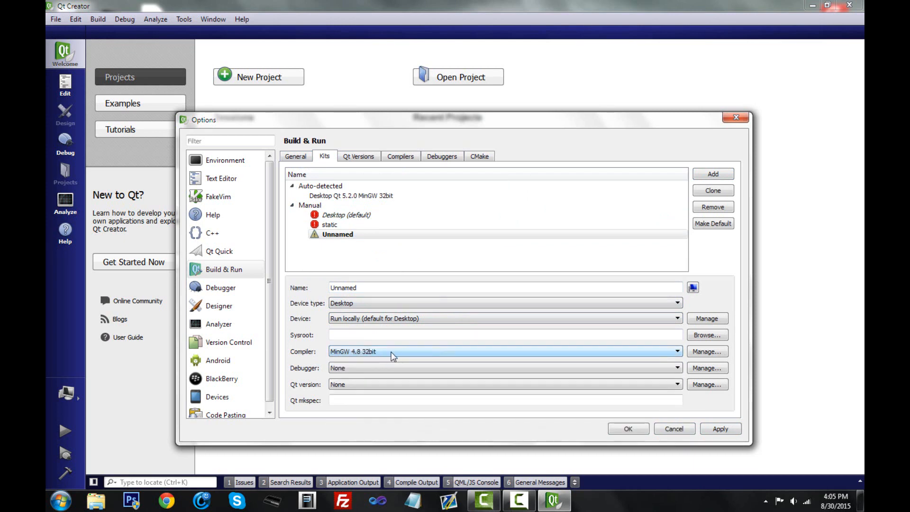
pyautogui.click(502, 367)
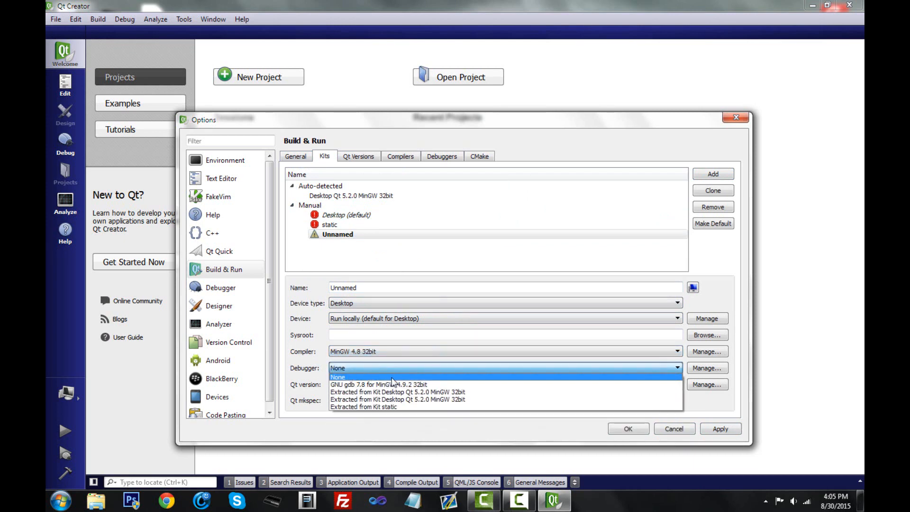
pyautogui.click(380, 384)
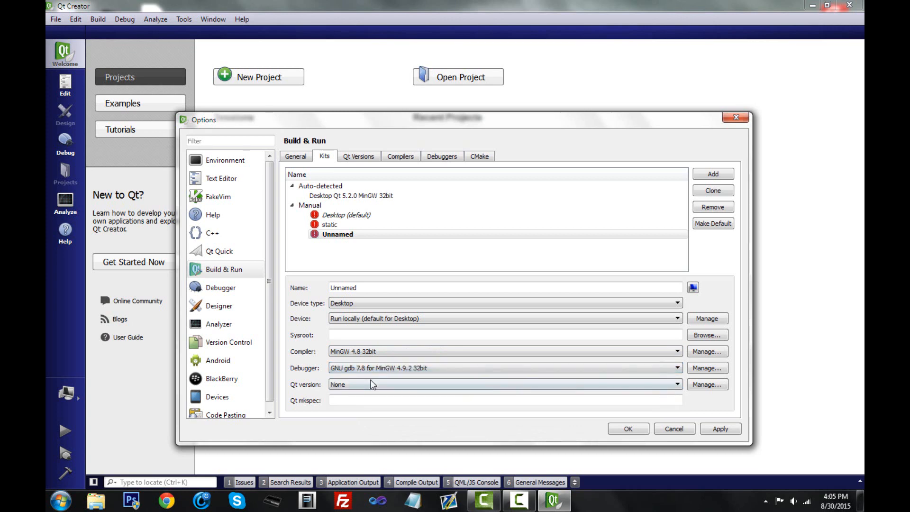
# Step: Assign Qt 5.2.0 (Src), name the kit 'static-Qt 5.2.0 (Src)', and confirm with OK
pyautogui.click(502, 384)
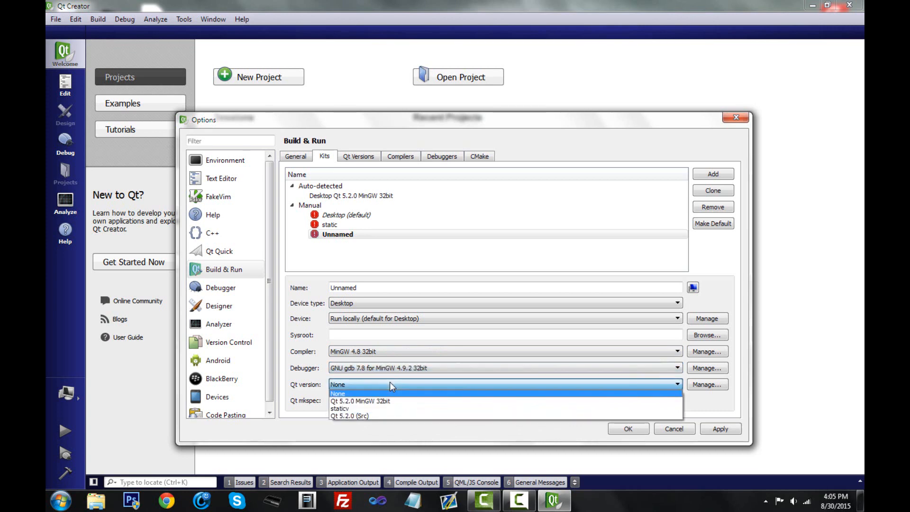
pyautogui.moveTo(424, 387)
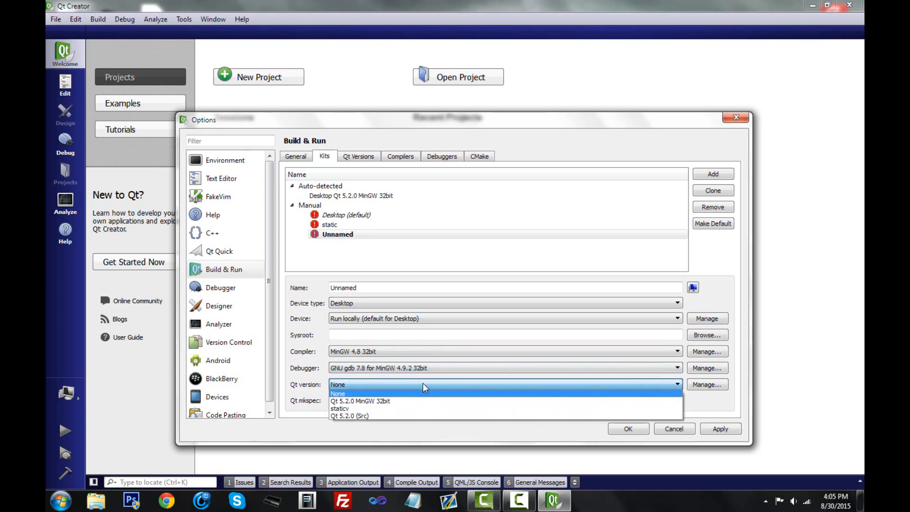
pyautogui.moveTo(386, 401)
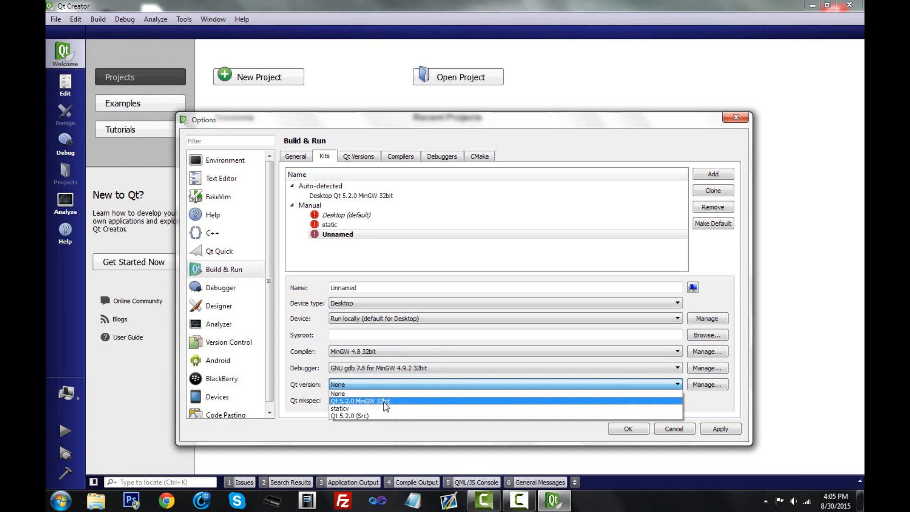
pyautogui.moveTo(392, 393)
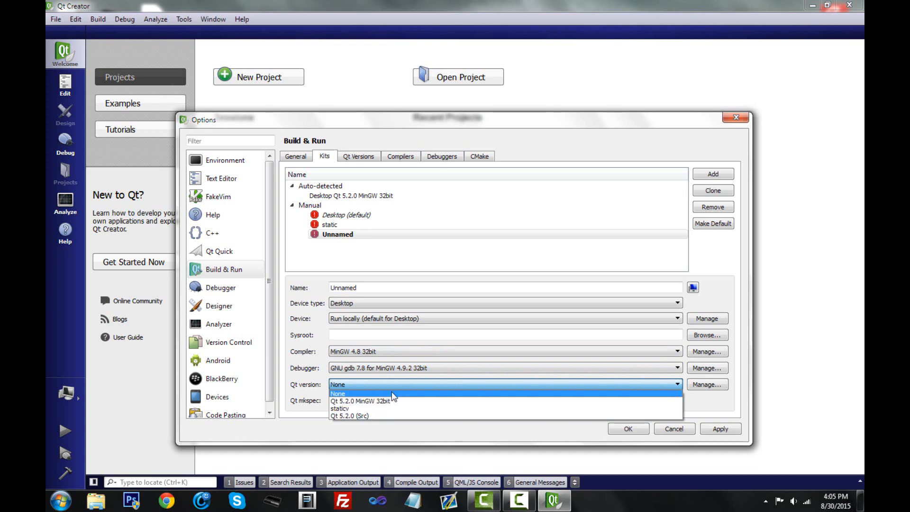
pyautogui.click(337, 393)
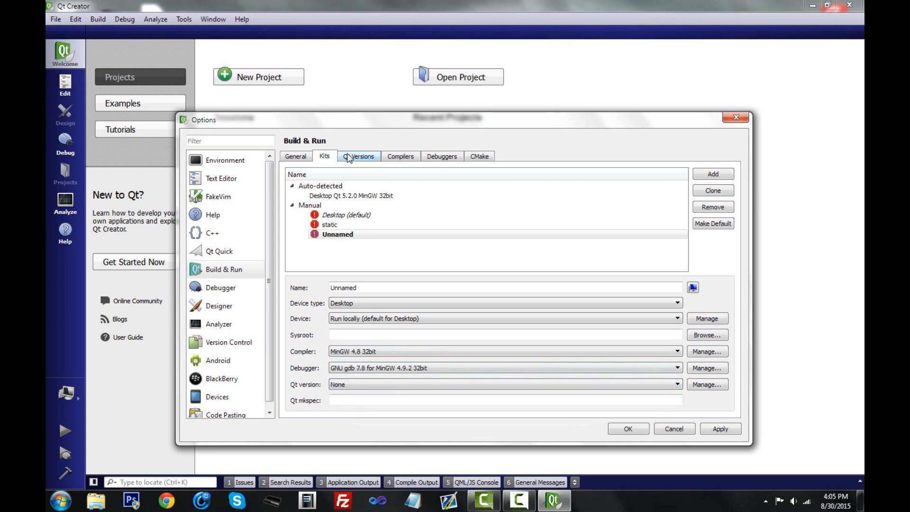
pyautogui.click(359, 156)
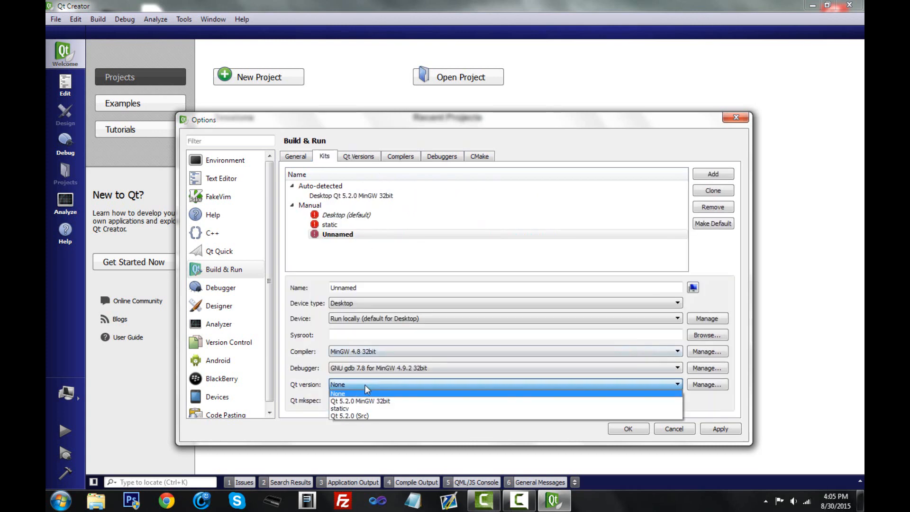
pyautogui.click(351, 416)
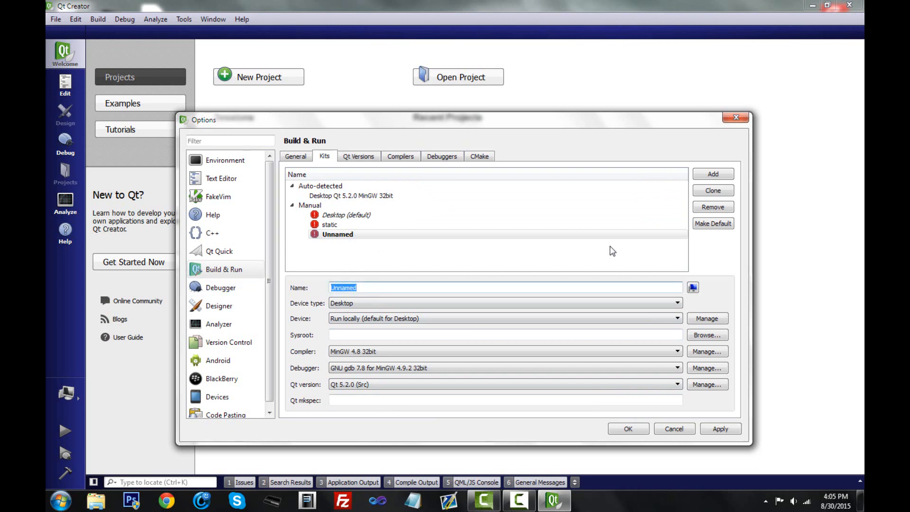
pyautogui.write('static-Qt 5.2.0 (Src)')
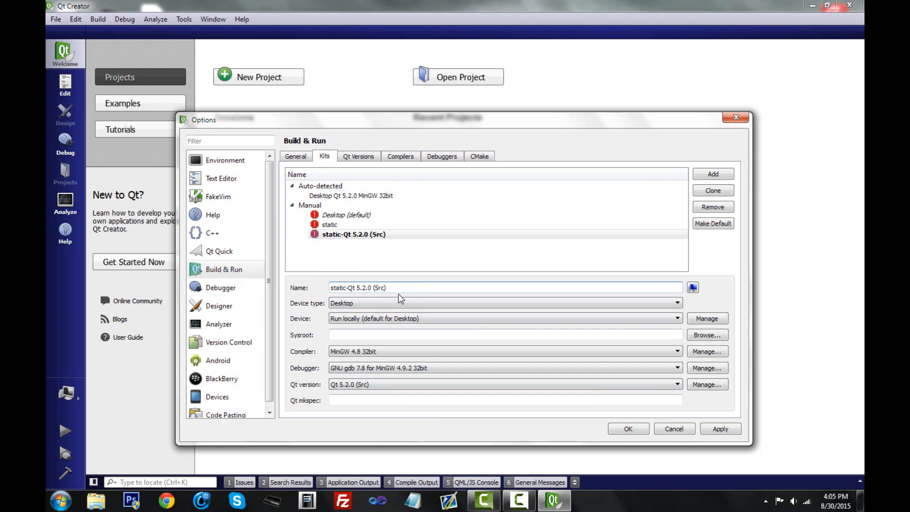
pyautogui.moveTo(529, 250)
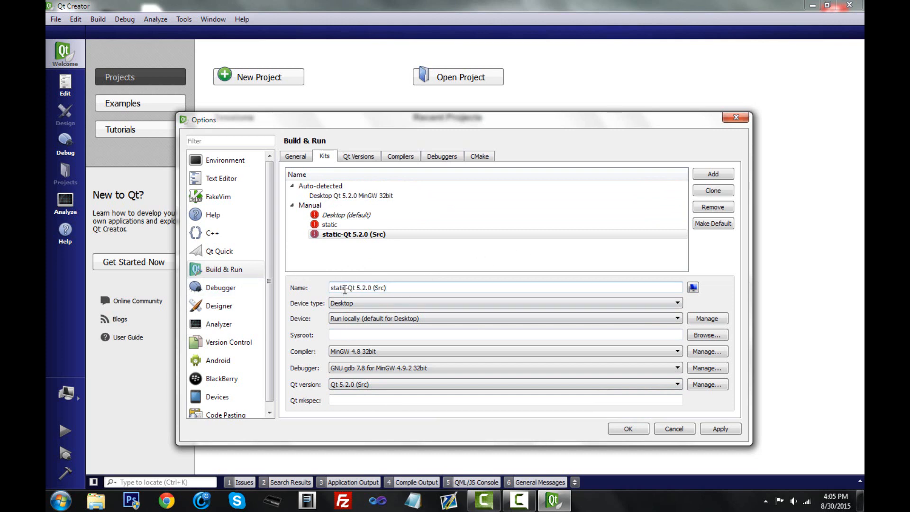
pyautogui.click(404, 287)
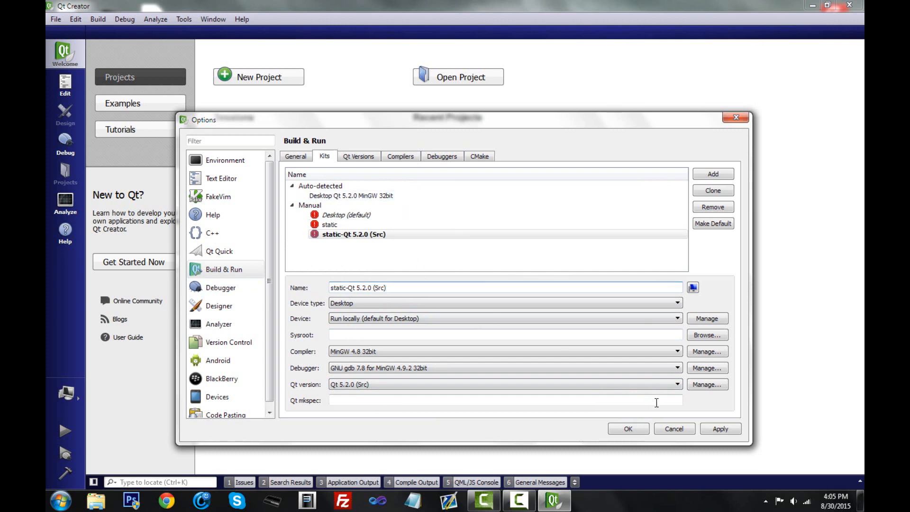
pyautogui.click(627, 428)
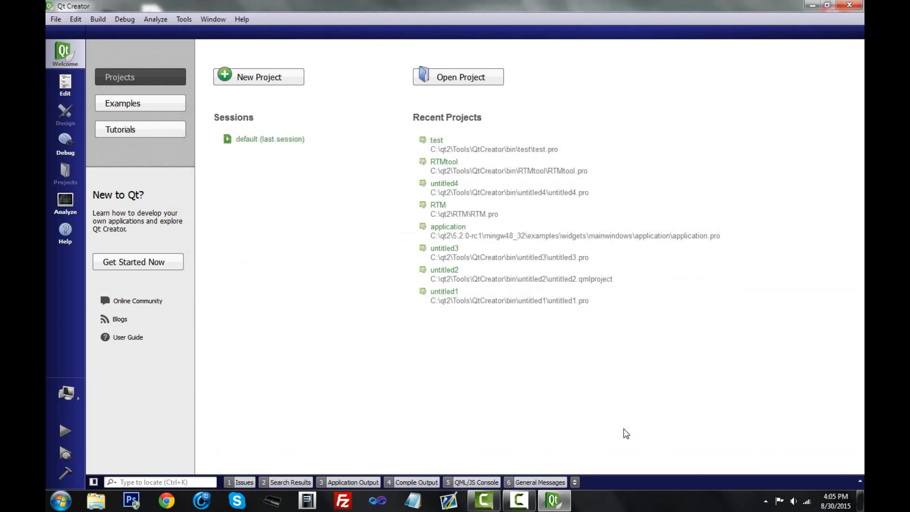
pyautogui.moveTo(46, 298)
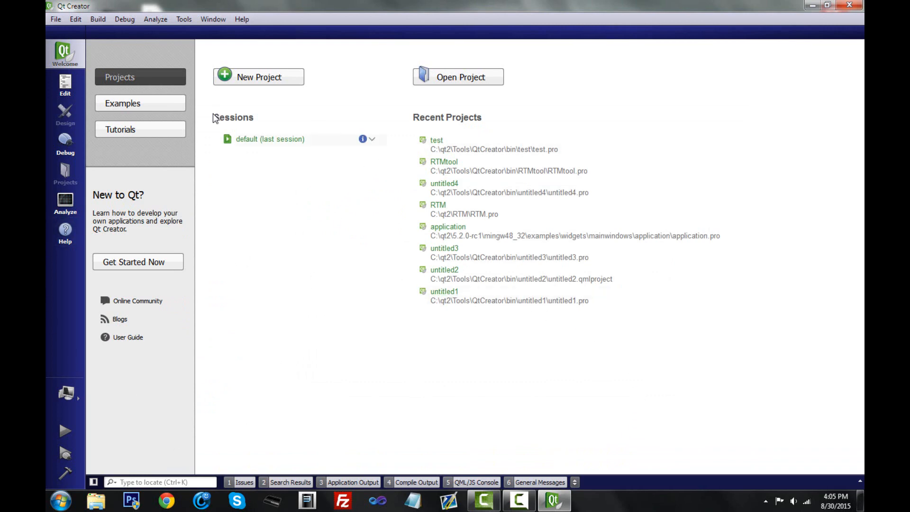
# Step: Create a Qt Widgets Application named Youtube with default kits and MainWindow class
pyautogui.click(55, 19)
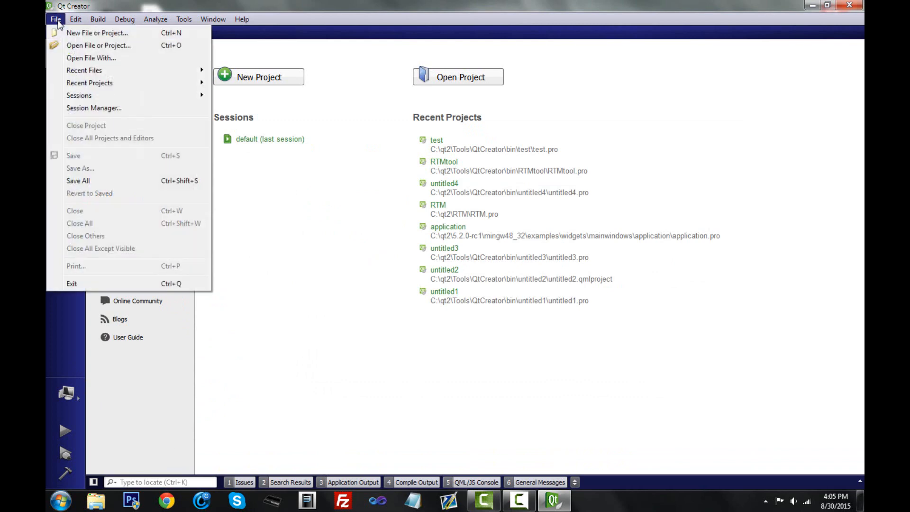
pyautogui.moveTo(97, 33)
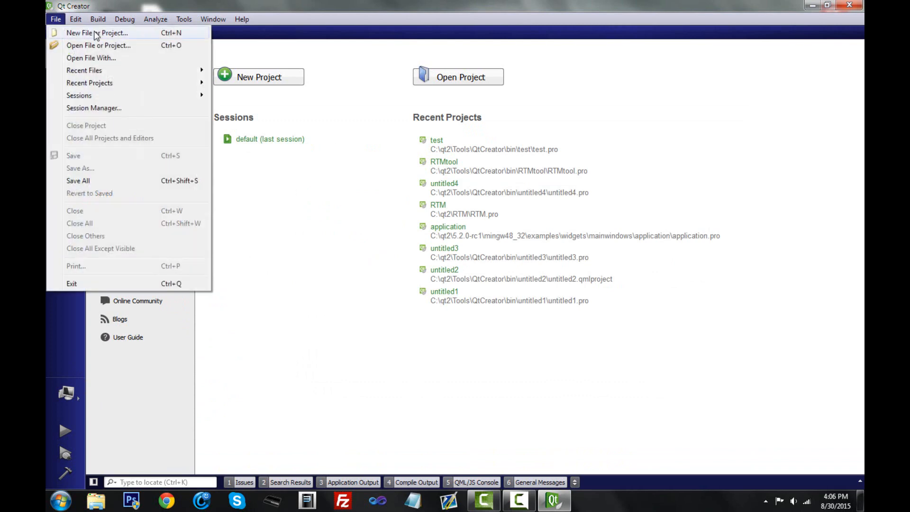
pyautogui.click(96, 33)
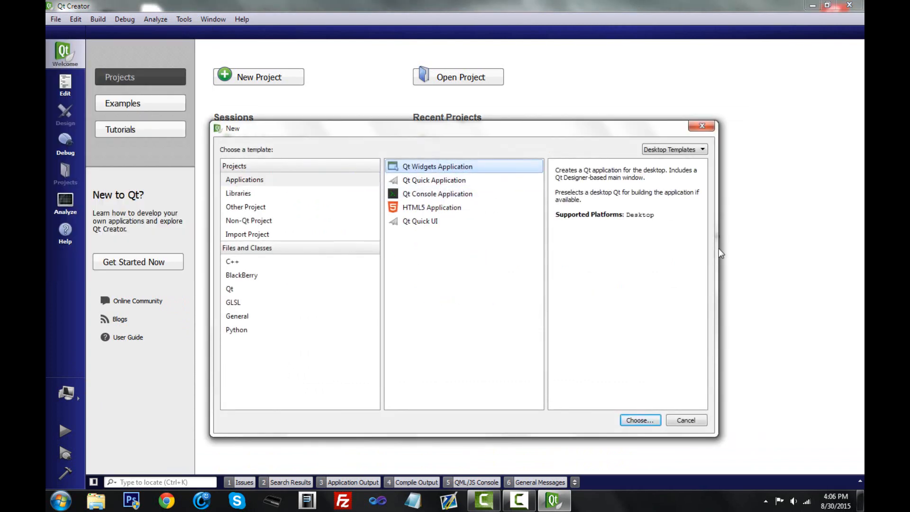
pyautogui.click(639, 420)
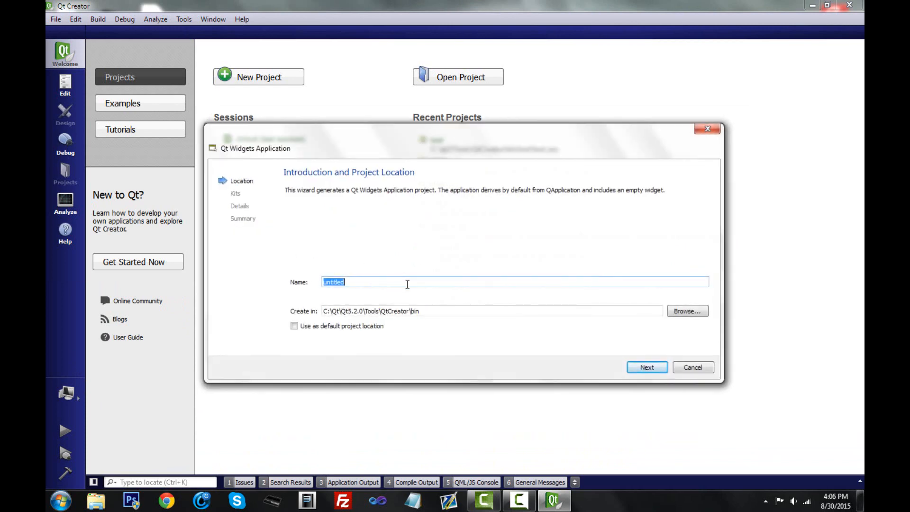
pyautogui.press('Delete')
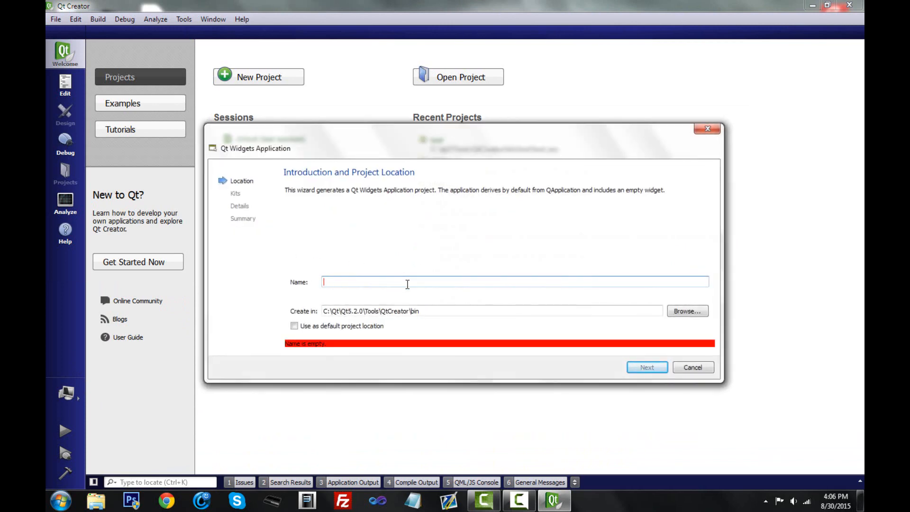
pyautogui.write('Youtube')
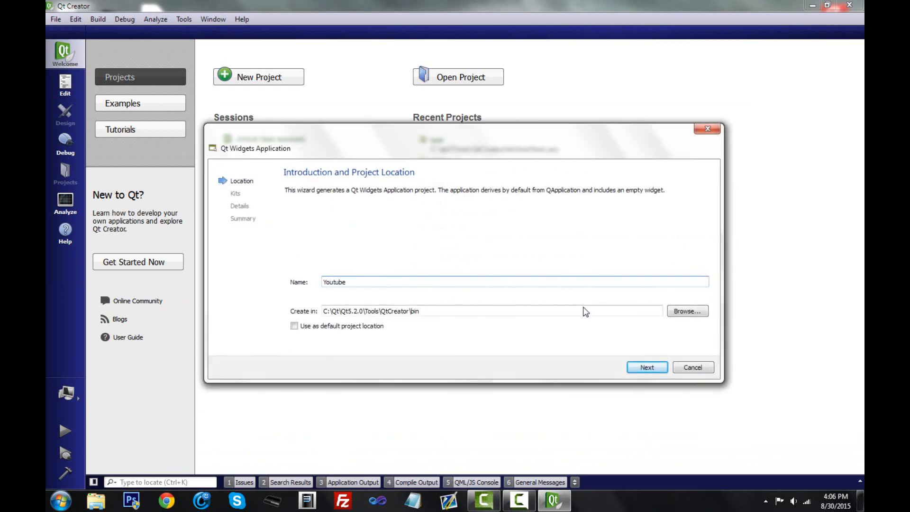
pyautogui.click(646, 367)
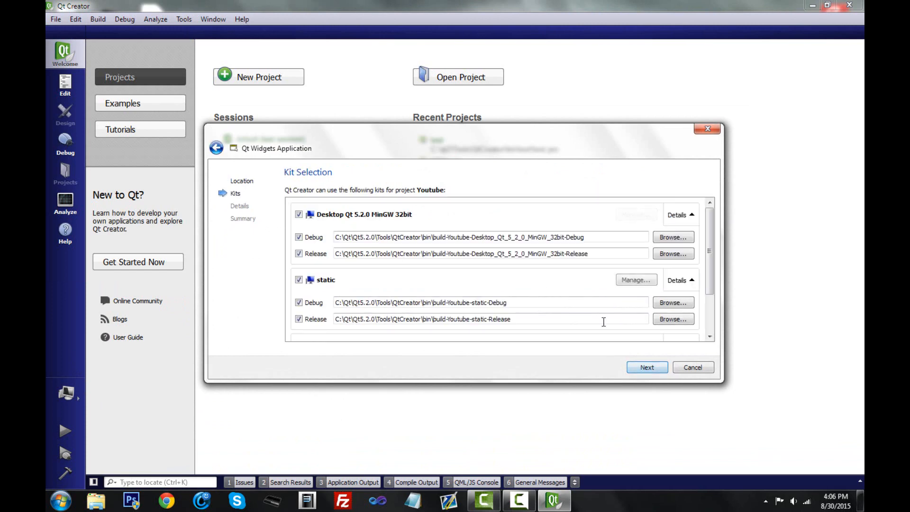
pyautogui.click(646, 367)
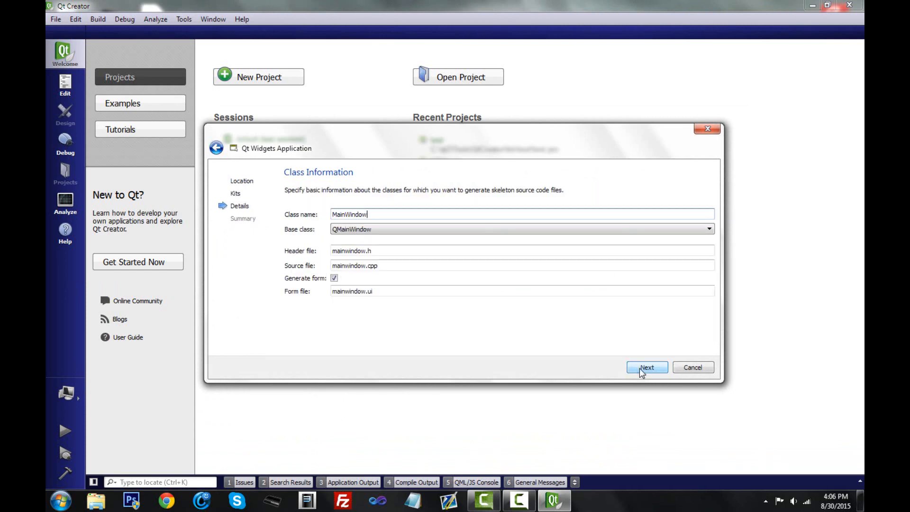
pyautogui.click(693, 367)
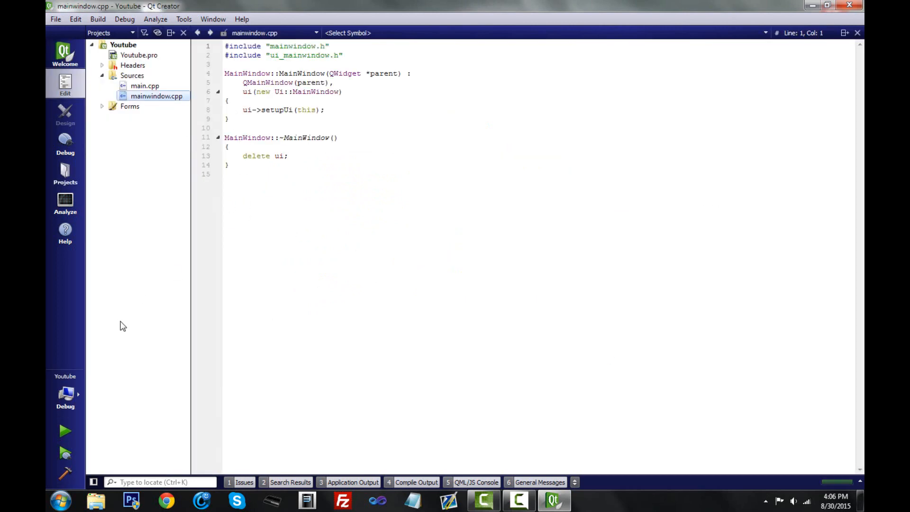
# Step: Pick the static-Qt 5.2.0 (Src) kit and Release build in the sidebar kit selector
pyautogui.click(145, 85)
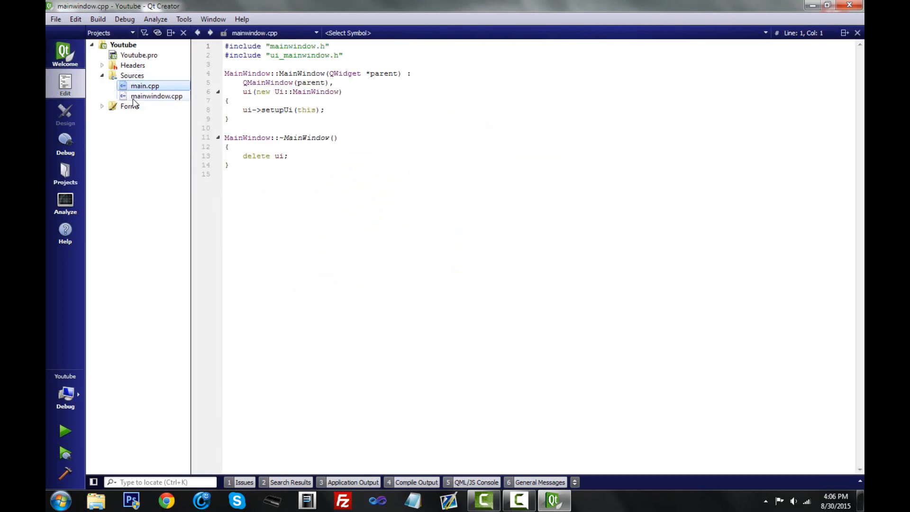
pyautogui.click(65, 397)
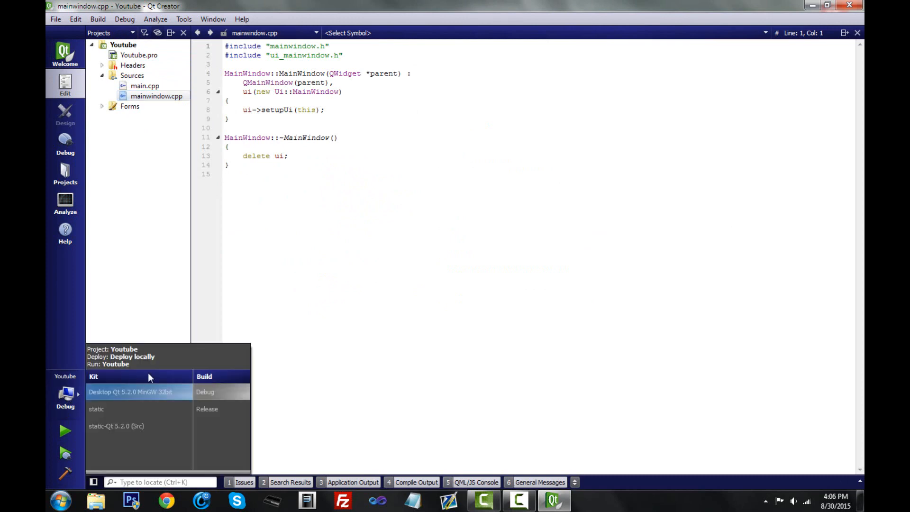
pyautogui.click(140, 426)
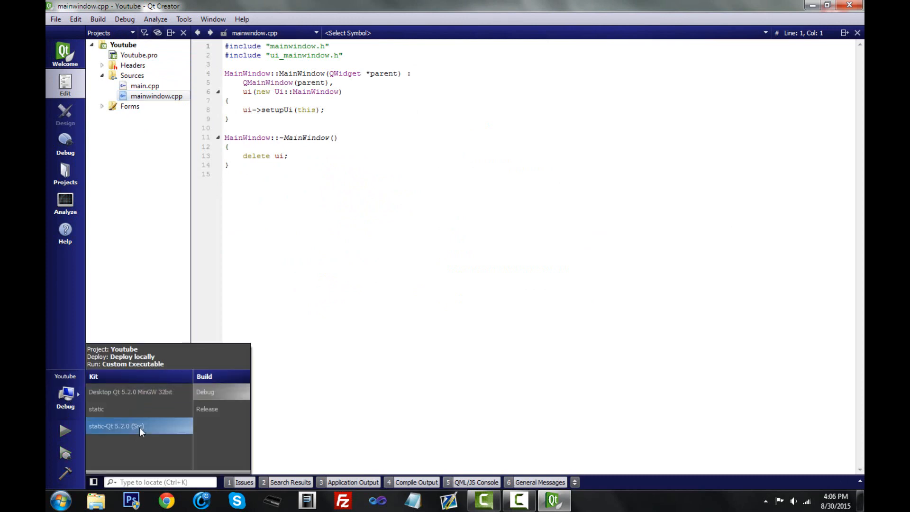
pyautogui.moveTo(184, 422)
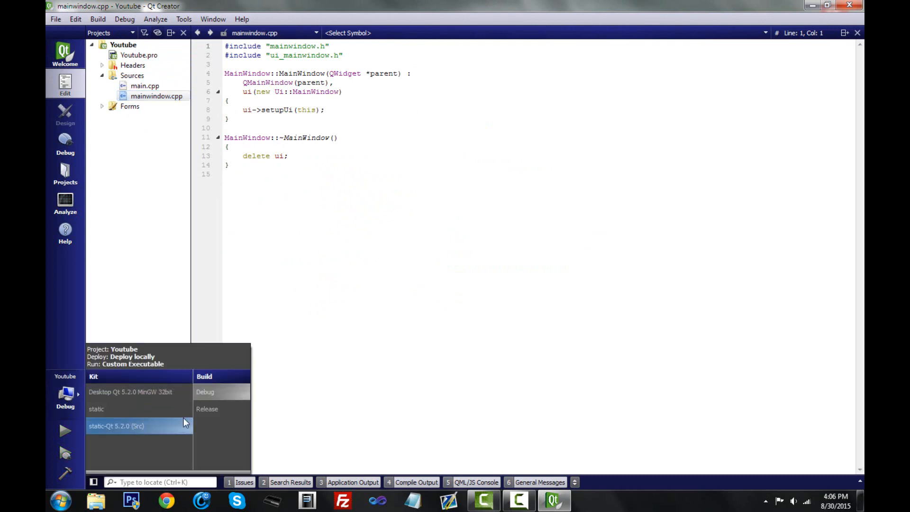
pyautogui.click(116, 426)
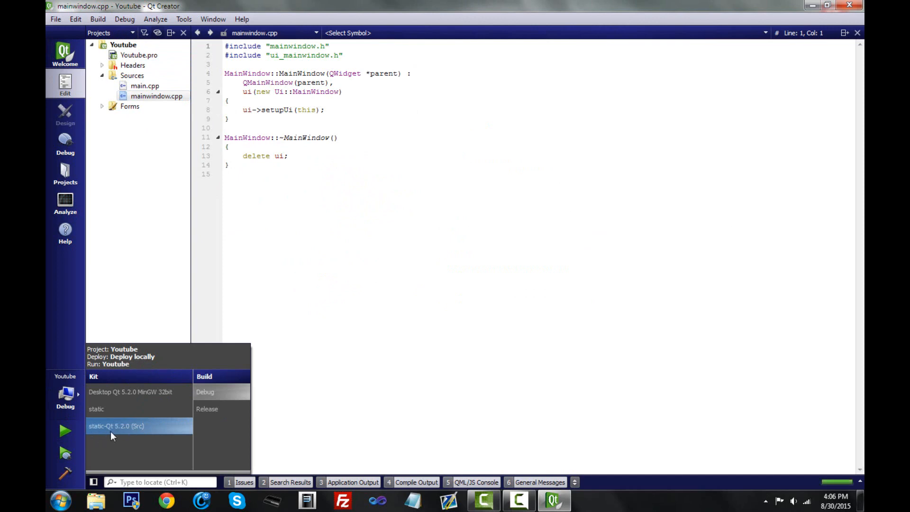
pyautogui.moveTo(144, 437)
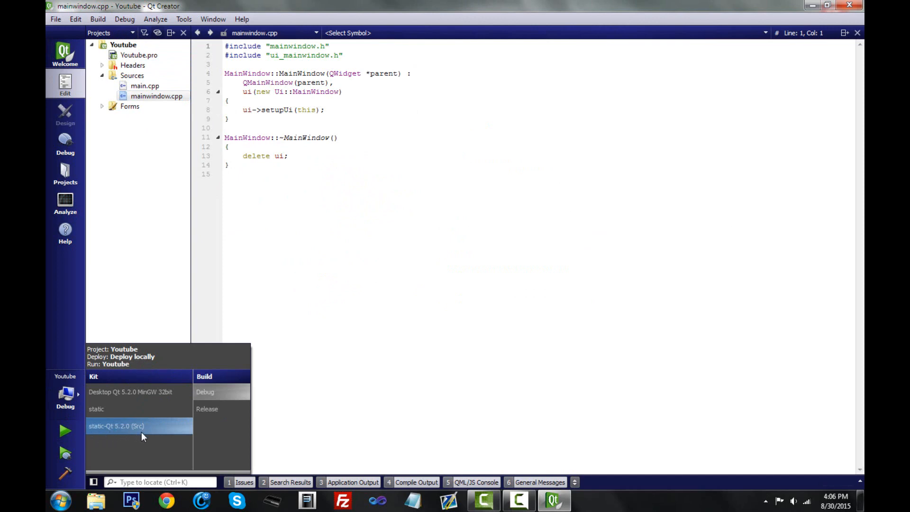
pyautogui.moveTo(210, 445)
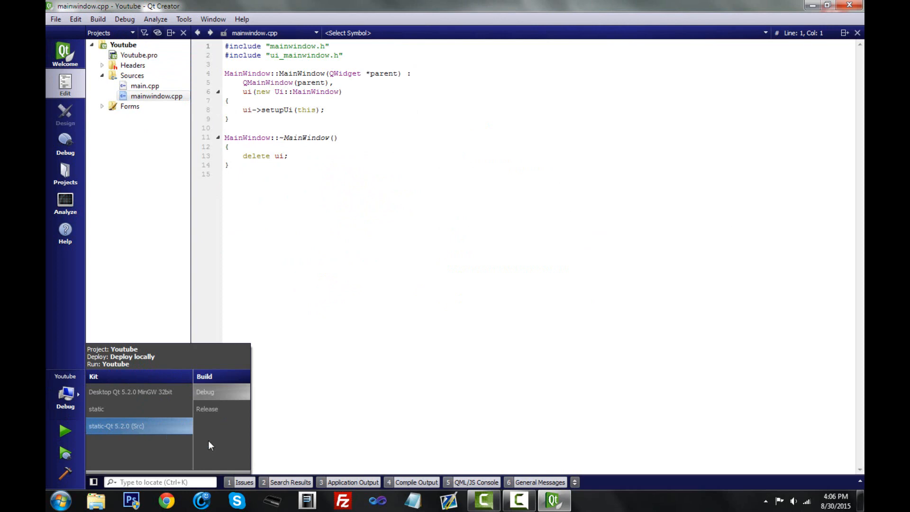
pyautogui.click(207, 408)
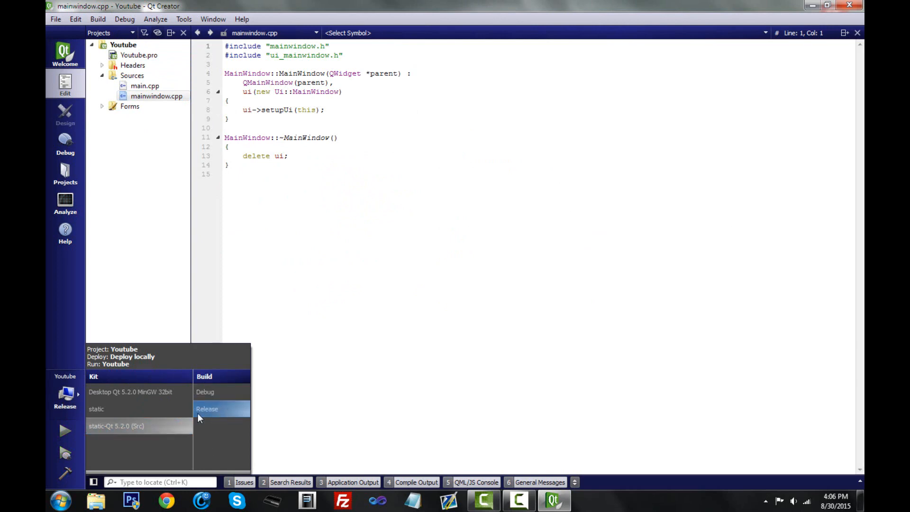
pyautogui.moveTo(153, 436)
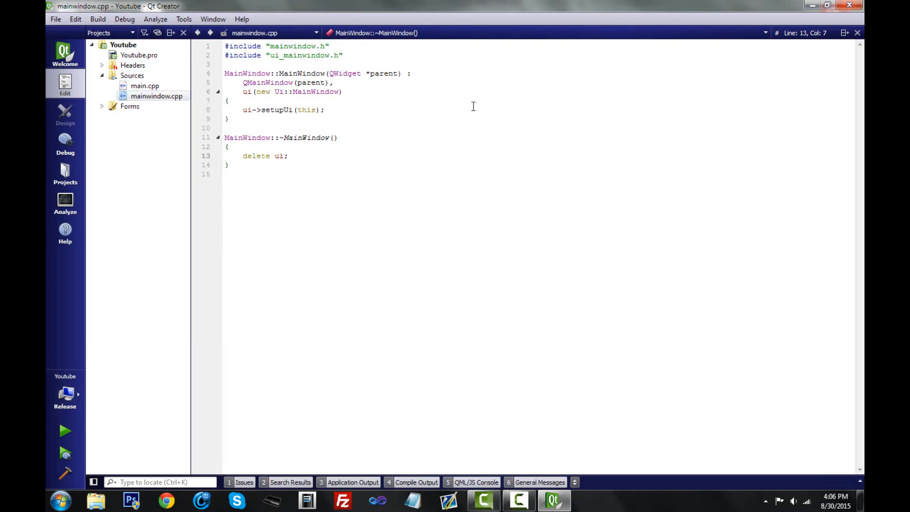
pyautogui.moveTo(562, 194)
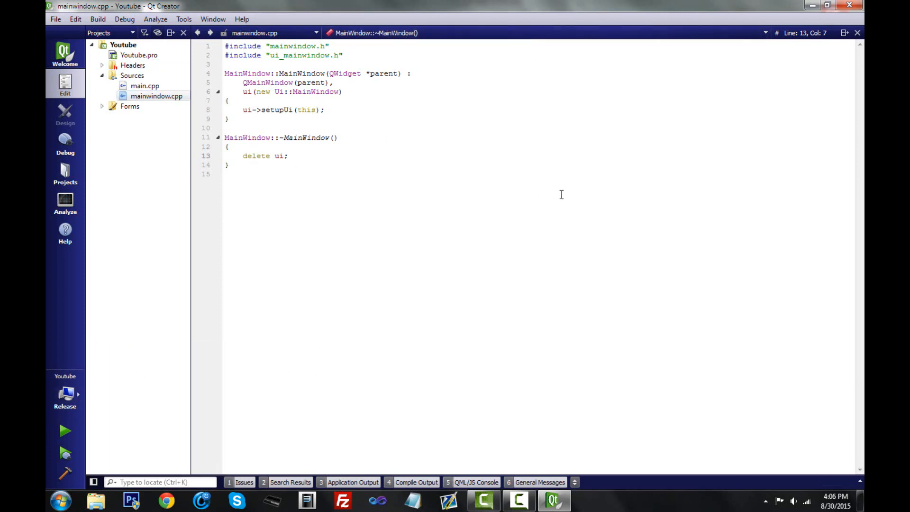
pyautogui.moveTo(542, 236)
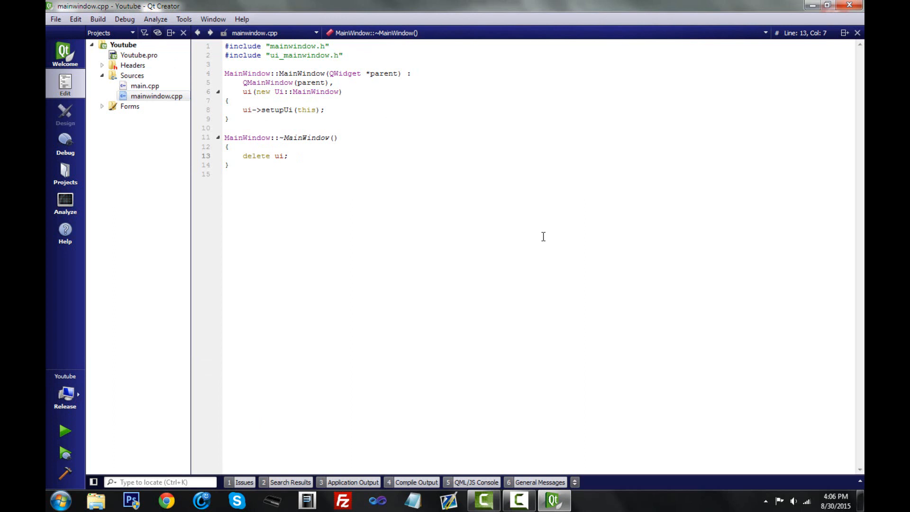
pyautogui.click(252, 156)
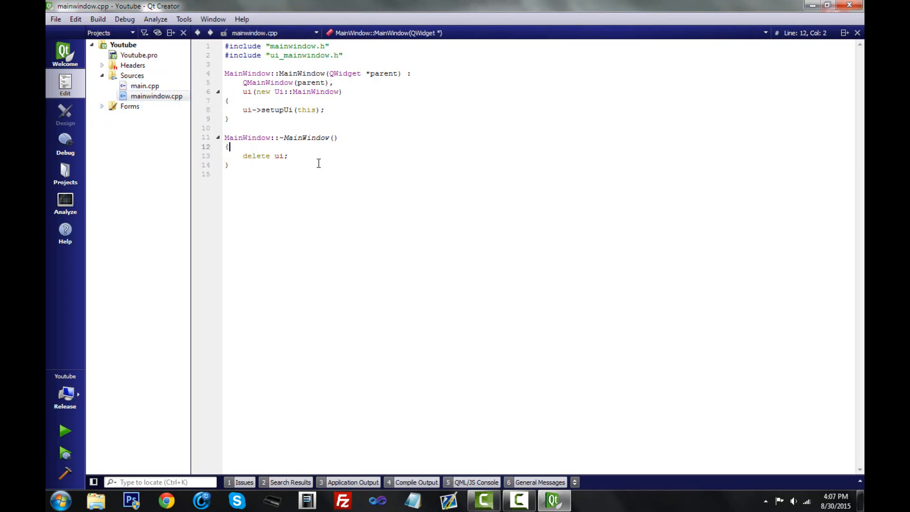
pyautogui.click(243, 155)
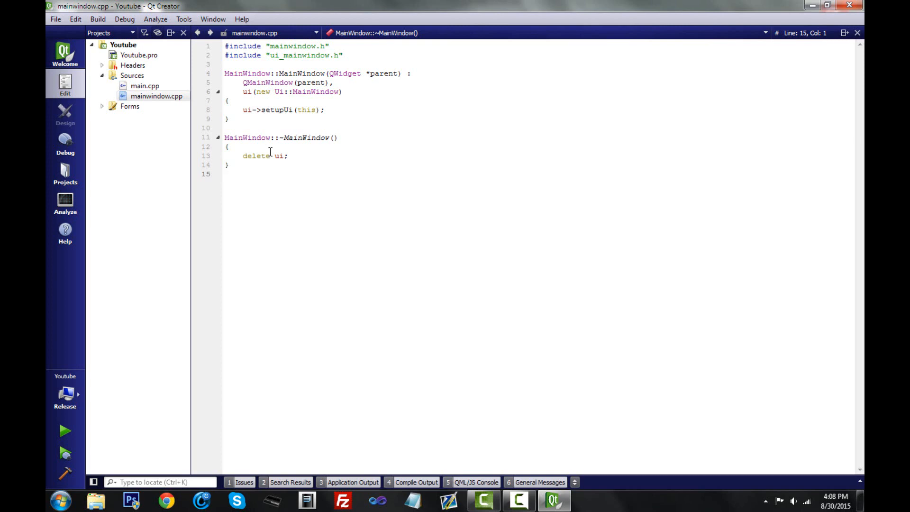
pyautogui.click(226, 174)
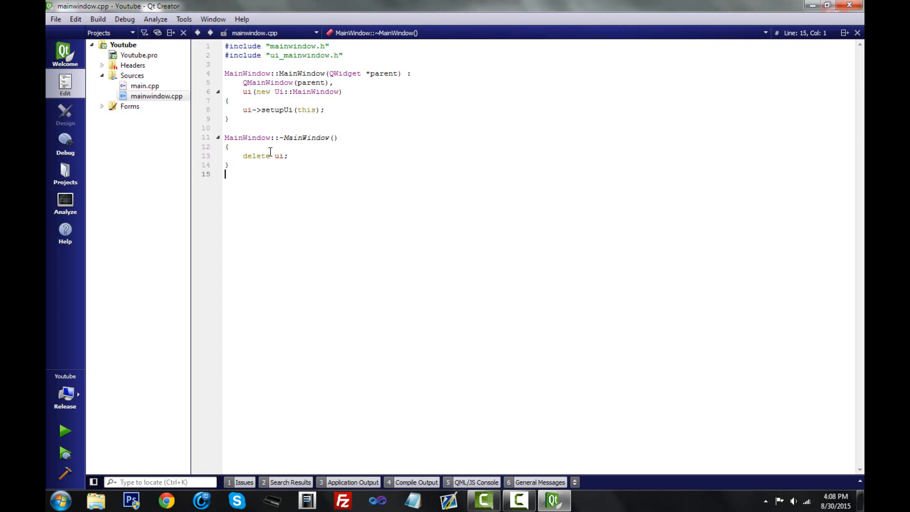